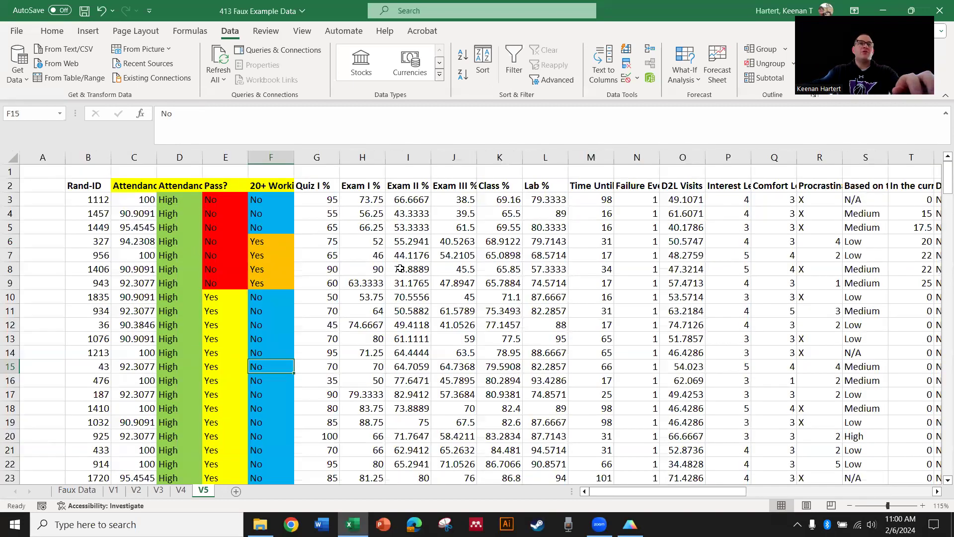
# Review the raw Excel columns: attendance percentage, Attendance category, Pass? and 20+ Working?
pyautogui.click(270, 240)
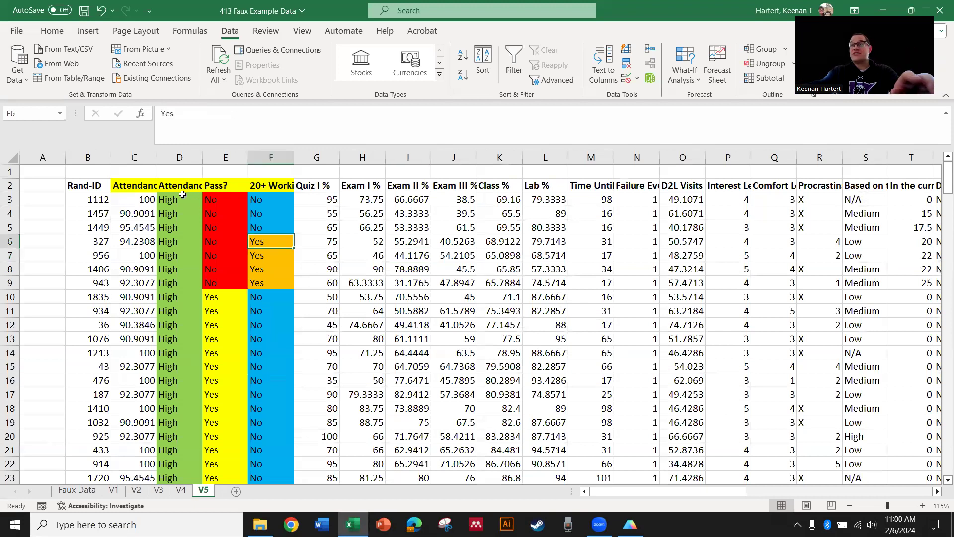
pyautogui.click(134, 255)
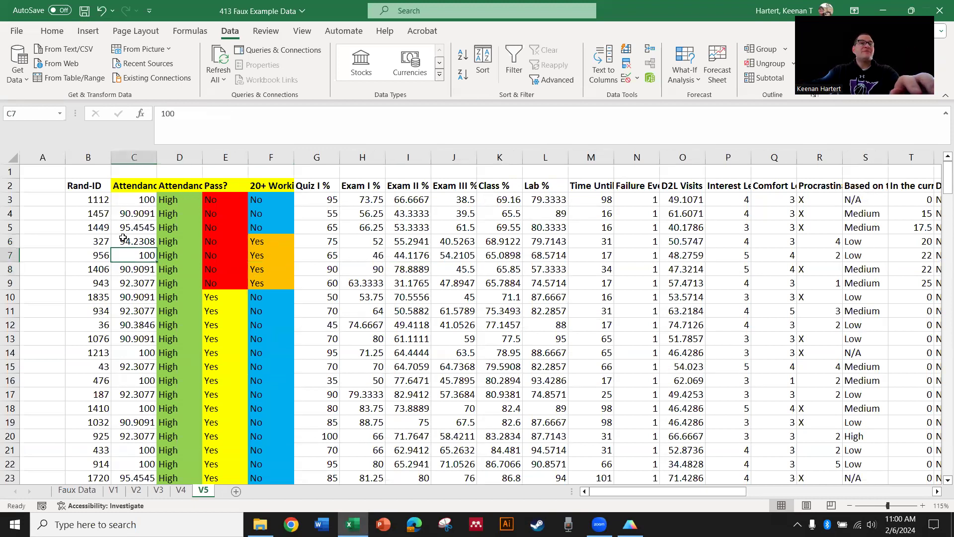
pyautogui.click(180, 185)
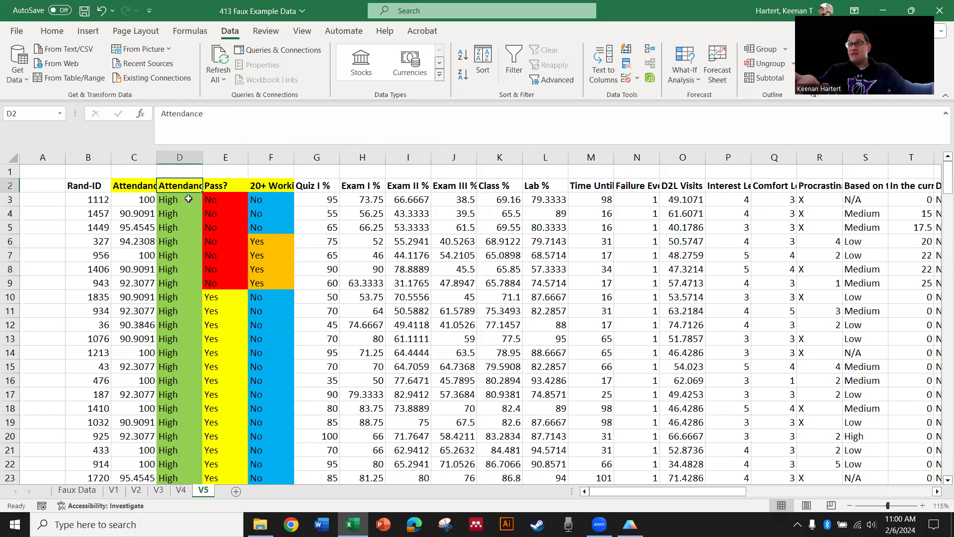
pyautogui.click(225, 185)
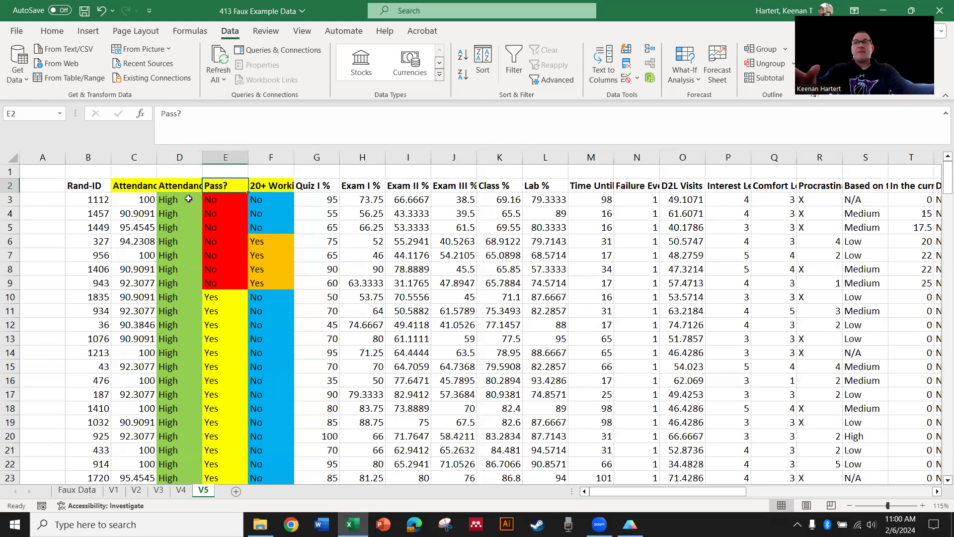
pyautogui.click(270, 186)
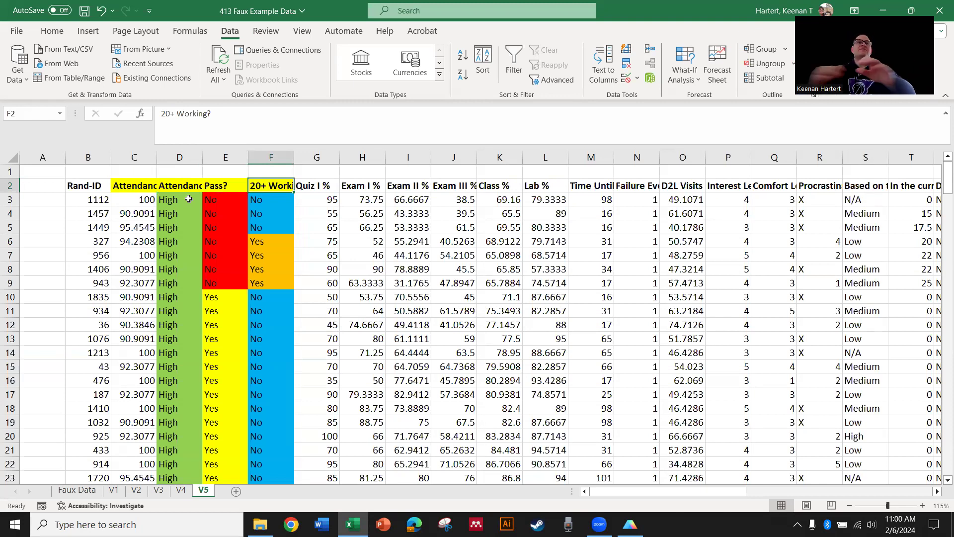
# Check the count summaries (33 low-attending failed, 88 high-attending passed) and bring up GraphPad Prism.
pyautogui.scroll(-3)
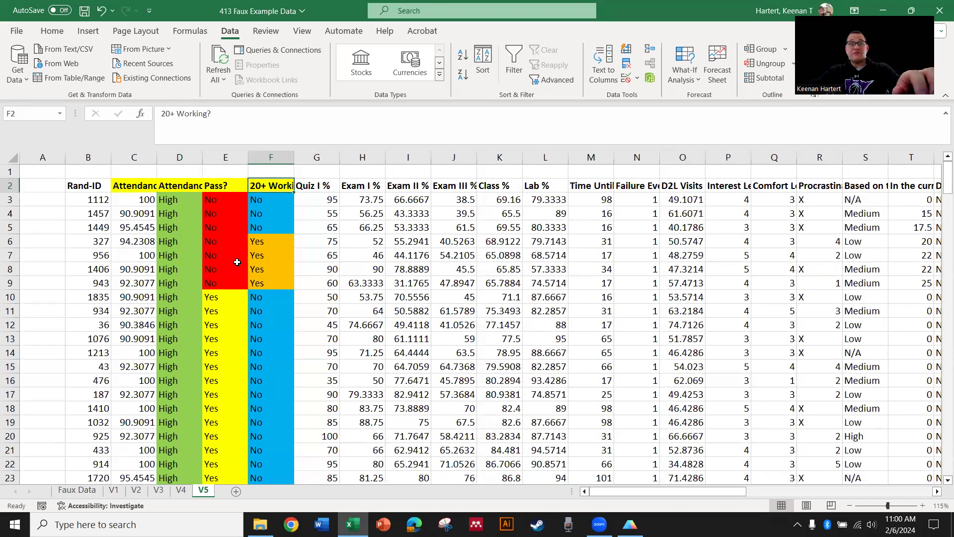
pyautogui.moveTo(226, 256)
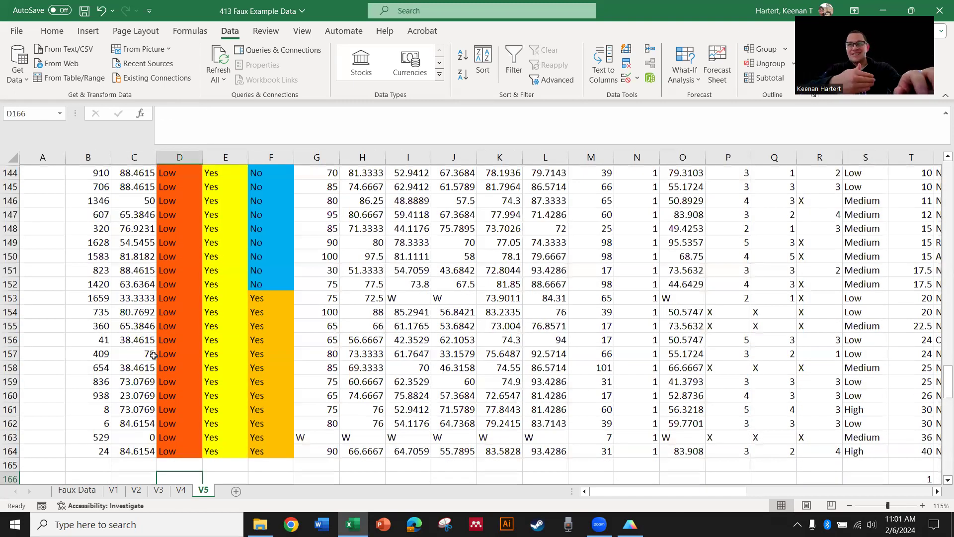
pyautogui.scroll(-3)
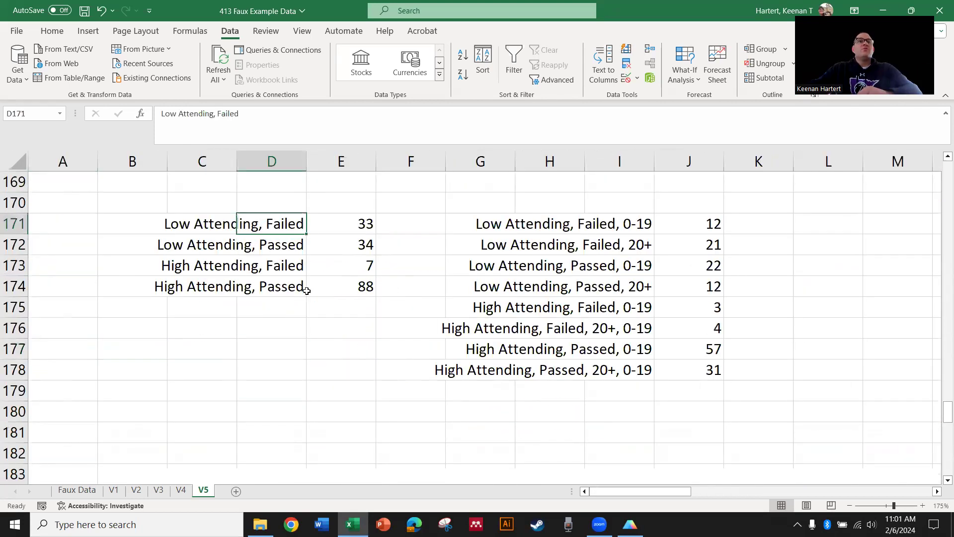
pyautogui.click(341, 223)
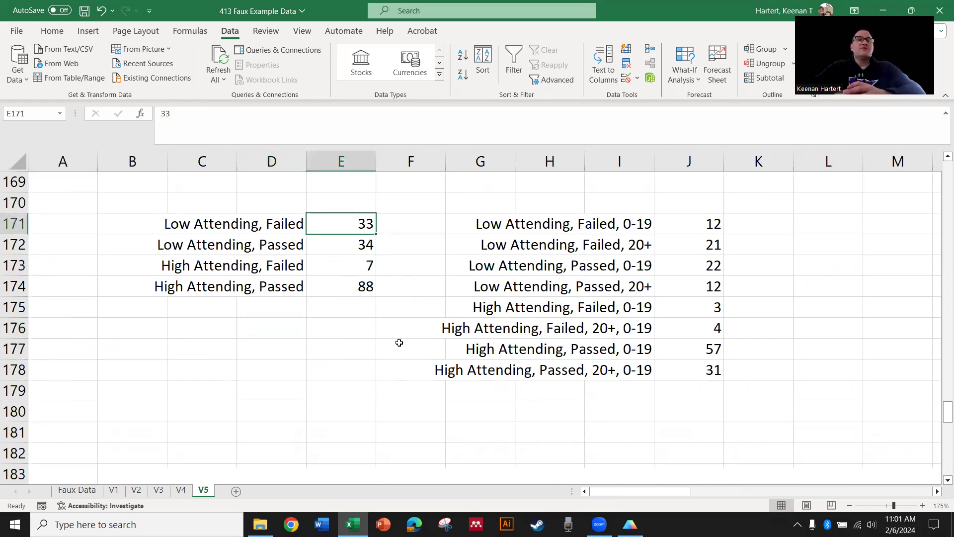
pyautogui.click(339, 244)
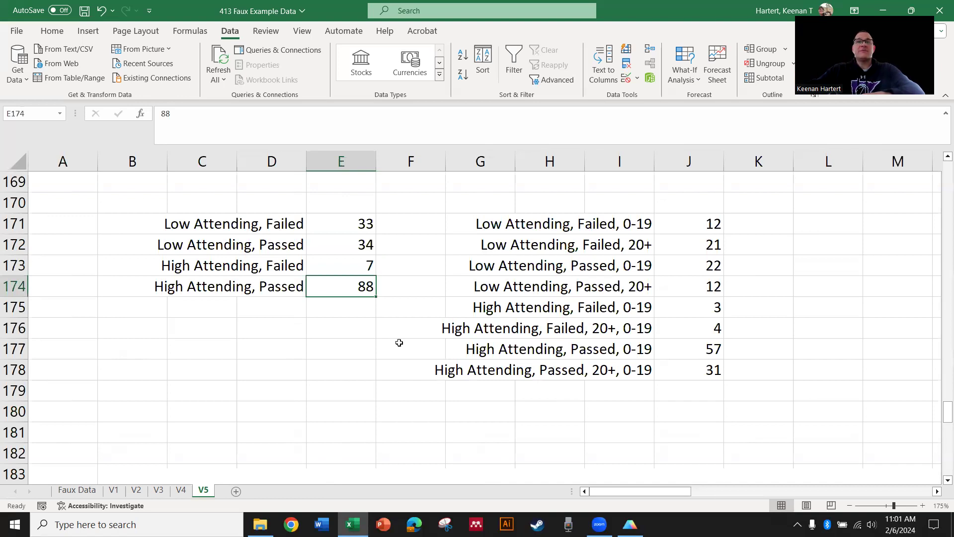
pyautogui.click(618, 224)
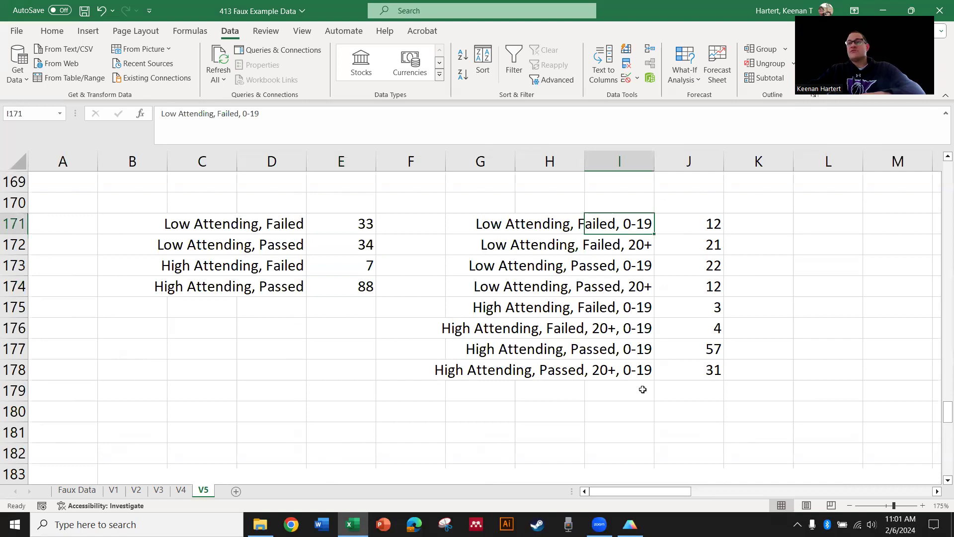
pyautogui.moveTo(725, 399)
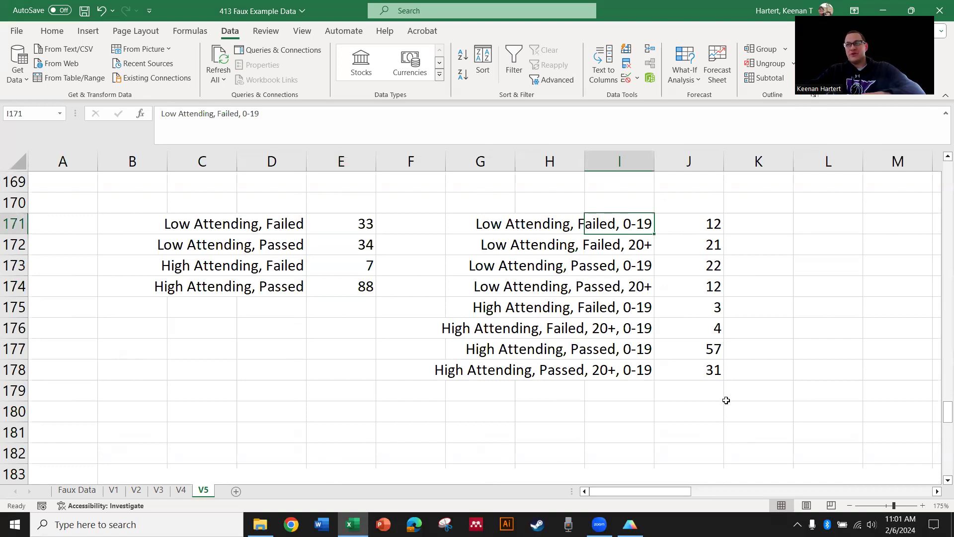
pyautogui.moveTo(339, 223); pyautogui.dragTo(340, 286)
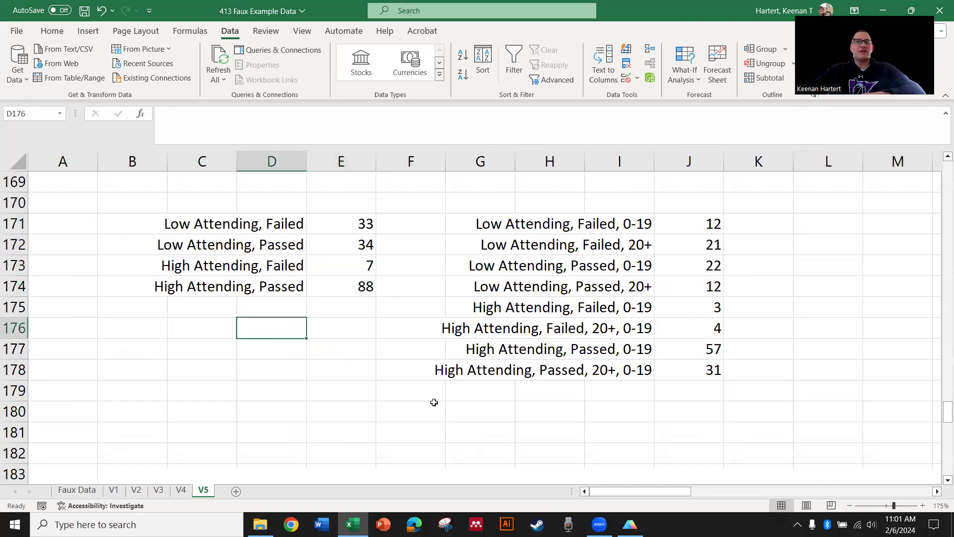
pyautogui.click(630, 523)
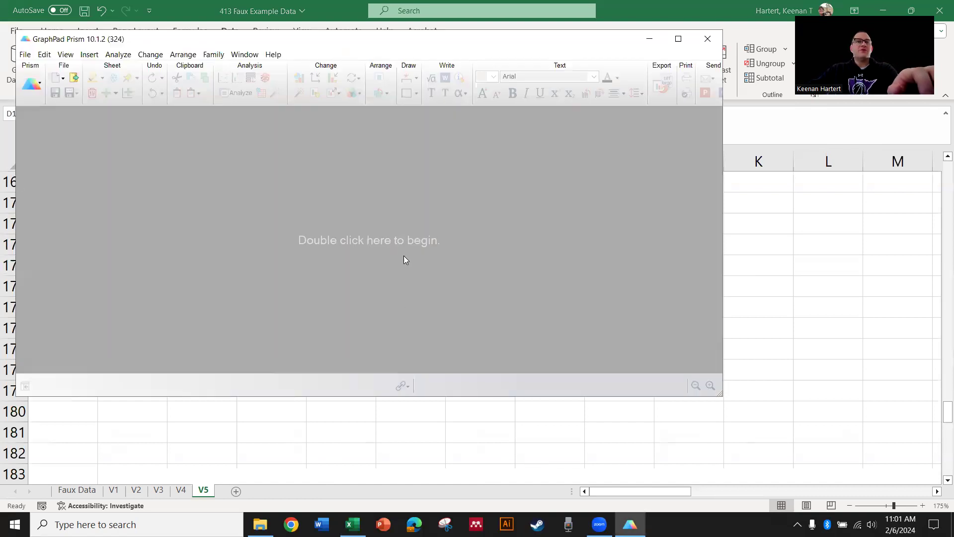
# Create a new empty Contingency data table for entering the Excel counts.
pyautogui.doubleClick(368, 240)
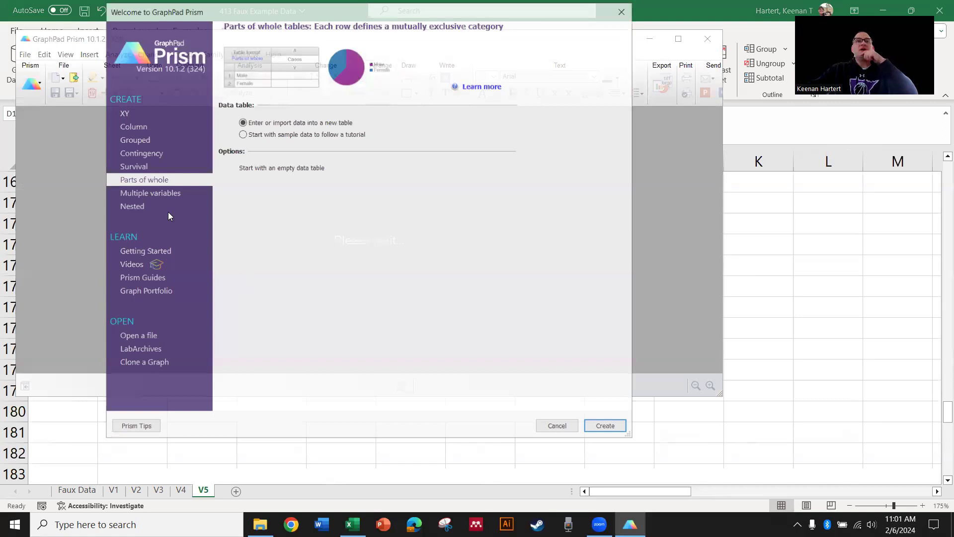
pyautogui.click(139, 152)
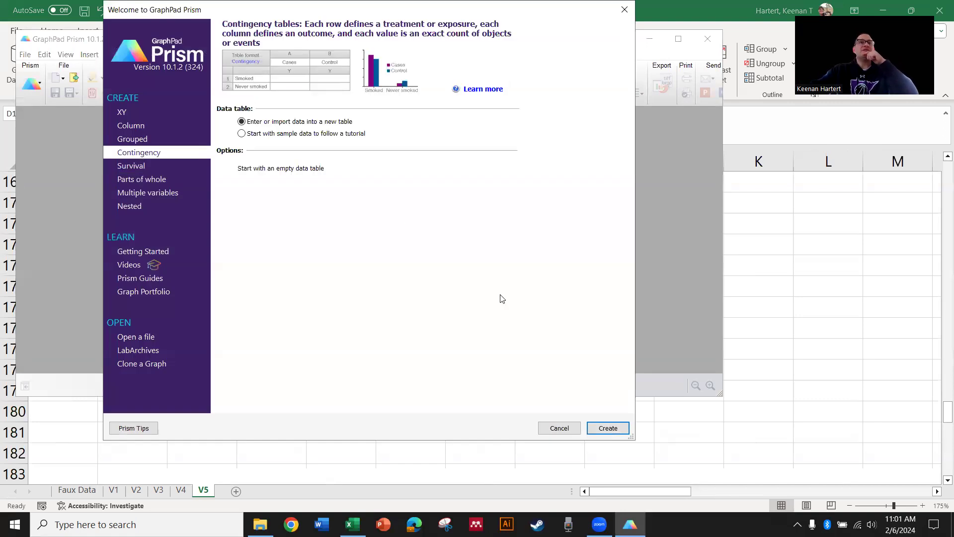
pyautogui.moveTo(333, 210)
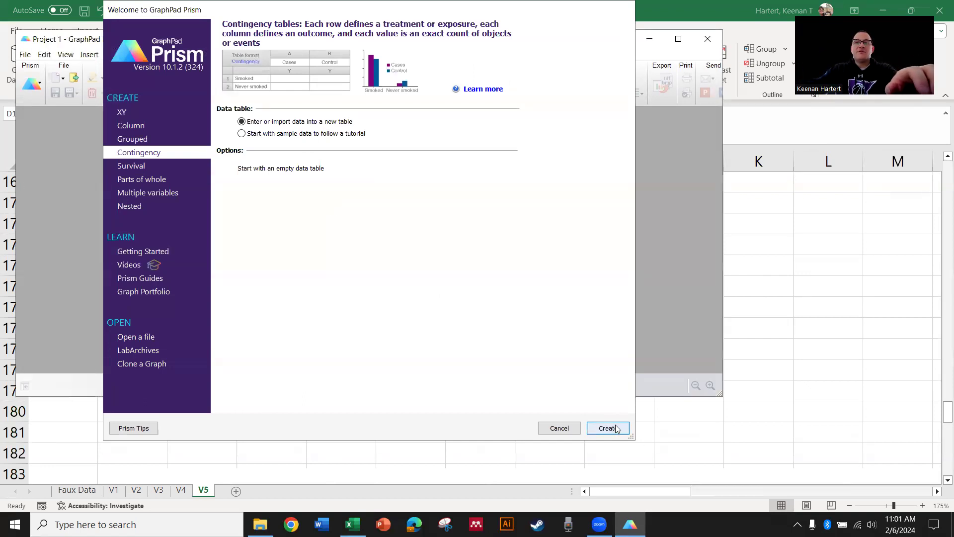
pyautogui.click(607, 427)
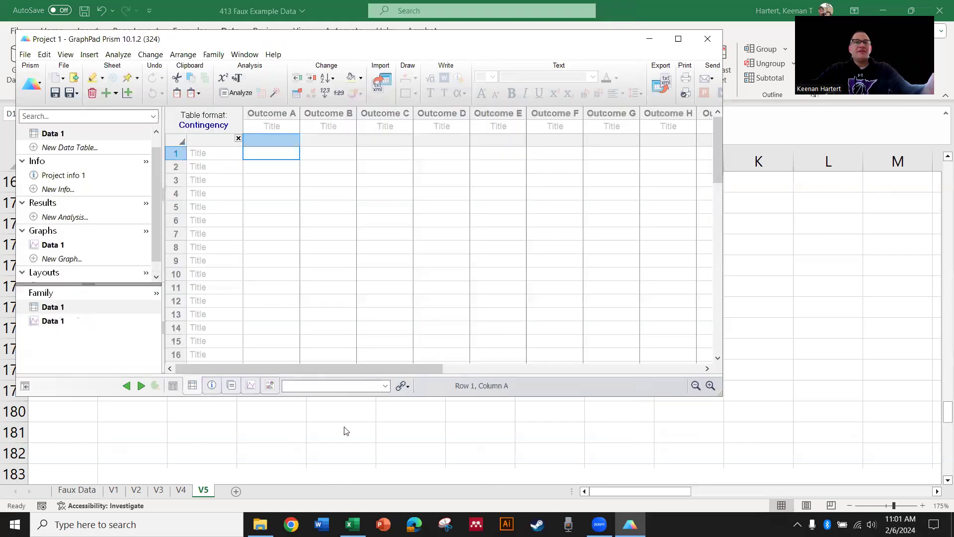
# Title the contingency columns Low Attendance and High Attendance via Format Data Table.
pyautogui.click(351, 524)
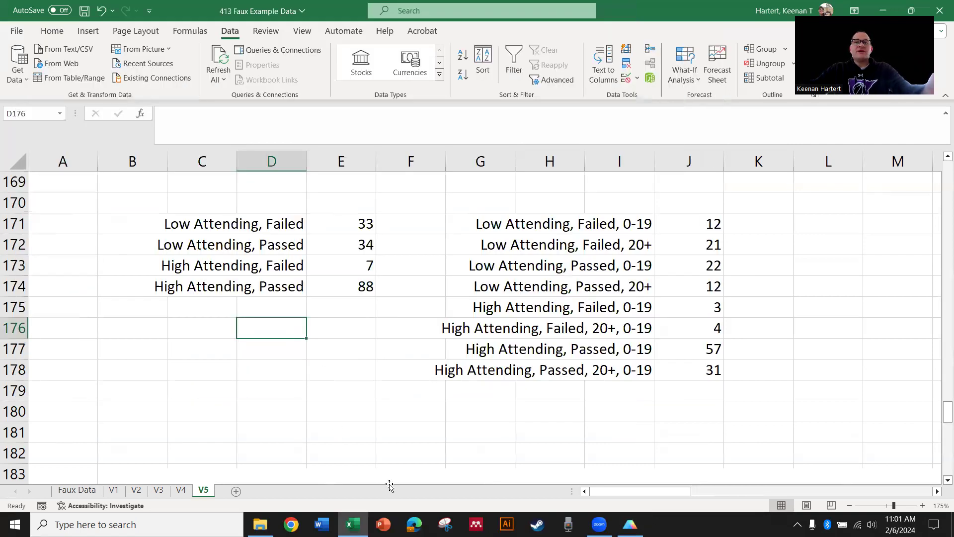
pyautogui.click(630, 524)
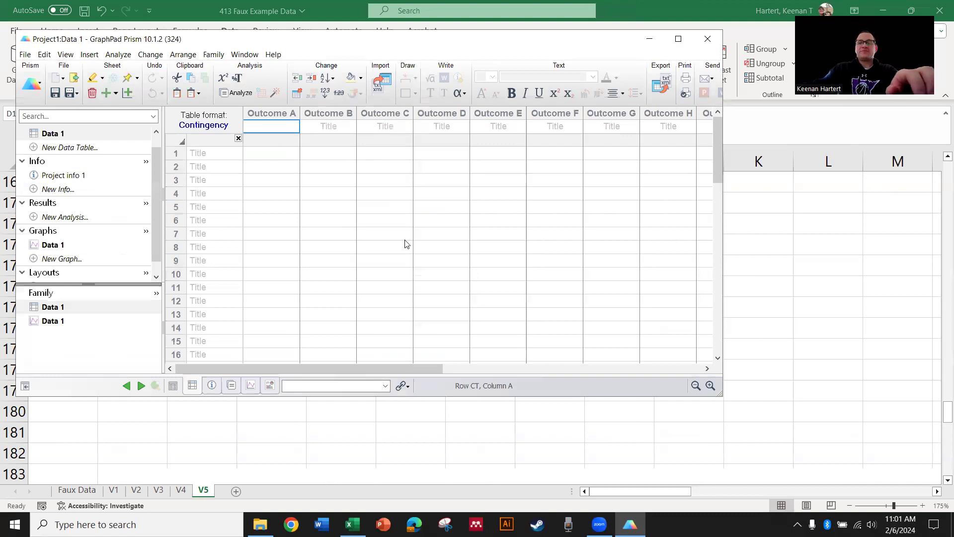
pyautogui.write('Low Sleepers')
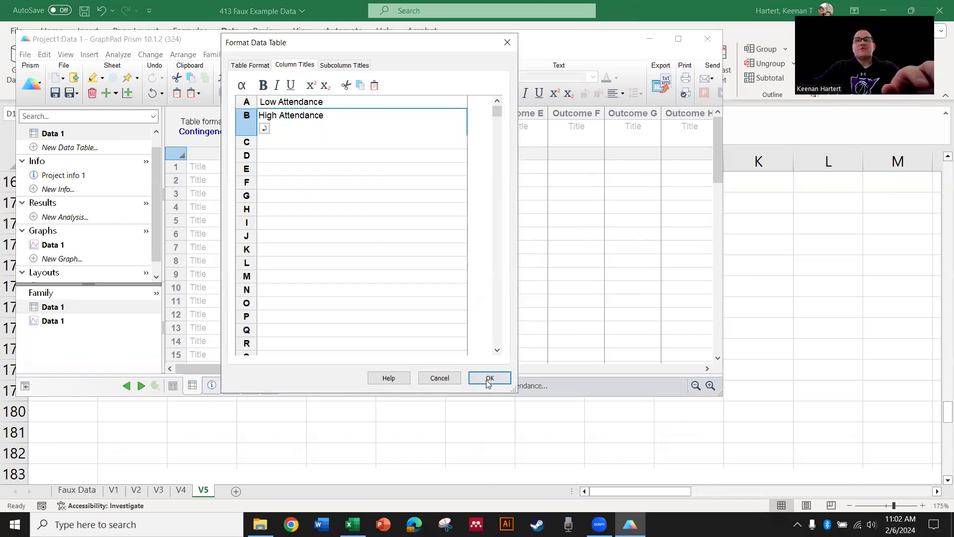
pyautogui.click(489, 378)
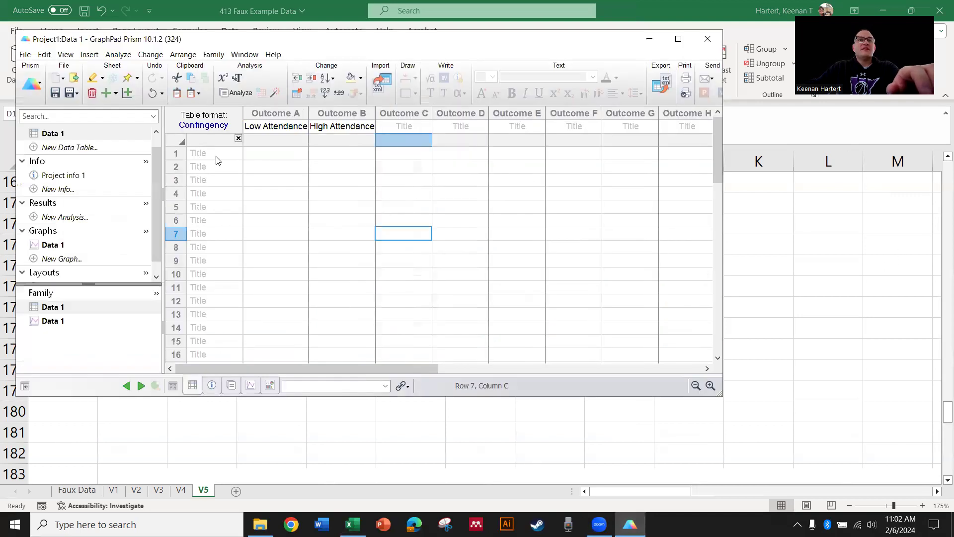
# Label the table rows Passed and Failed.
pyautogui.write('Pass')
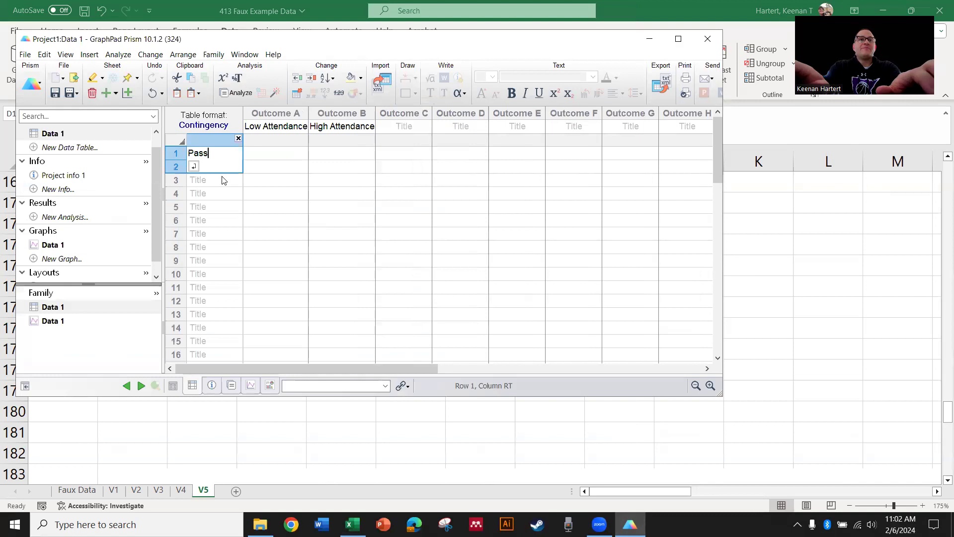
pyautogui.write('Failed')
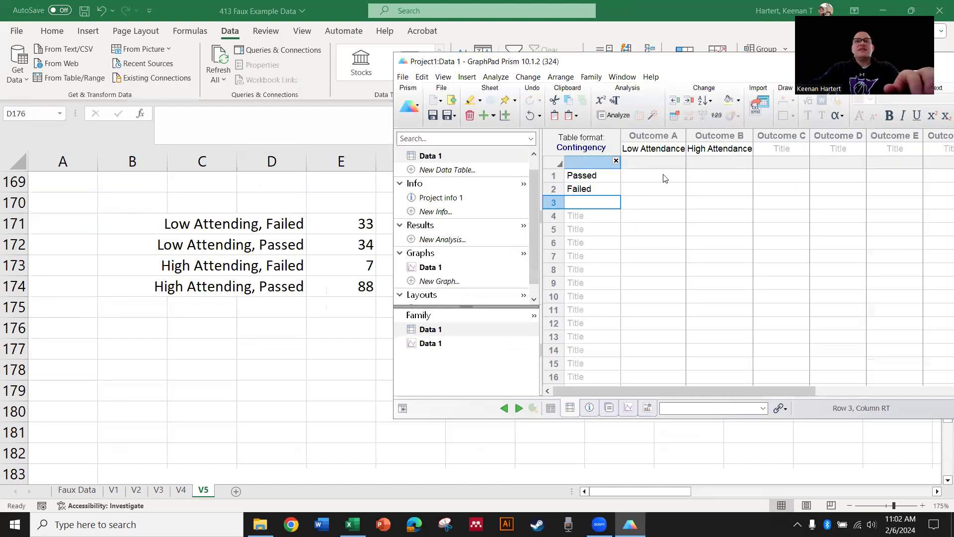
# Enter counts: Low Attendance 34 passed, 33 failed; High Attendance 88 passed, 7 failed.
pyautogui.click(652, 189)
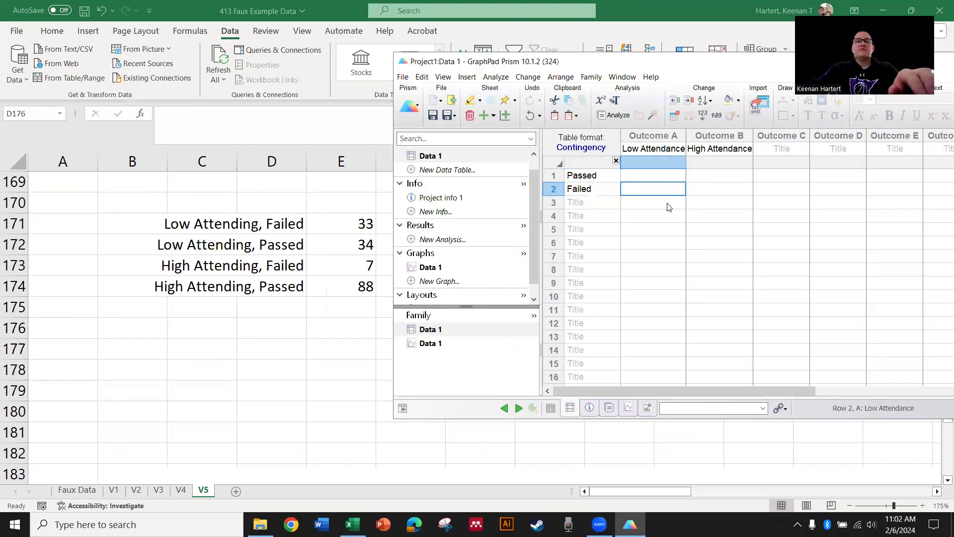
pyautogui.write('33')
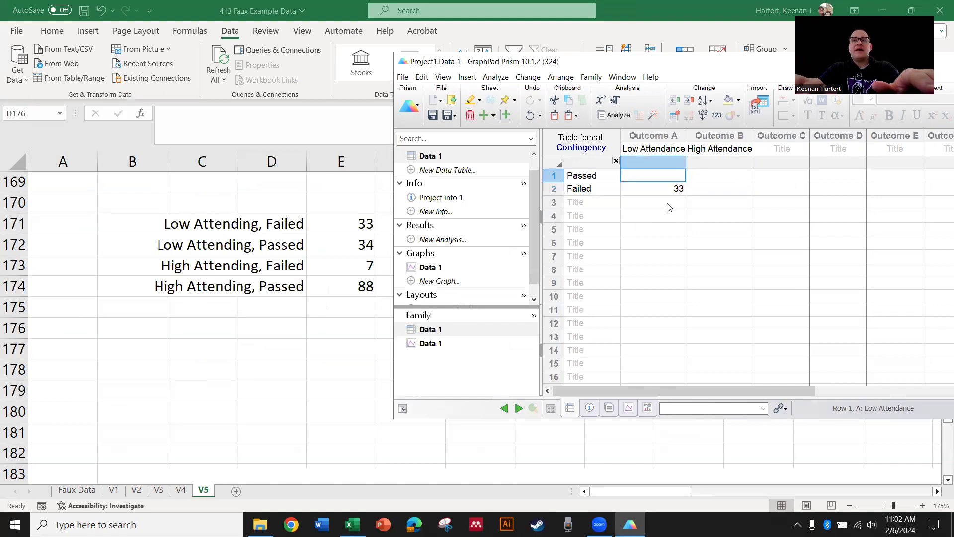
pyautogui.write('34')
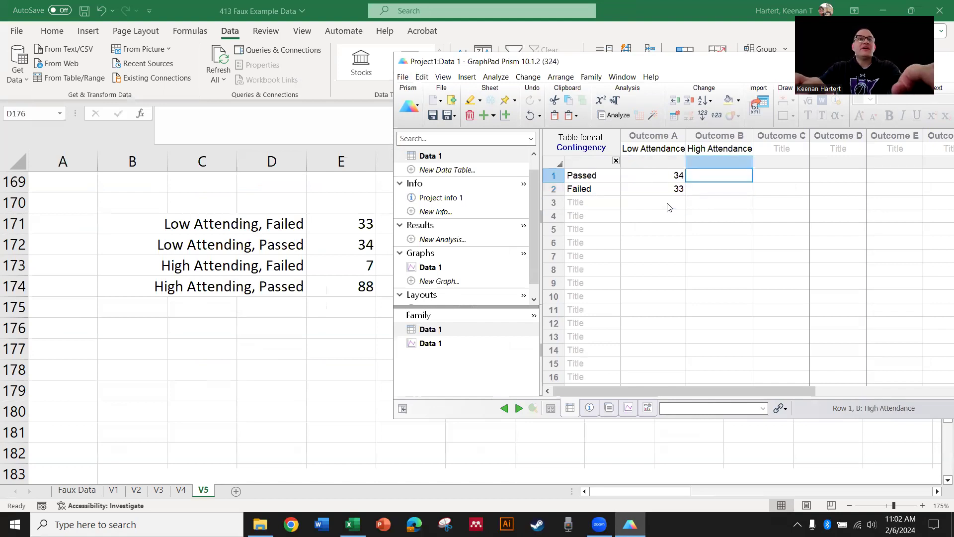
pyautogui.write('88')
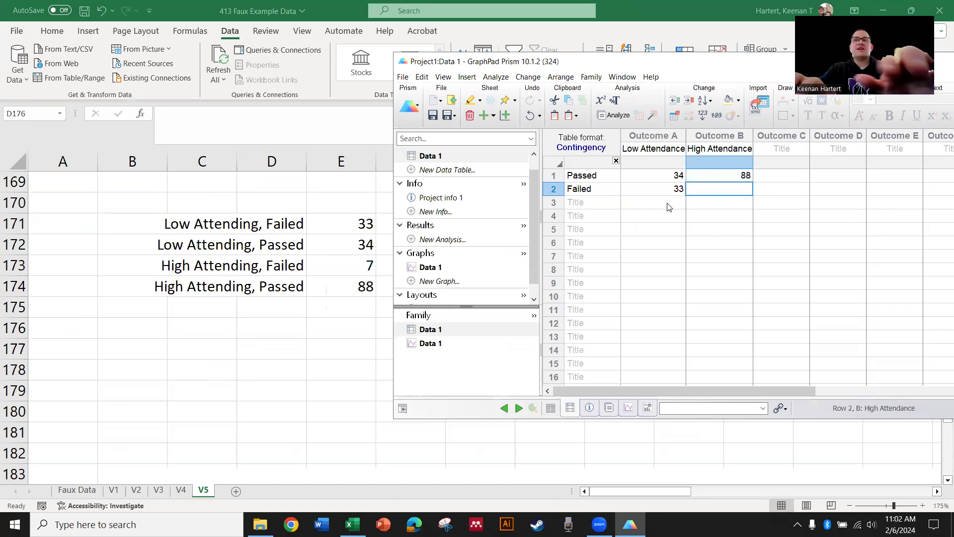
pyautogui.write('7')
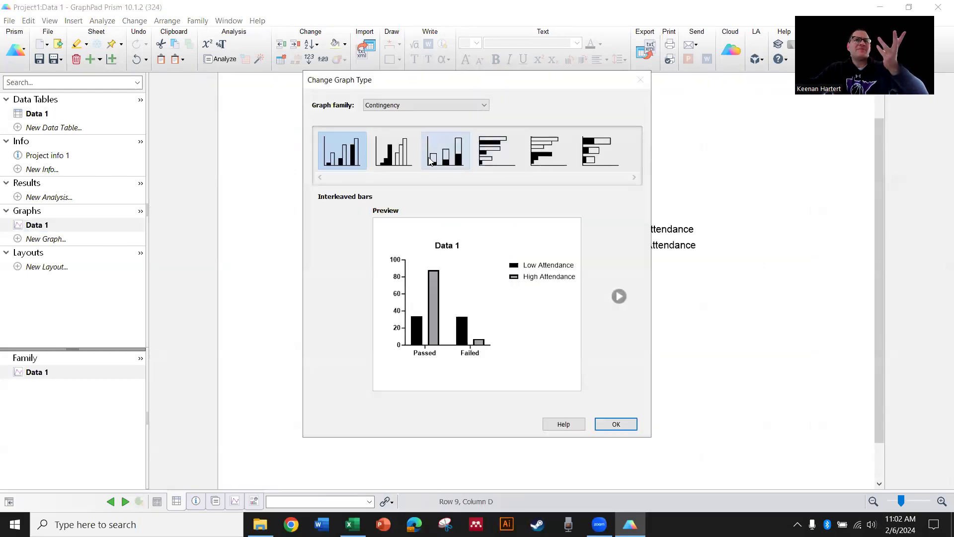
# Preview stacked and separated bars, then apply the Interleaved bars contingency graph type.
pyautogui.click(445, 150)
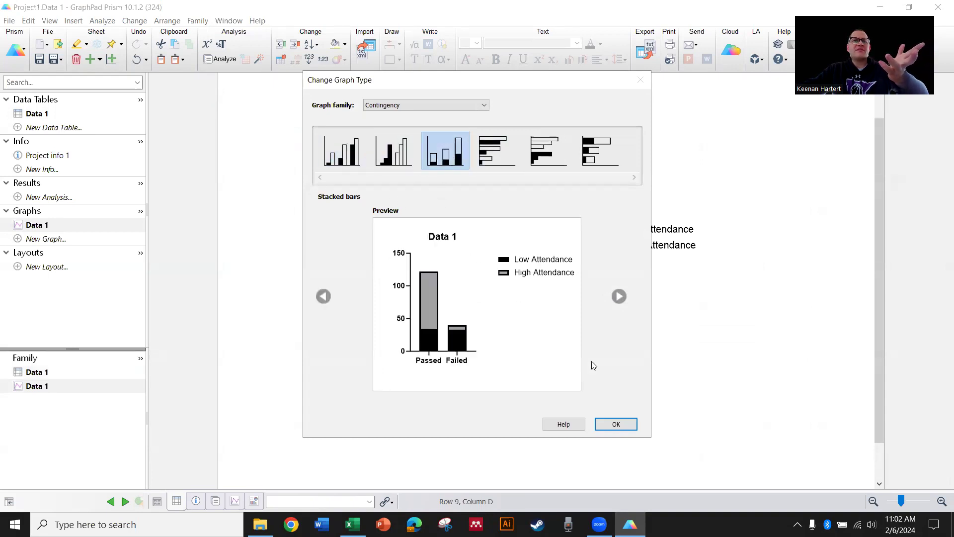
pyautogui.moveTo(532, 340)
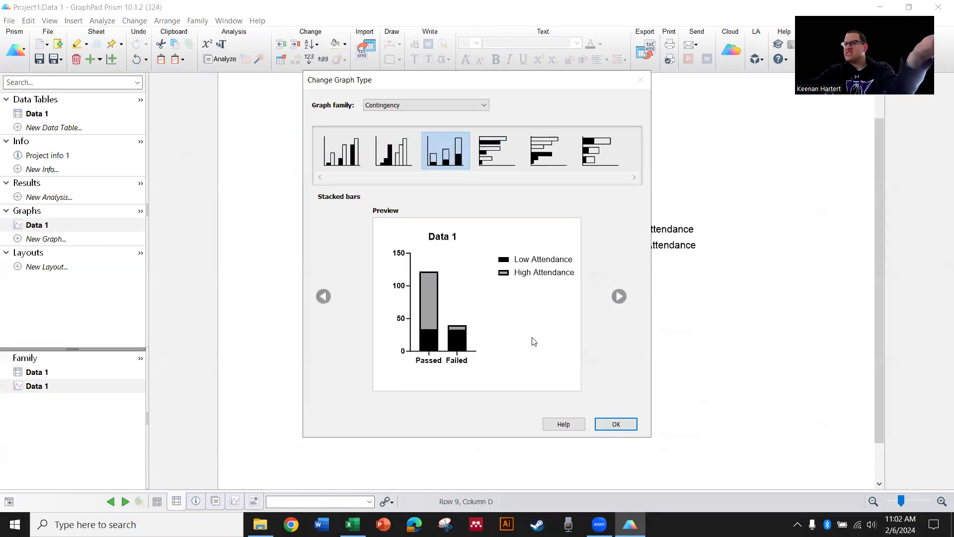
pyautogui.moveTo(368, 173)
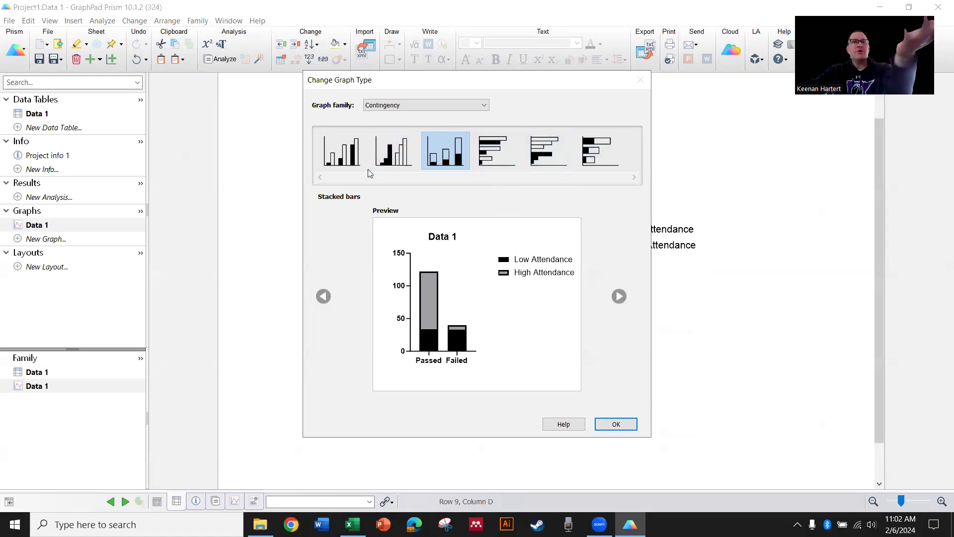
pyautogui.moveTo(392, 150)
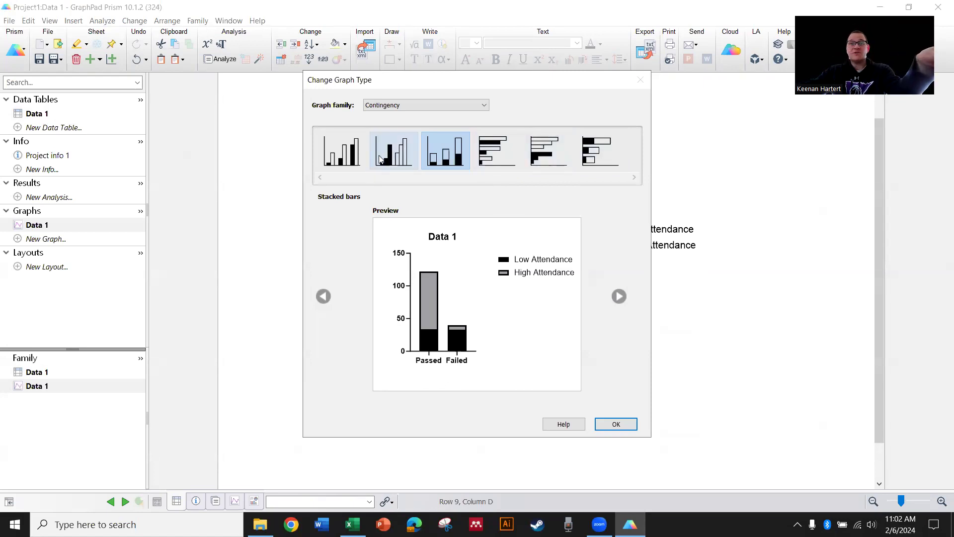
pyautogui.click(393, 150)
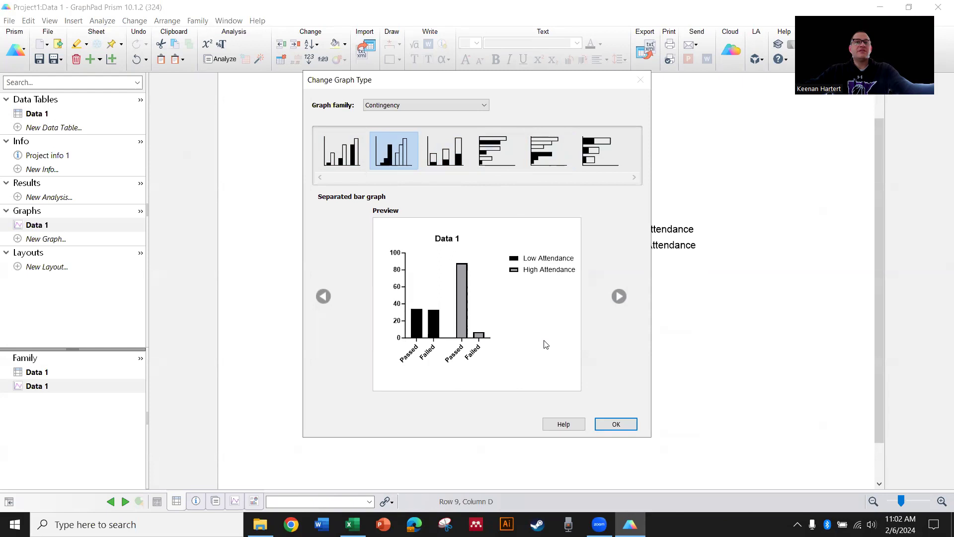
pyautogui.click(342, 150)
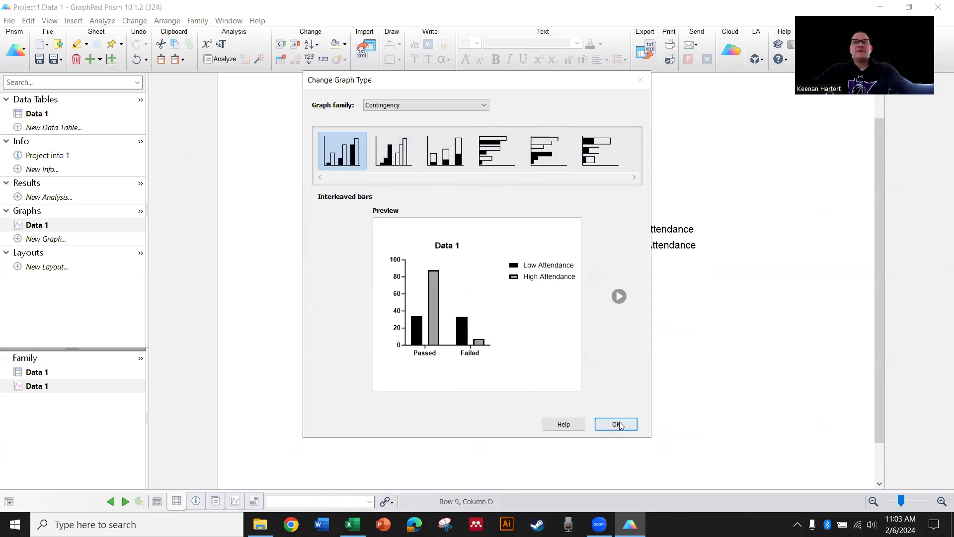
pyautogui.click(615, 423)
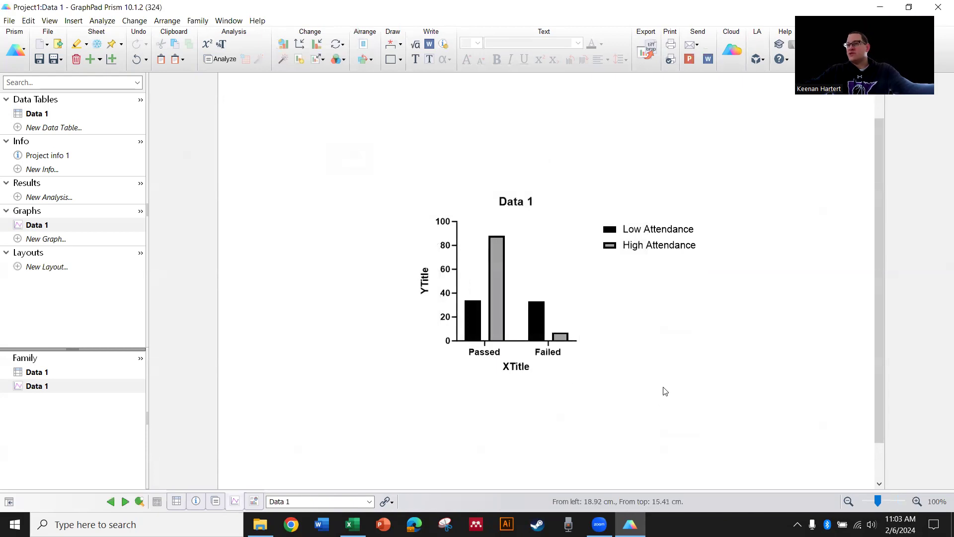
pyautogui.moveTo(659, 390)
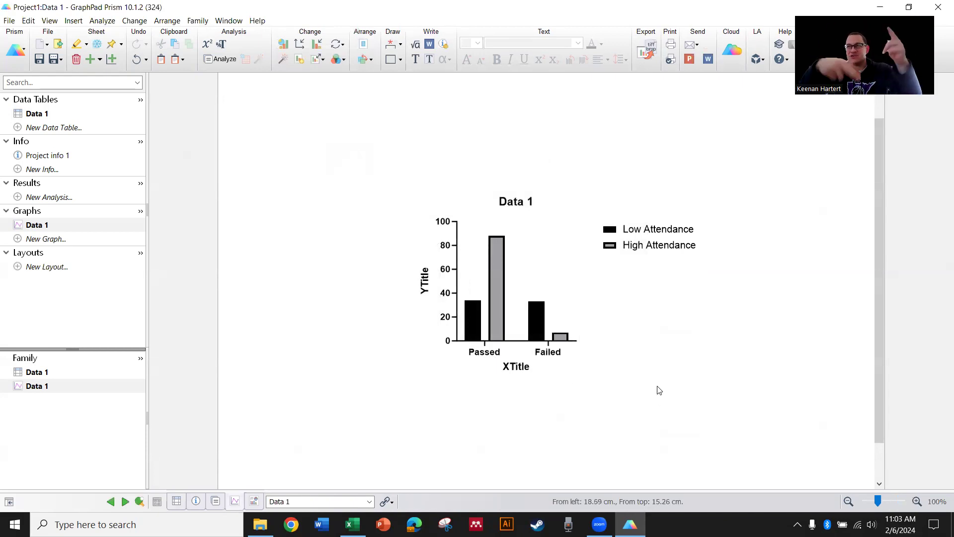
pyautogui.moveTo(670, 384)
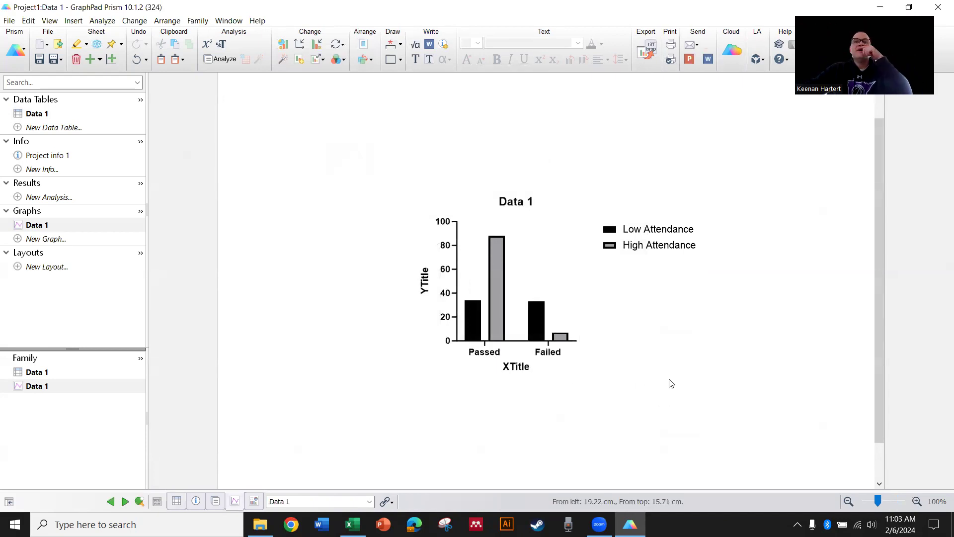
pyautogui.moveTo(554, 335)
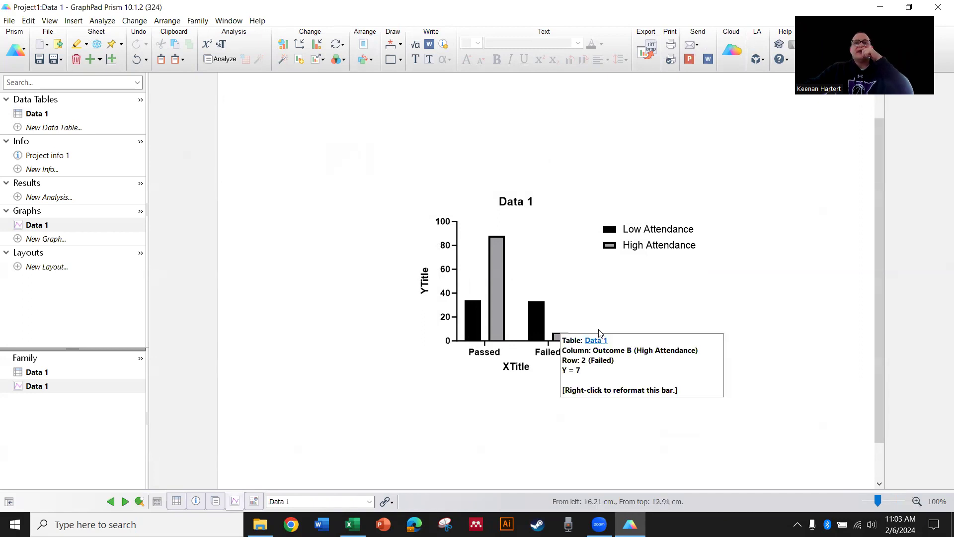
pyautogui.moveTo(671, 301)
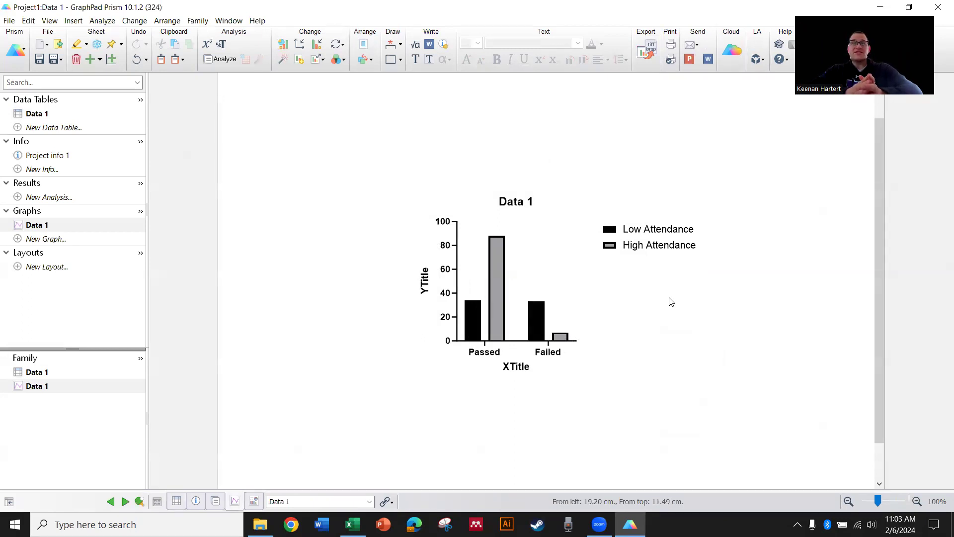
pyautogui.moveTo(207, 43)
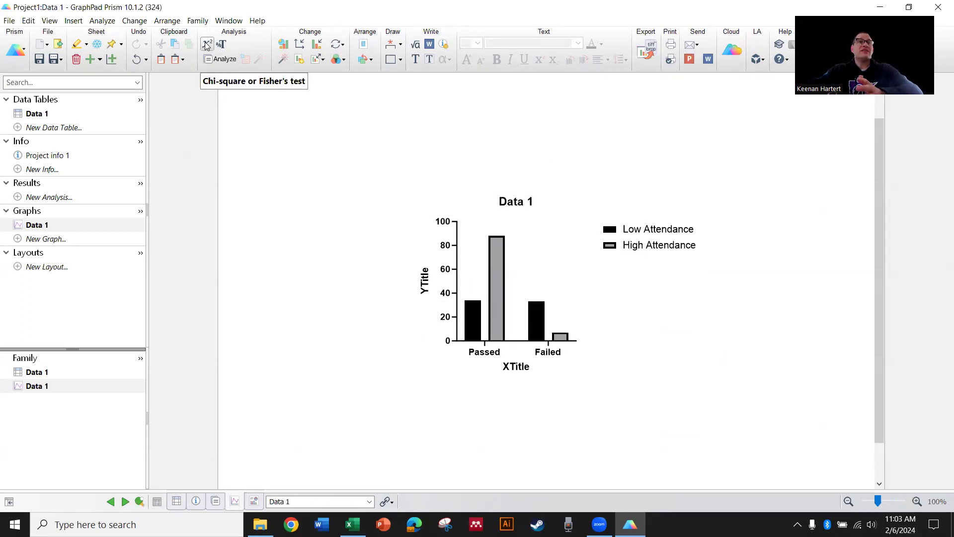
# Run Fisher's exact test on Data 1 reporting relative risk and odds ratio, yielding P < 0.0001.
pyautogui.click(224, 59)
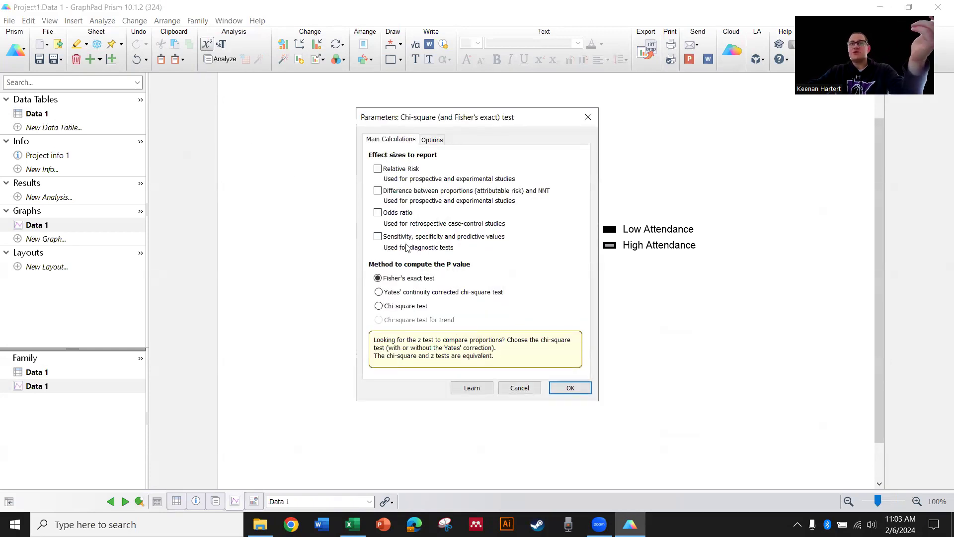
pyautogui.click(378, 169)
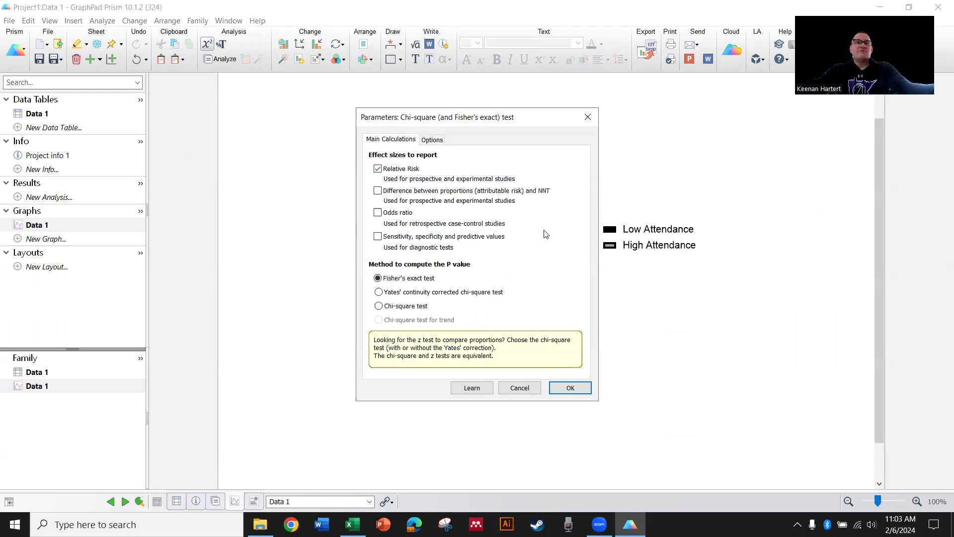
pyautogui.click(378, 213)
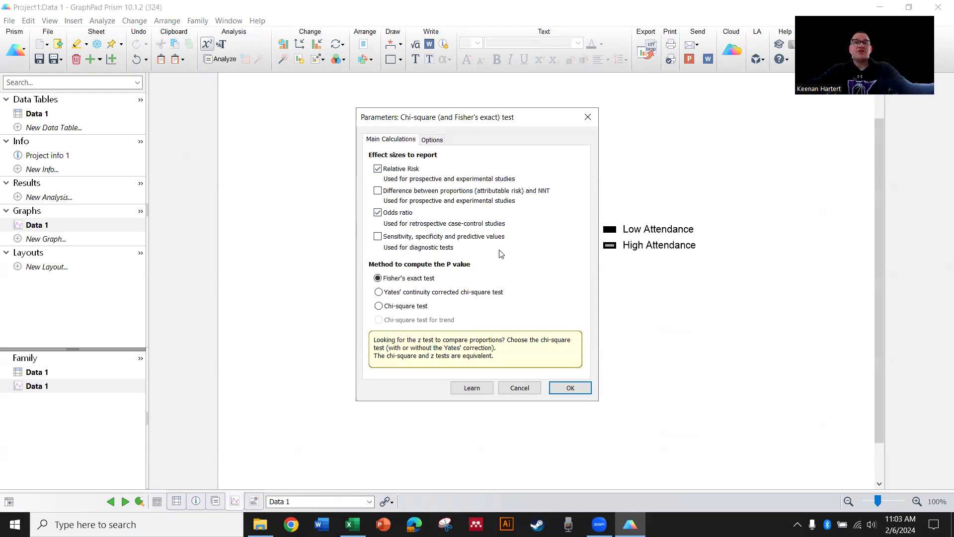
pyautogui.moveTo(483, 226)
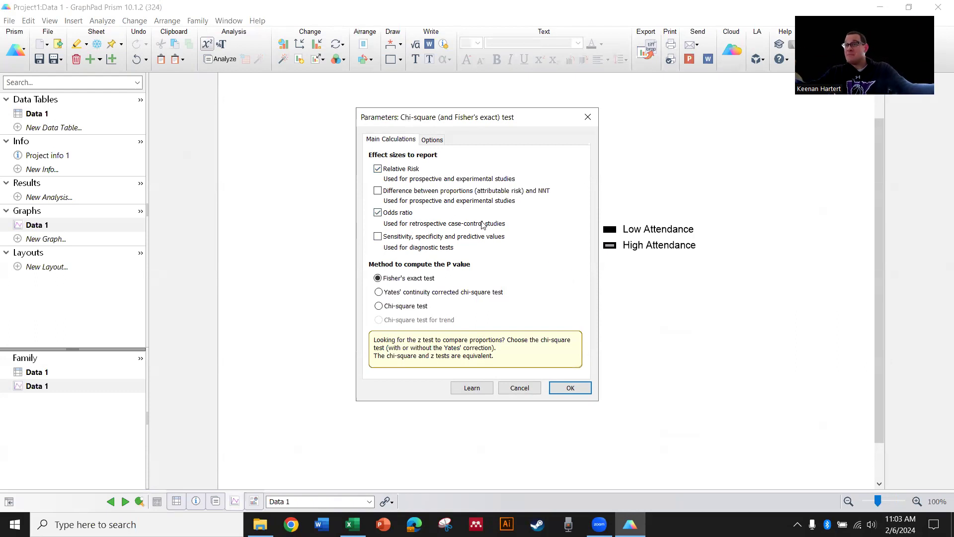
pyautogui.moveTo(399, 288)
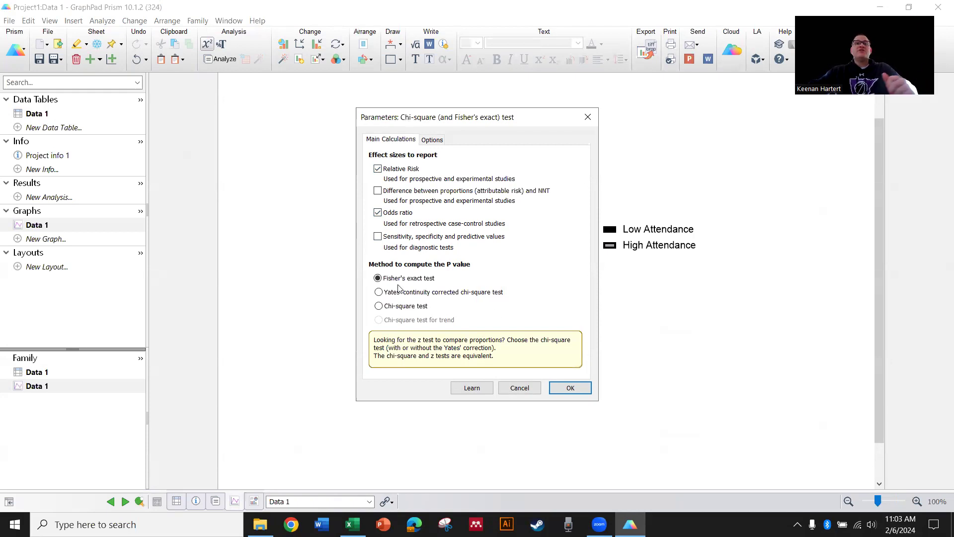
pyautogui.click(378, 278)
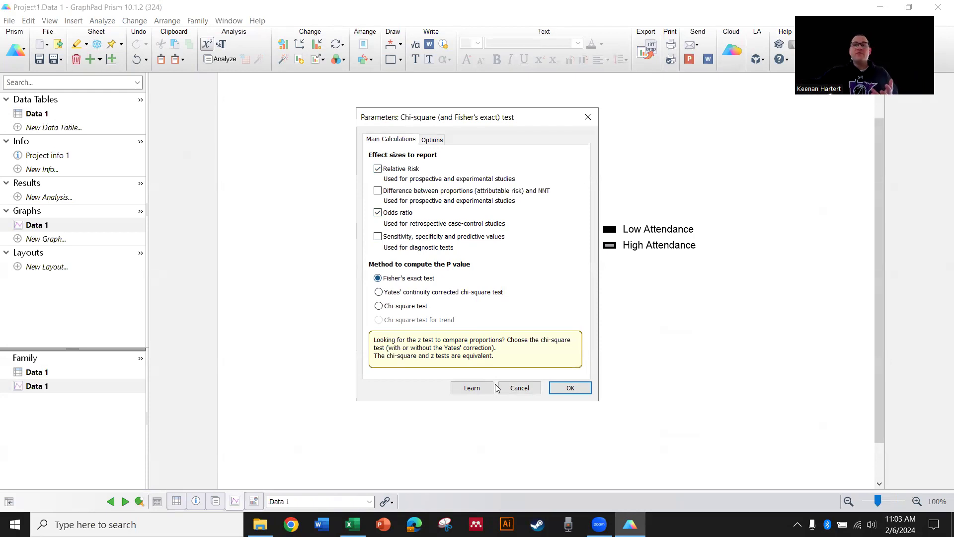
pyautogui.click(569, 388)
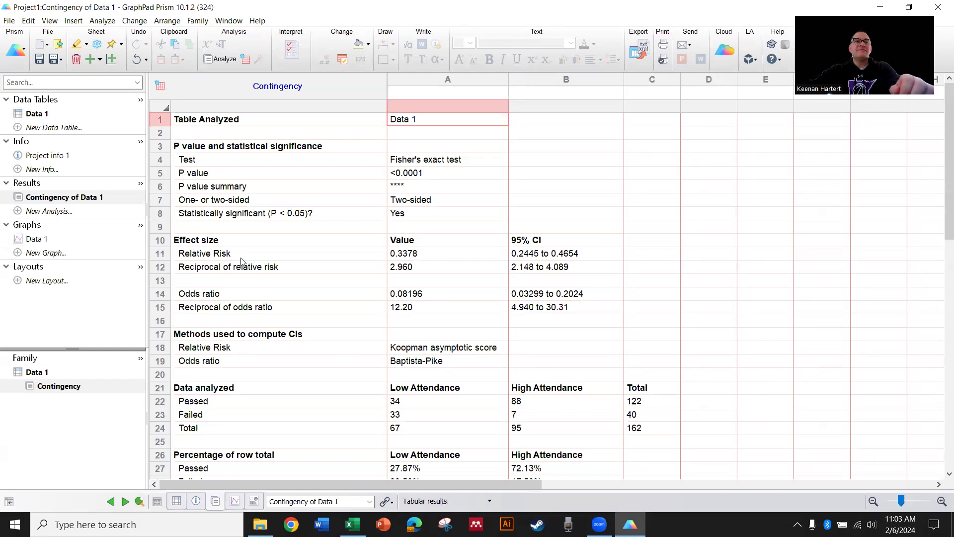
pyautogui.click(39, 238)
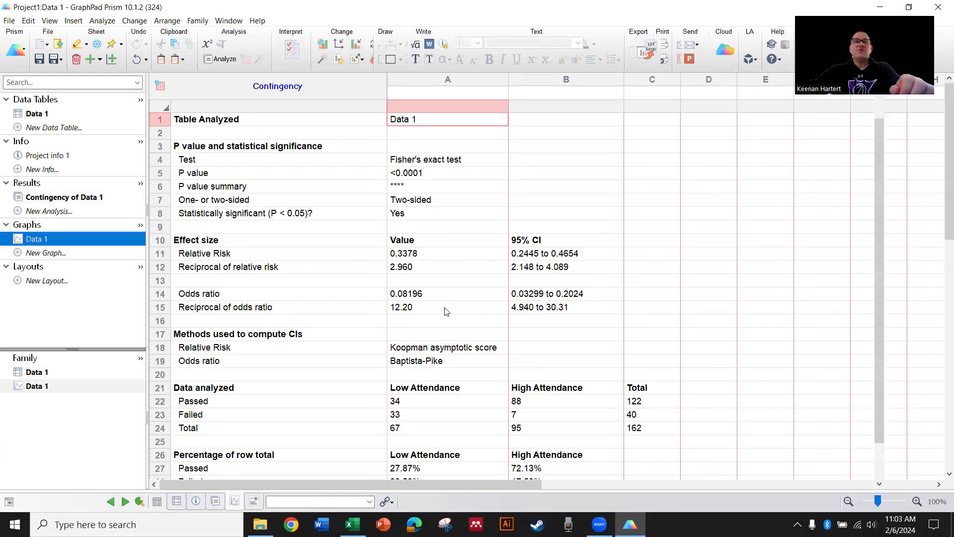
pyautogui.click(37, 238)
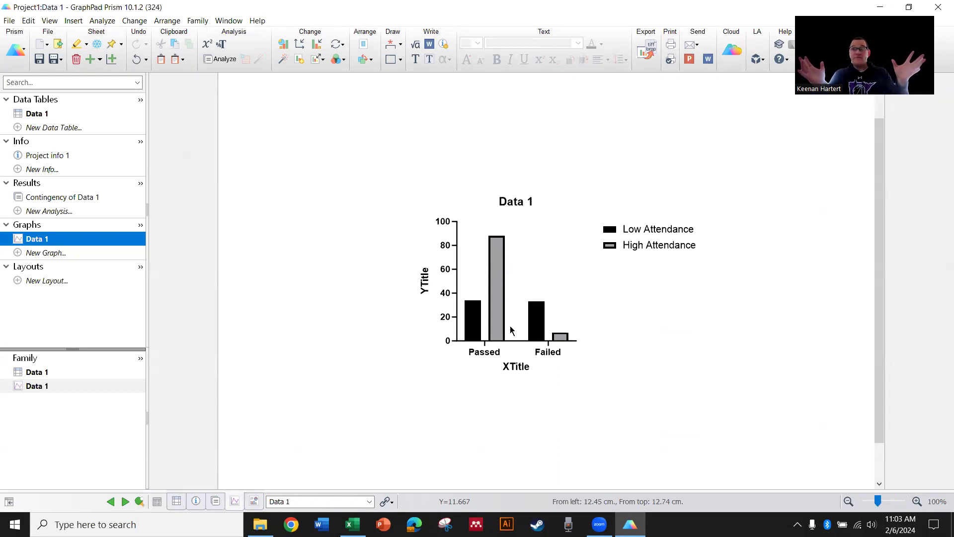
pyautogui.moveTo(50, 211)
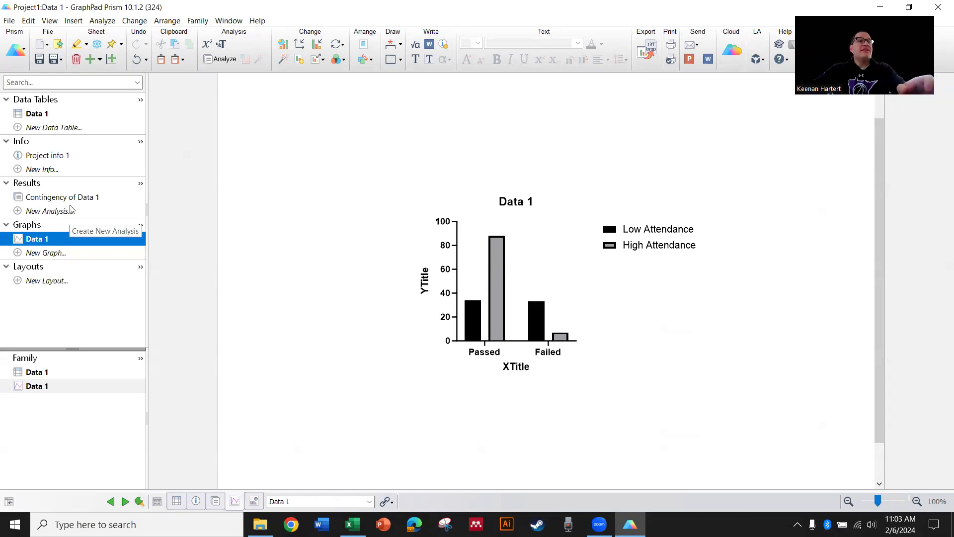
pyautogui.click(64, 197)
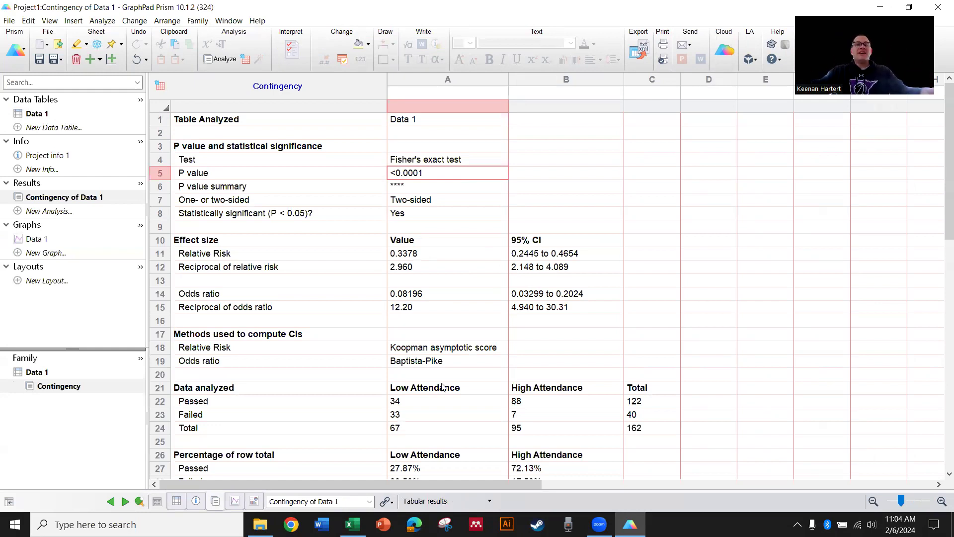
pyautogui.click(425, 386)
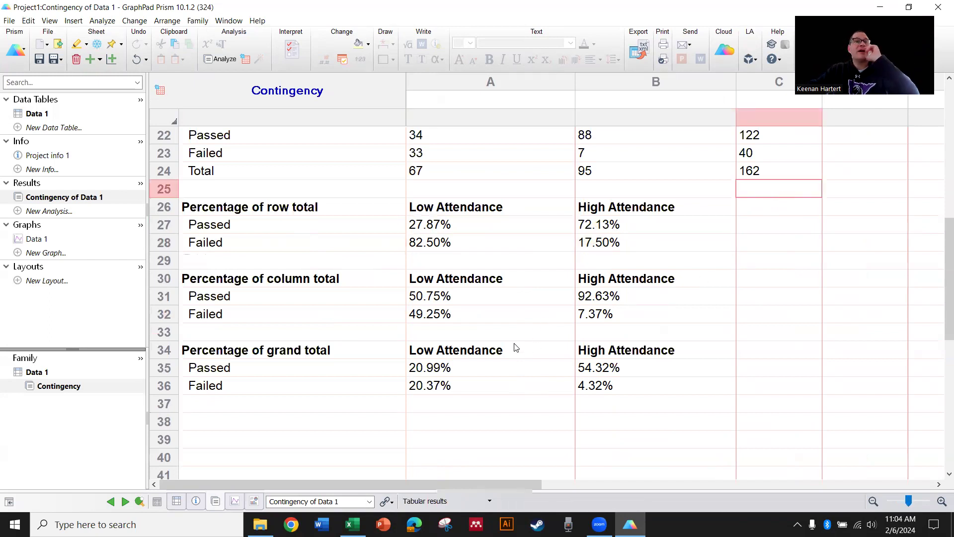
pyautogui.moveTo(453, 304)
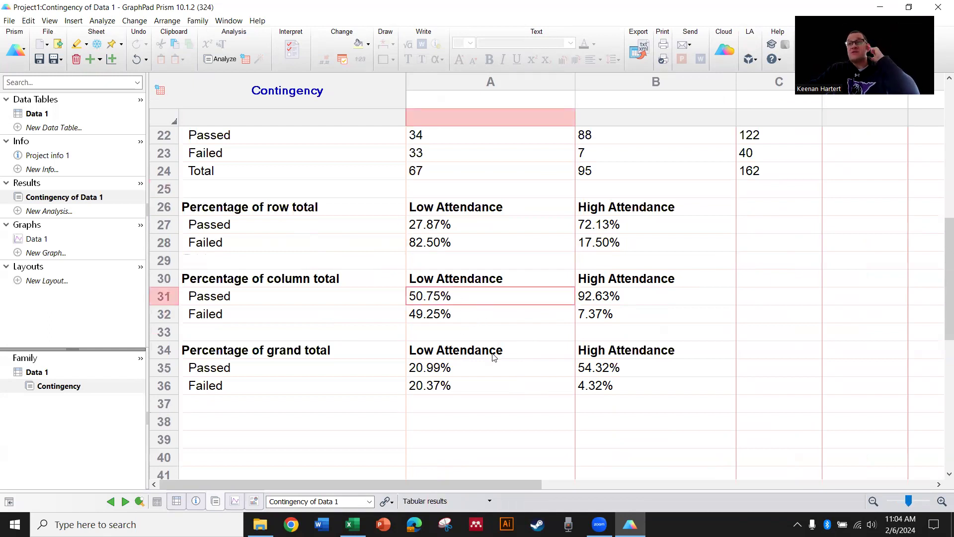
pyautogui.click(490, 313)
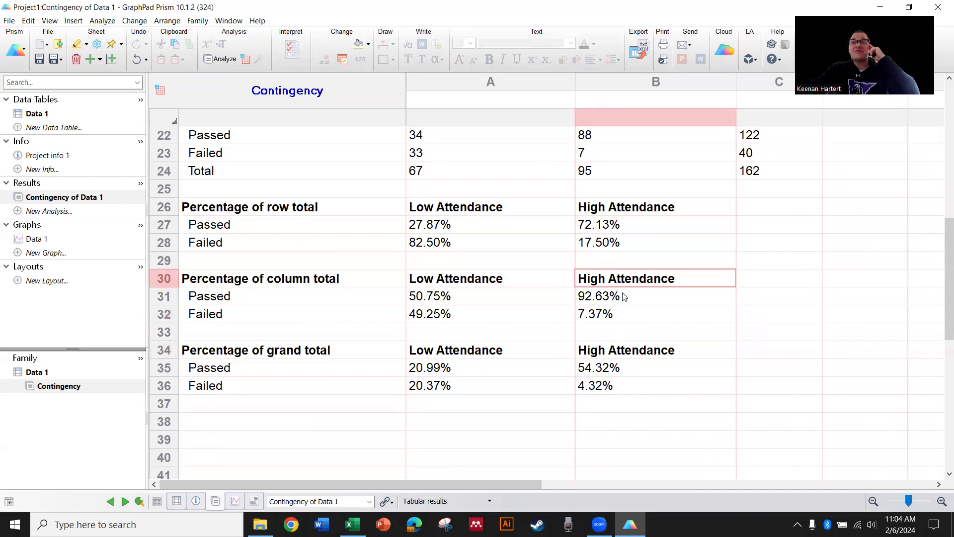
pyautogui.click(620, 296)
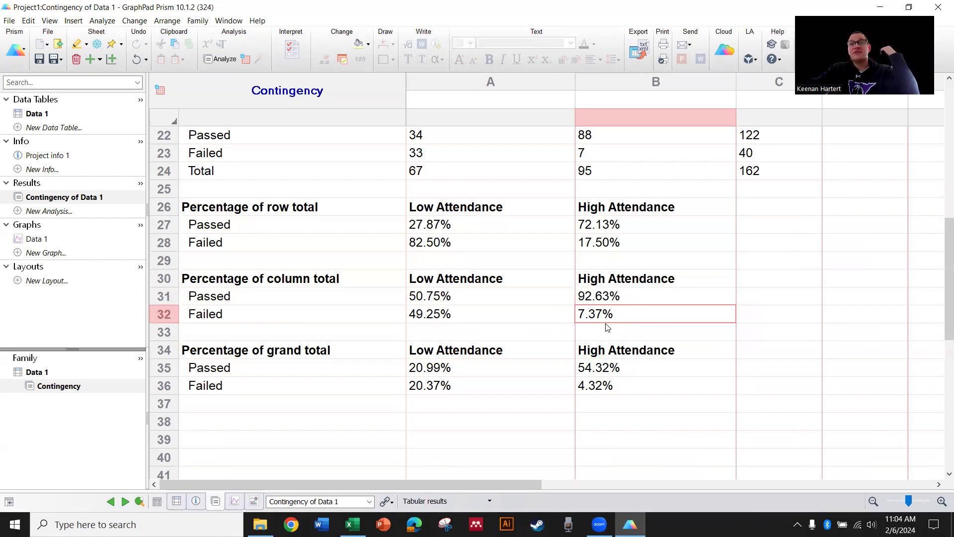
pyautogui.click(490, 368)
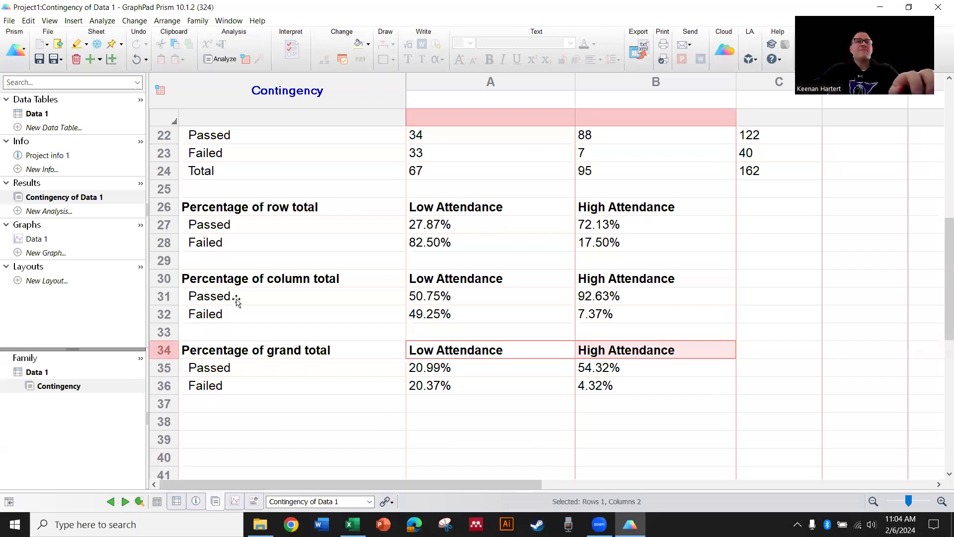
pyautogui.click(352, 524)
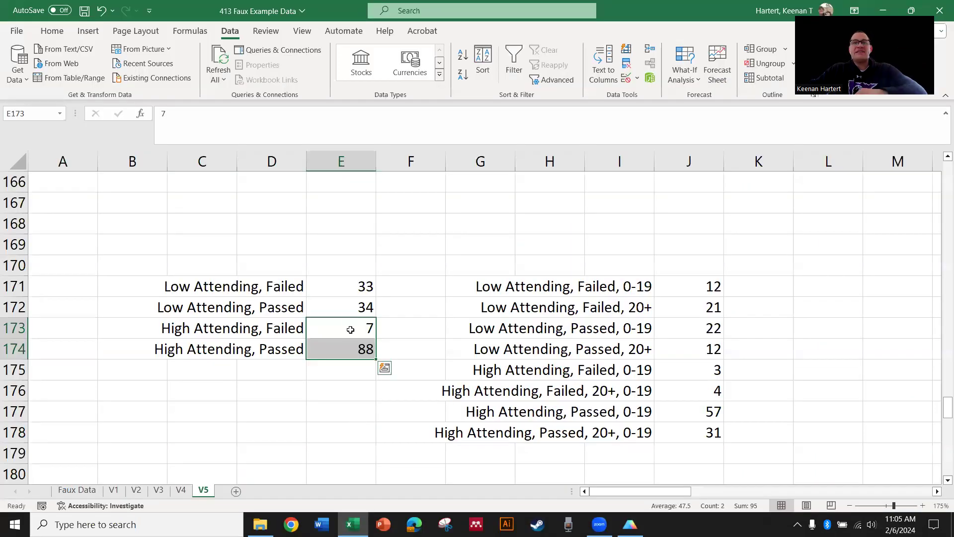
pyautogui.click(272, 389)
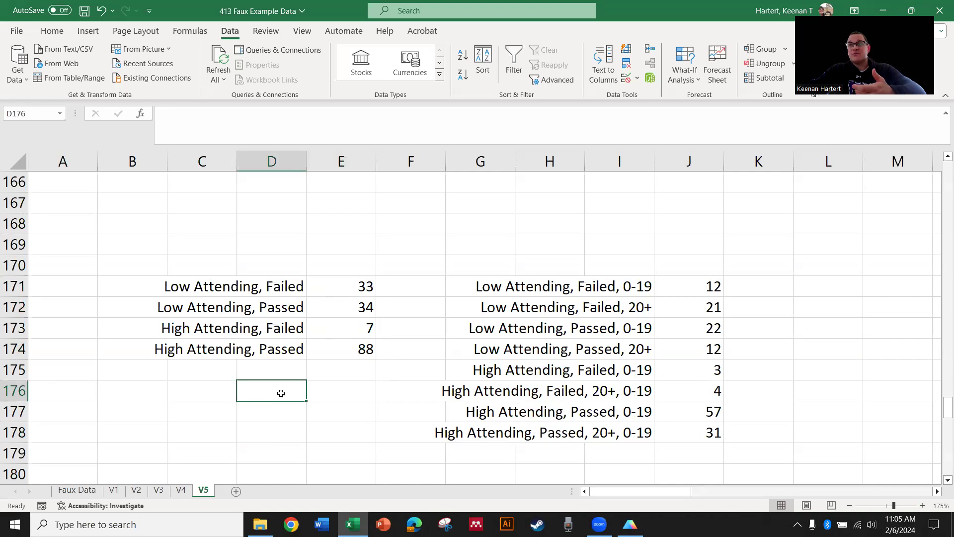
pyautogui.moveTo(504, 403)
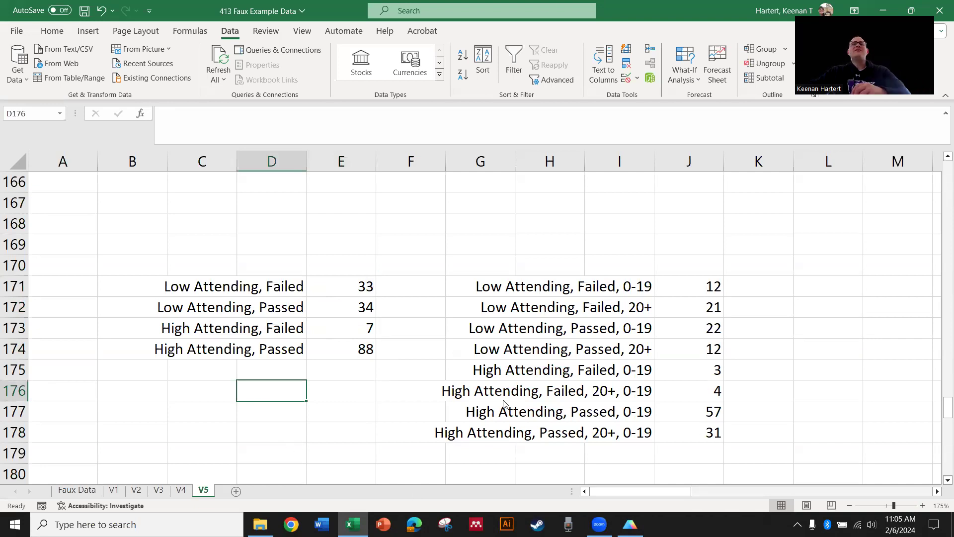
pyautogui.click(630, 524)
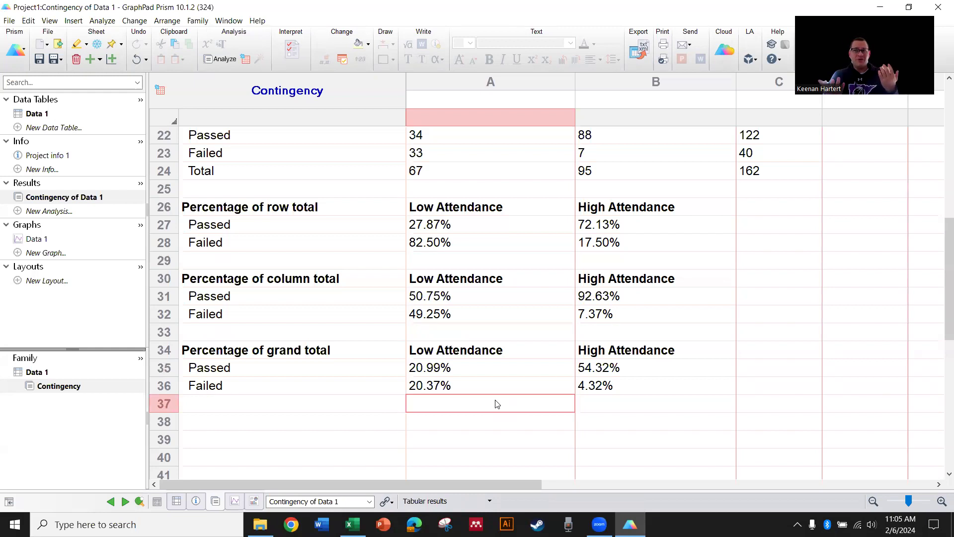
# View the Data 1 interleaved bar graph, then return to the Contingency of Data 1 results sheet.
pyautogui.click(259, 279)
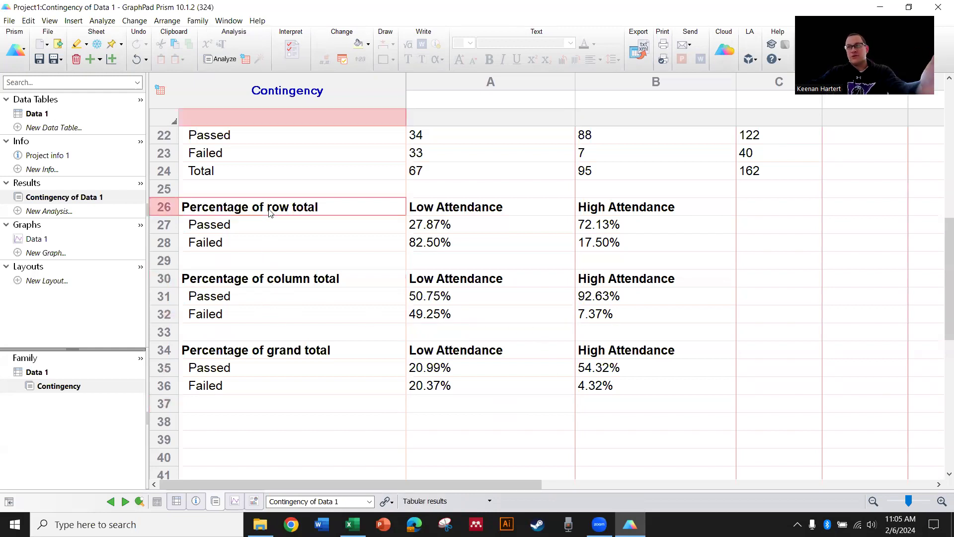
pyautogui.click(37, 238)
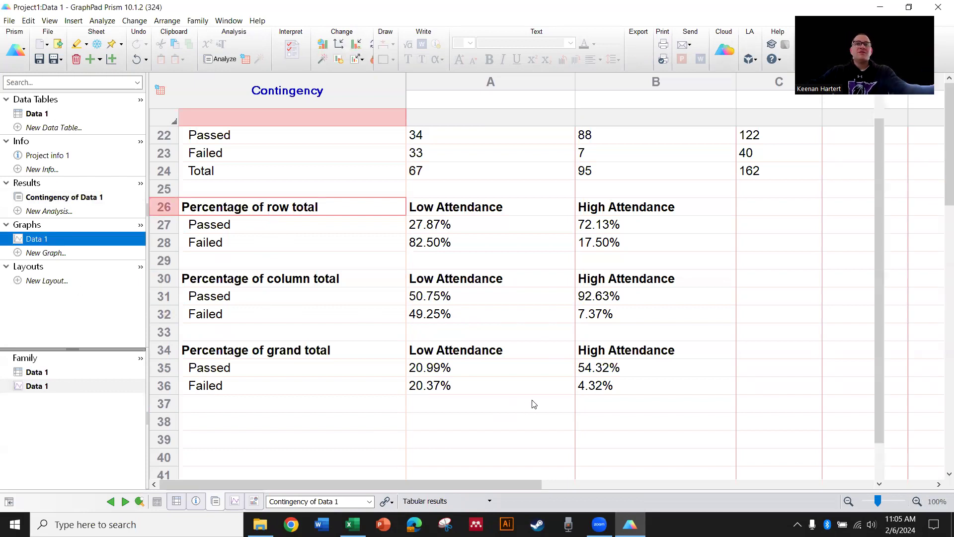
pyautogui.click(37, 237)
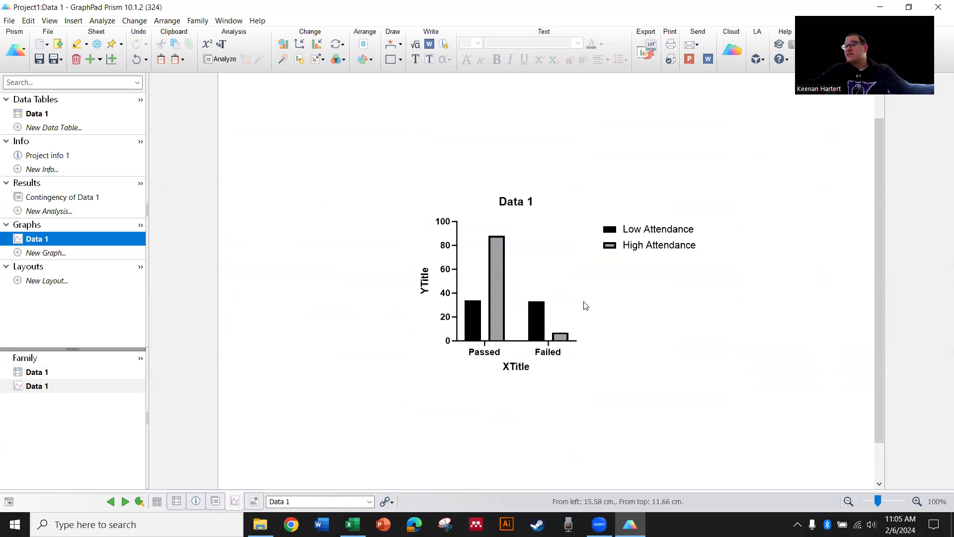
pyautogui.moveTo(556, 307)
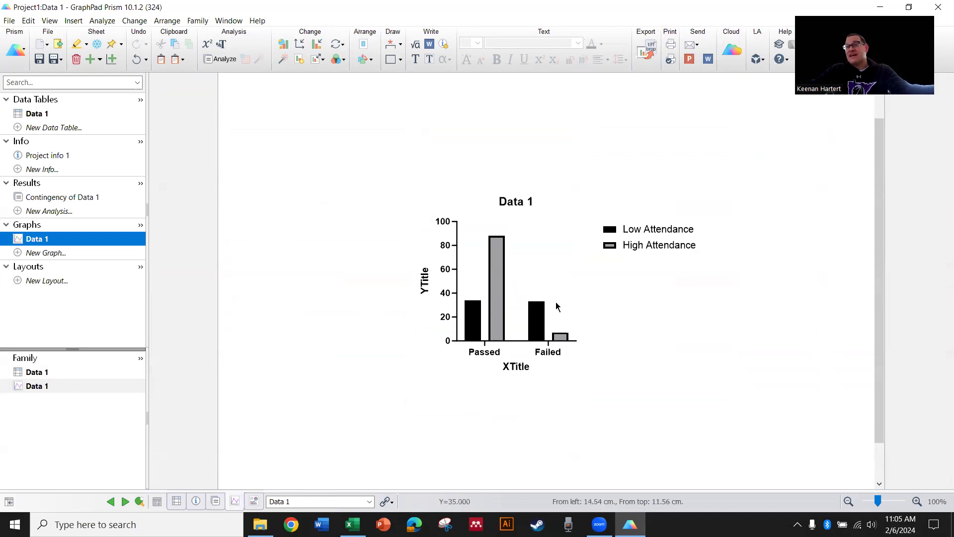
pyautogui.moveTo(376, 340)
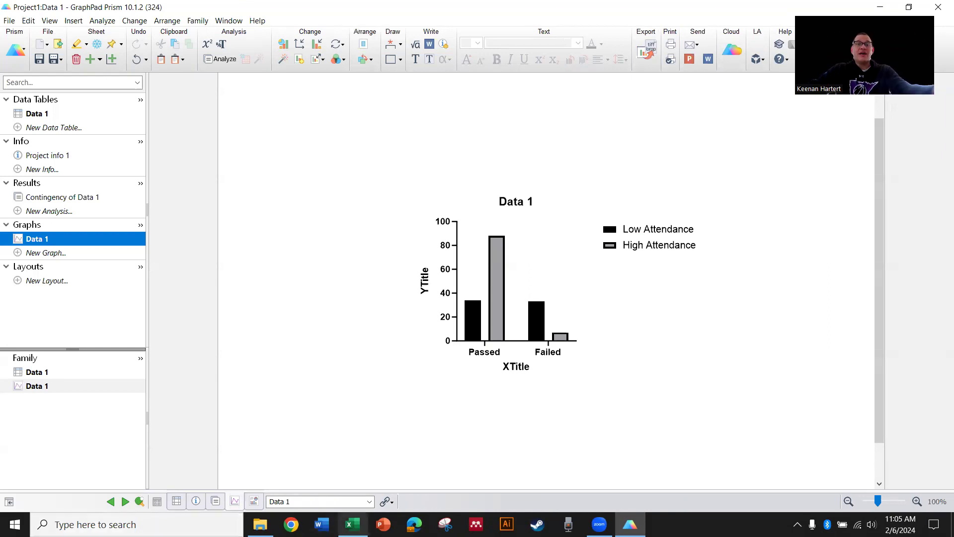
pyautogui.moveTo(508, 321)
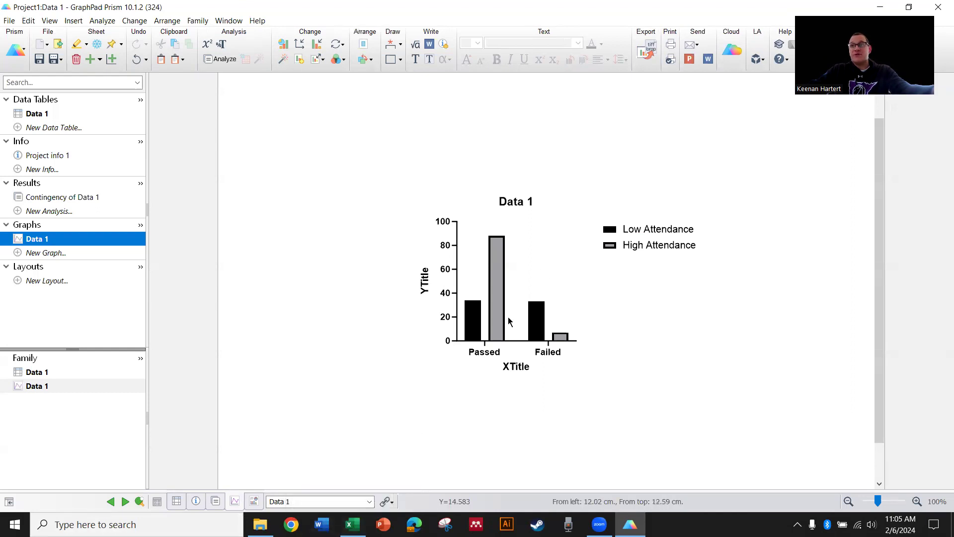
pyautogui.click(63, 197)
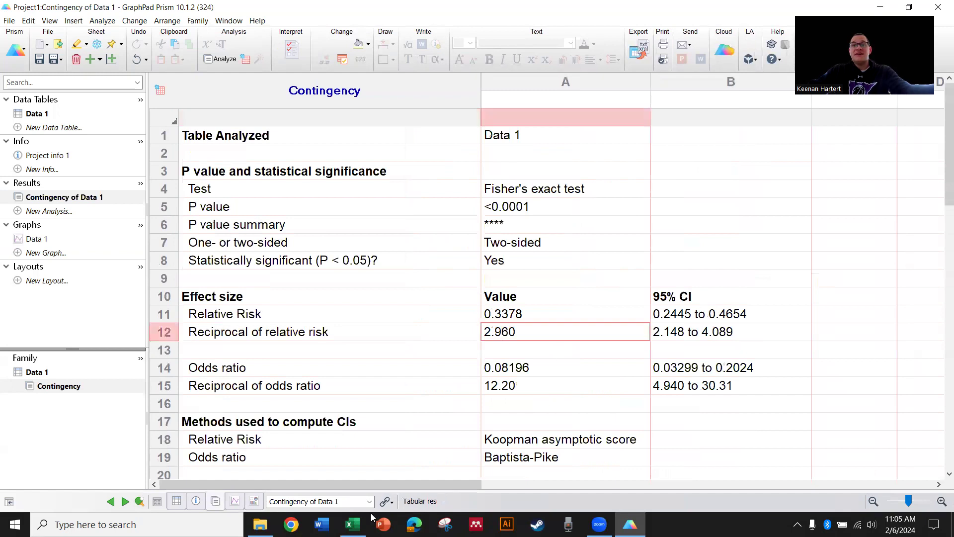
# Leave the Fisher's exact test results and switch back to the Excel workbook.
pyautogui.click(352, 524)
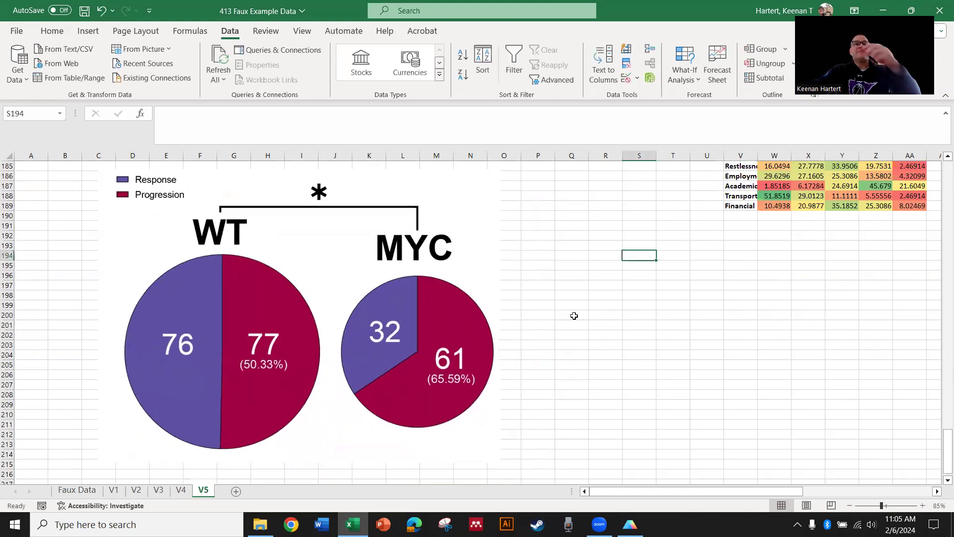
pyautogui.moveTo(226, 239)
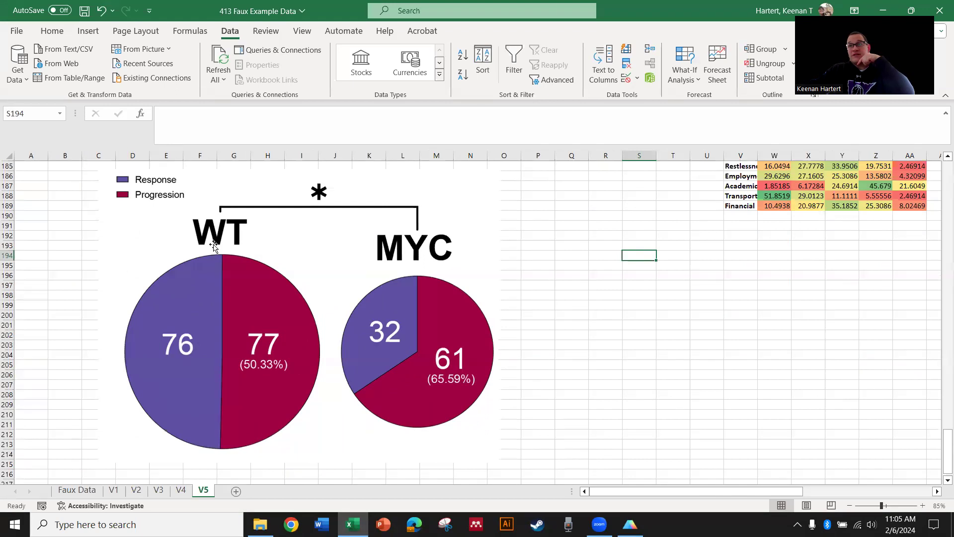
pyautogui.moveTo(370, 233)
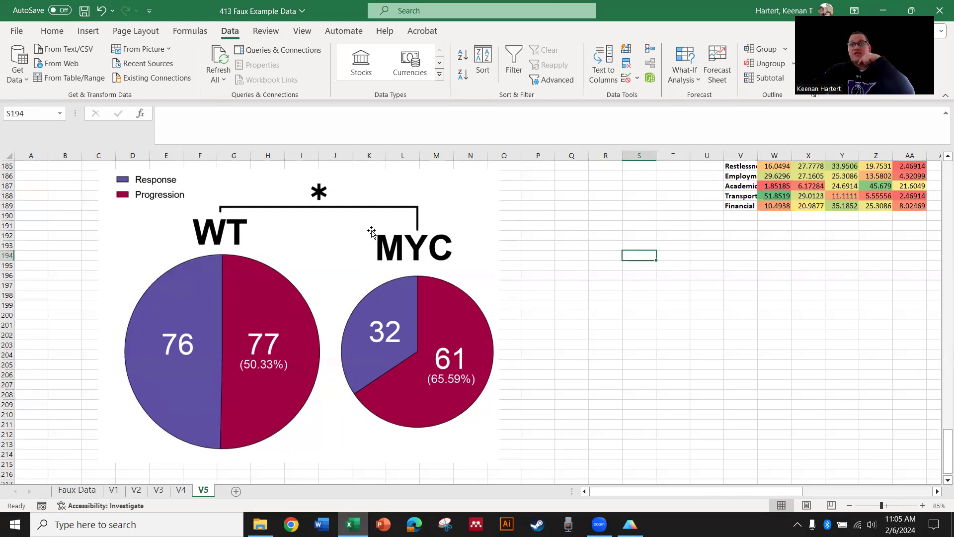
pyautogui.moveTo(411, 345)
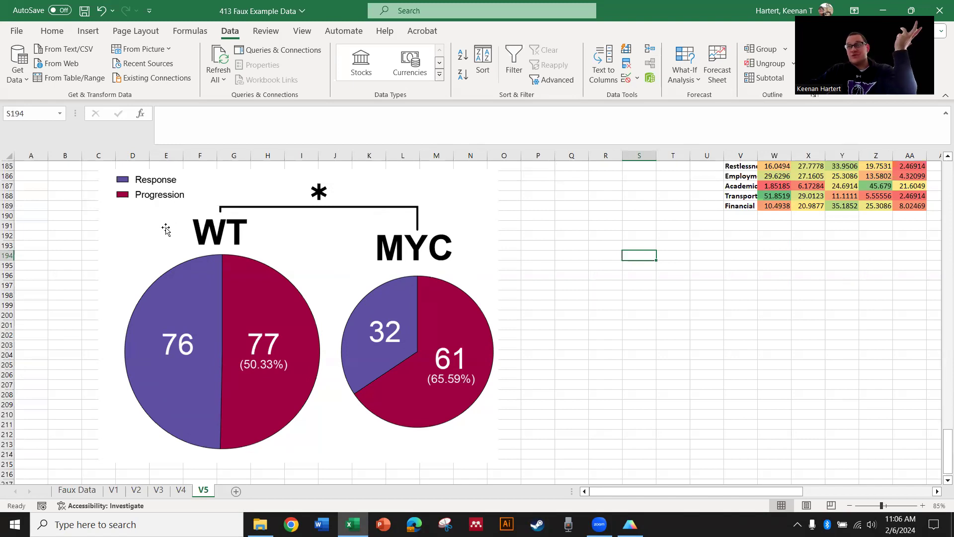
pyautogui.moveTo(442, 360)
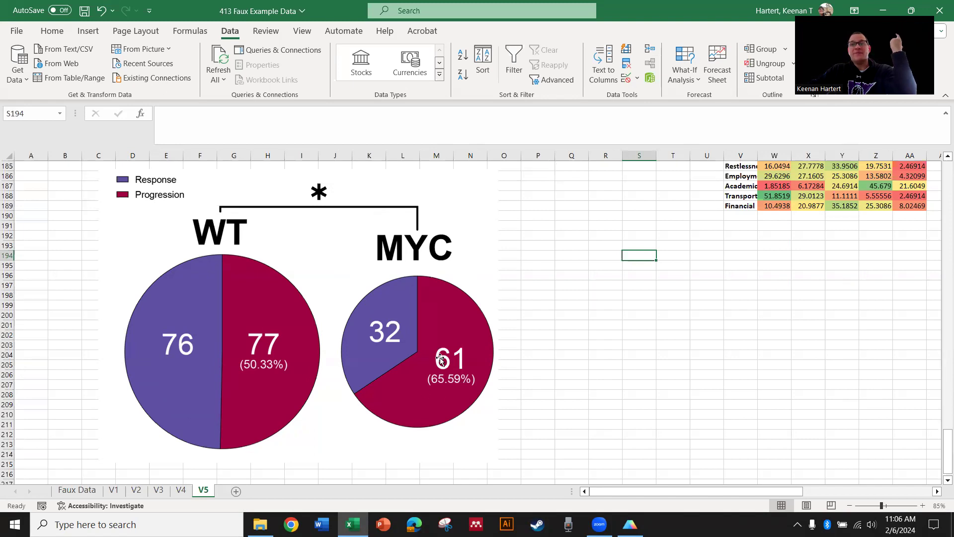
pyautogui.moveTo(499, 361)
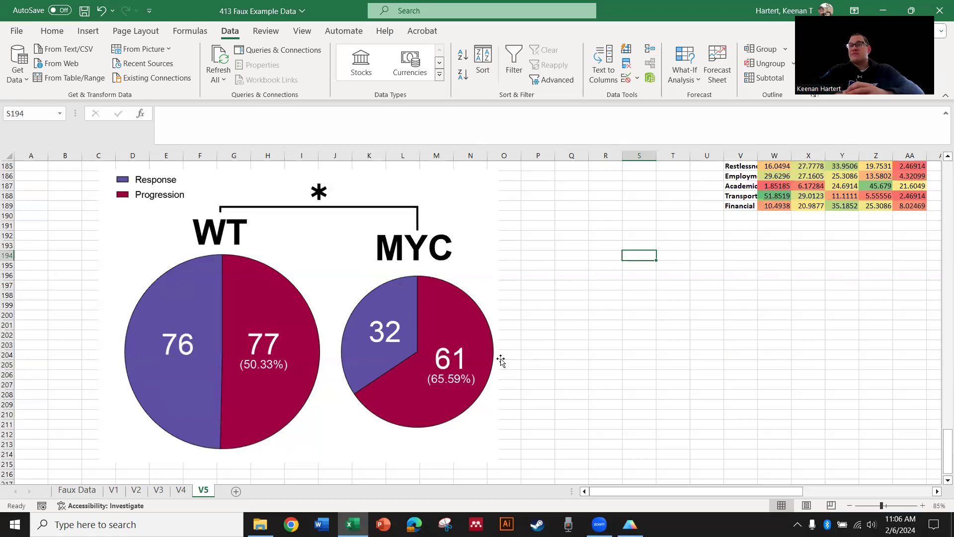
pyautogui.moveTo(302, 374)
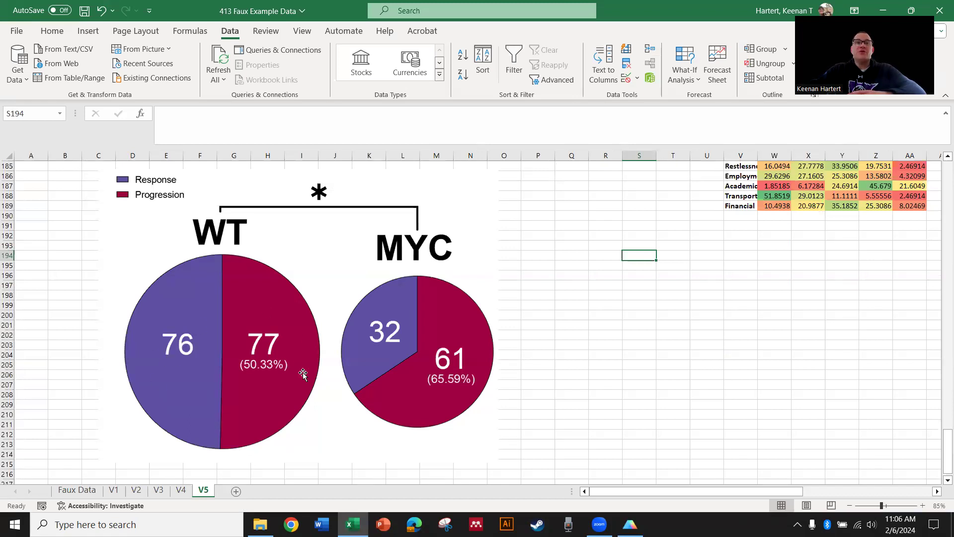
pyautogui.scroll(-3)
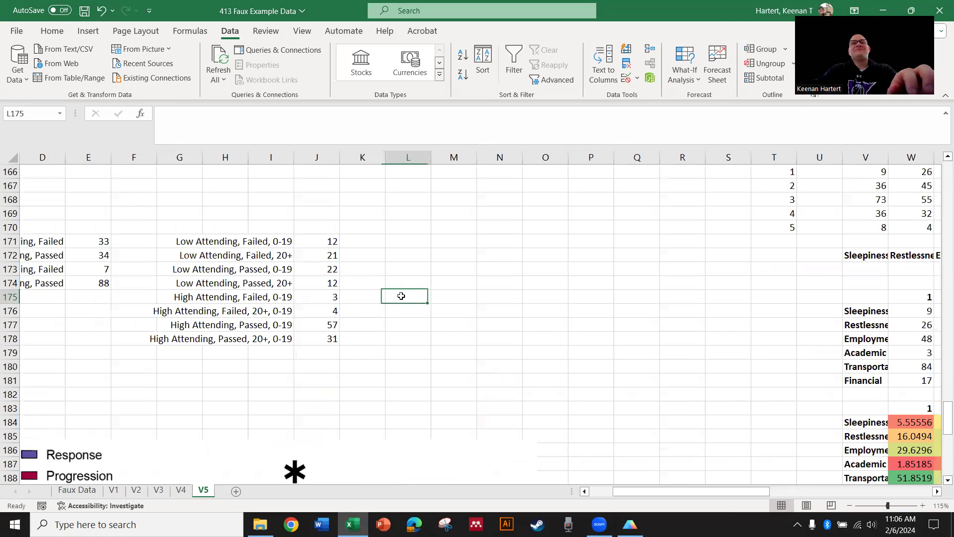
# Review the V5 count tables and raw data in Excel, then return to Prism's Passed/Failed table.
pyautogui.click(363, 365)
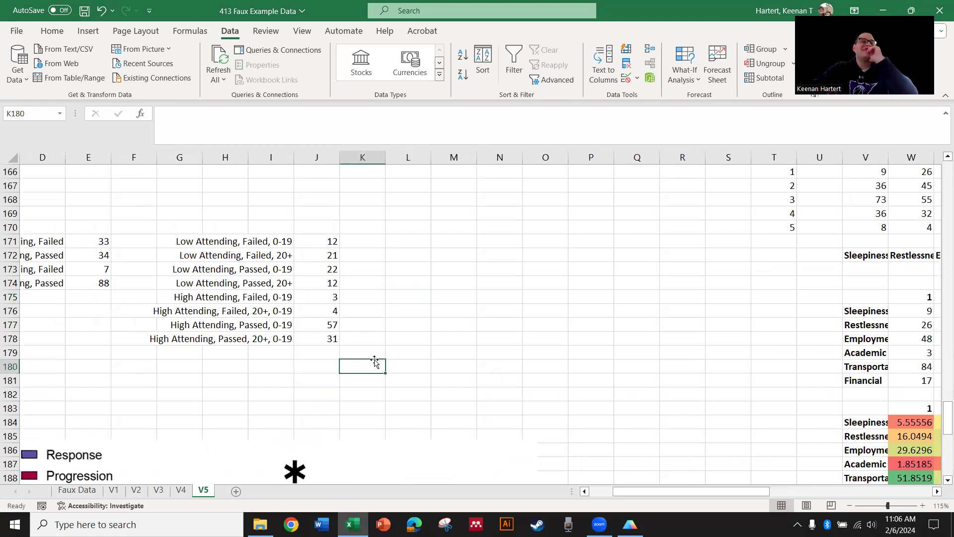
pyautogui.click(454, 338)
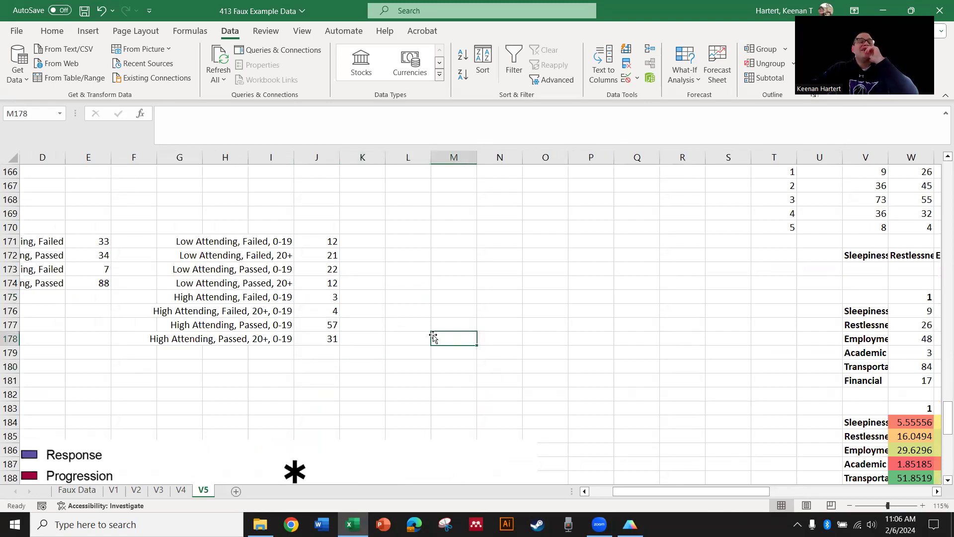
pyautogui.moveTo(270, 241); pyautogui.dragTo(316, 338)
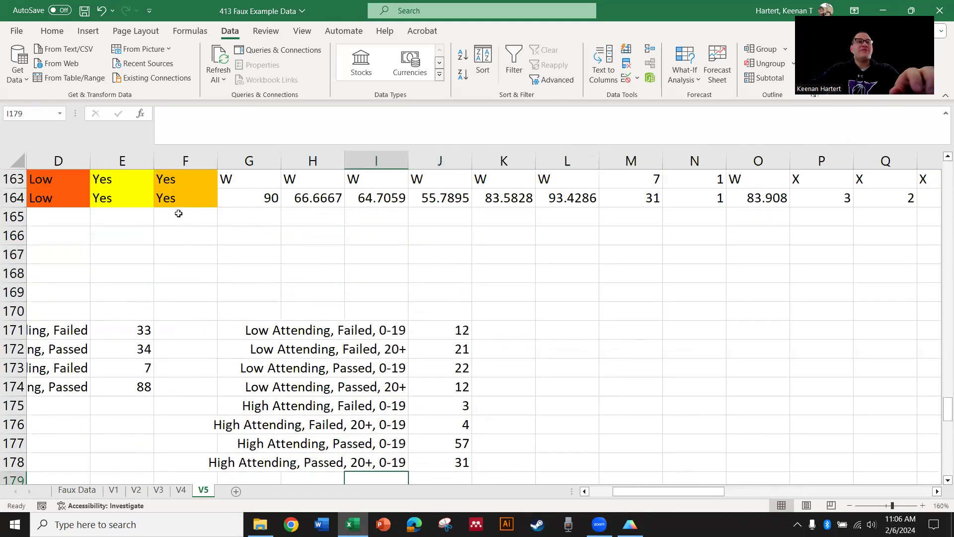
pyautogui.click(566, 311)
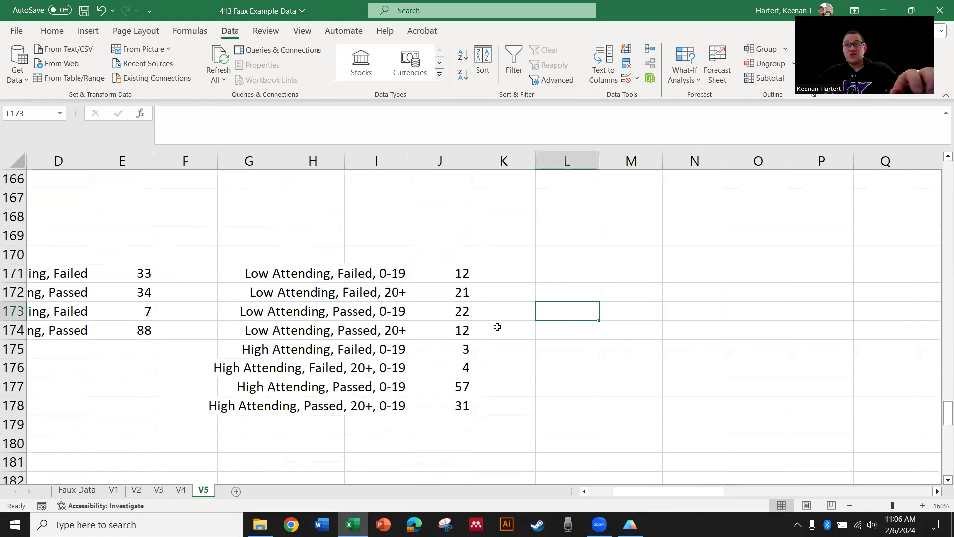
pyautogui.scroll(-3)
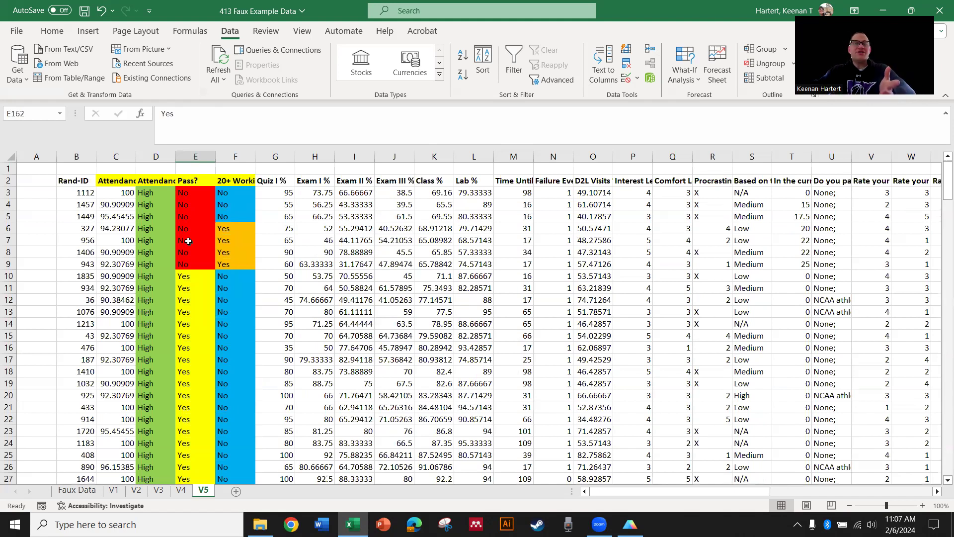
pyautogui.scroll(-3)
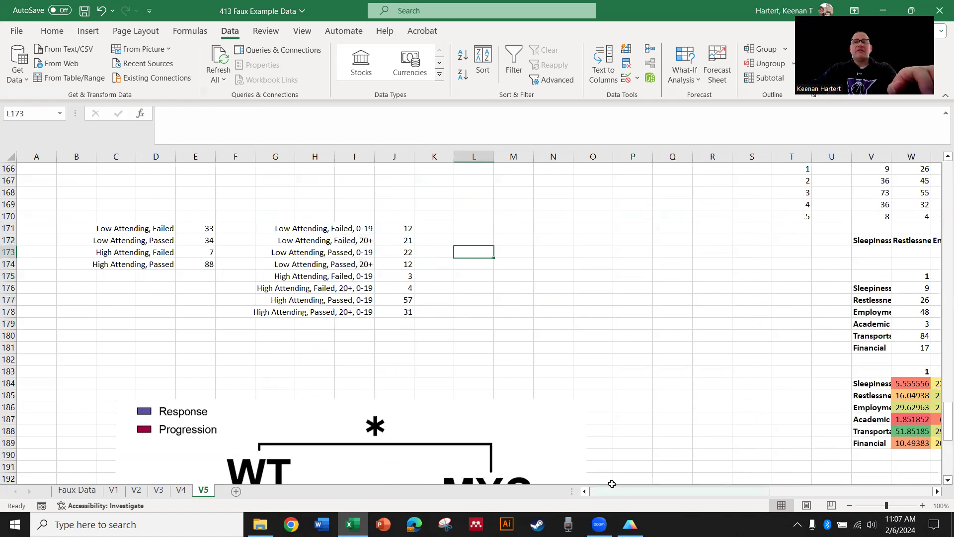
pyautogui.click(630, 523)
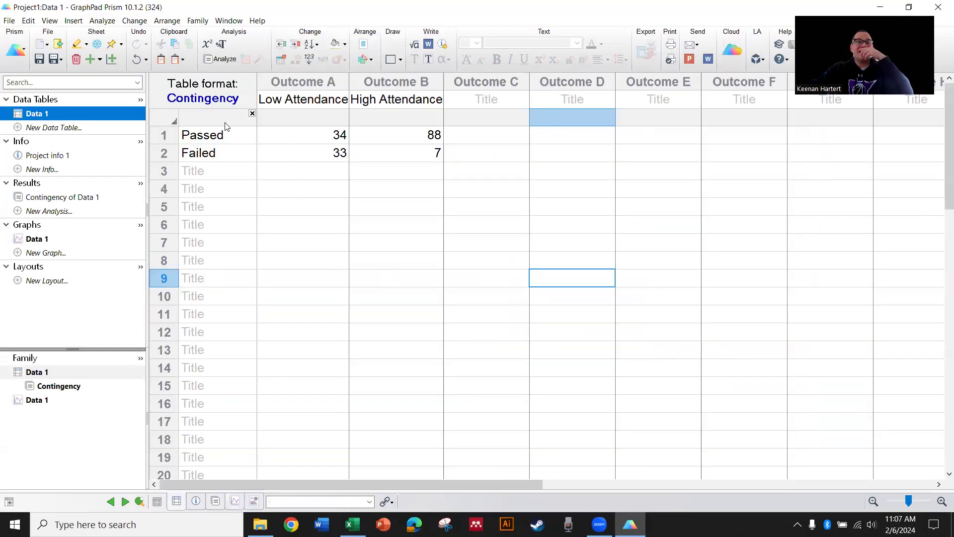
# Clear the Data 1 table and re-enter the Passed and Failed row titles.
pyautogui.click(395, 81)
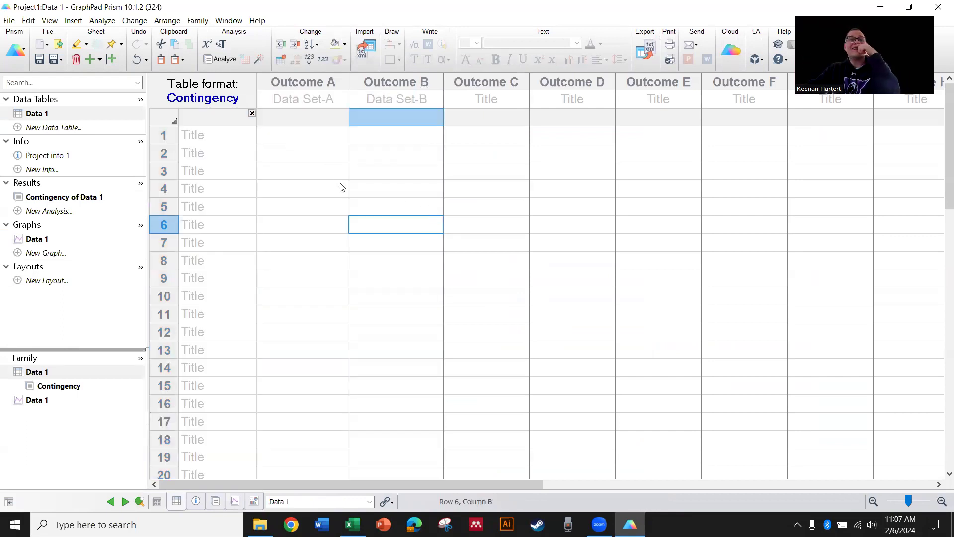
pyautogui.click(302, 99)
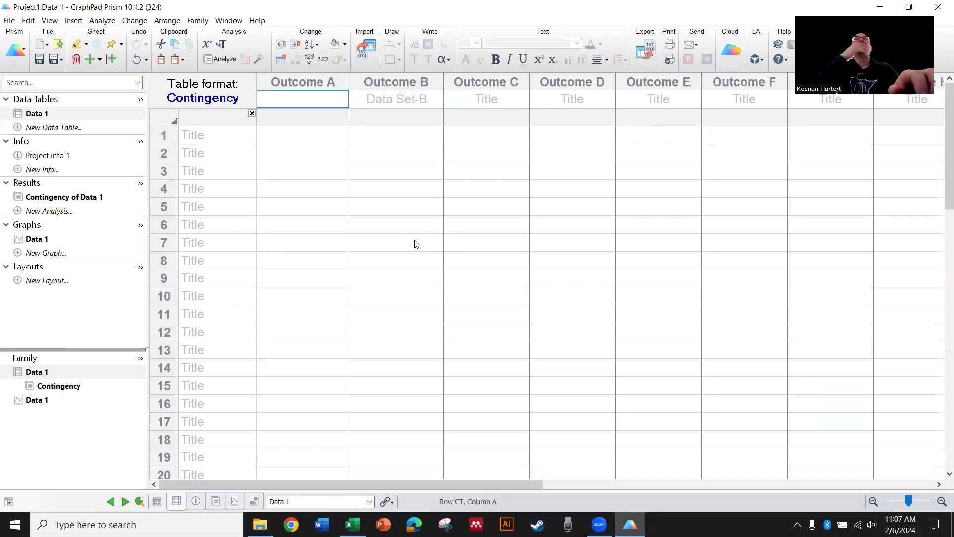
pyautogui.write('Passed')
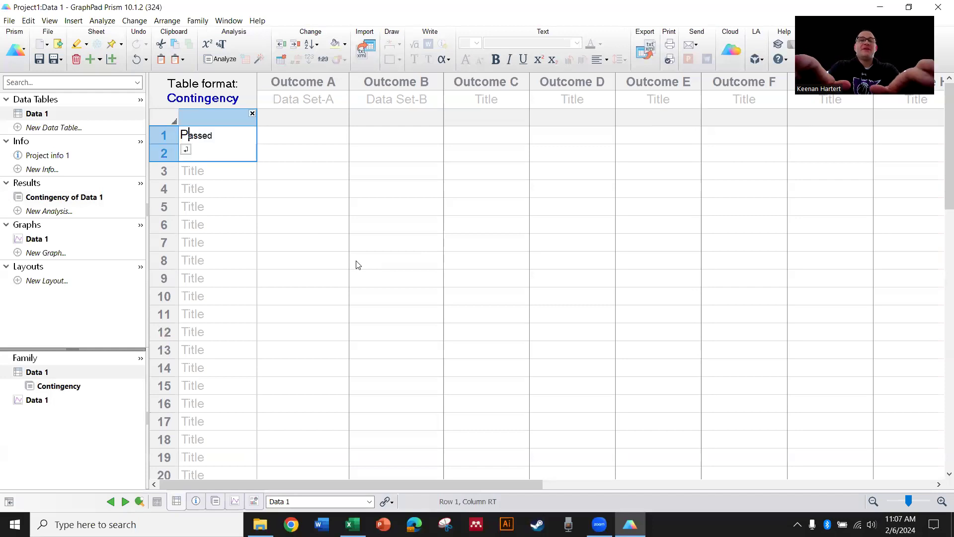
pyautogui.write('Failed')
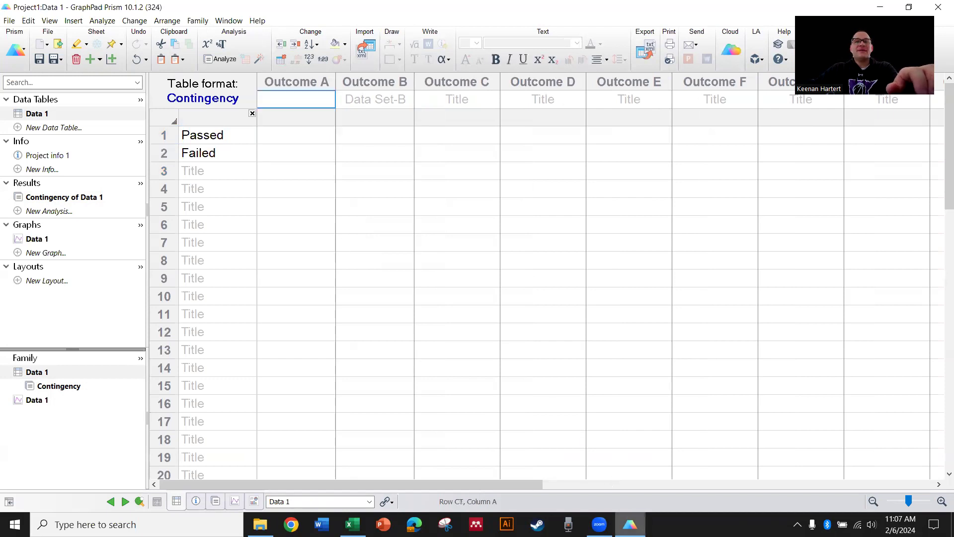
pyautogui.moveTo(630, 524)
pyautogui.write('Low Attendance')
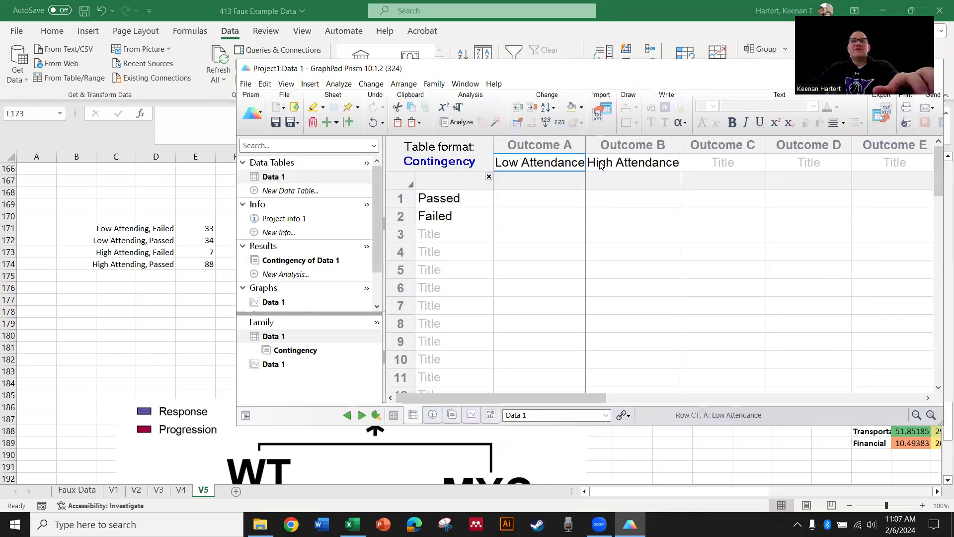
# Title the four columns Low/High Attendance 0-19 and Low/High Attendance 20+.
pyautogui.click(632, 162)
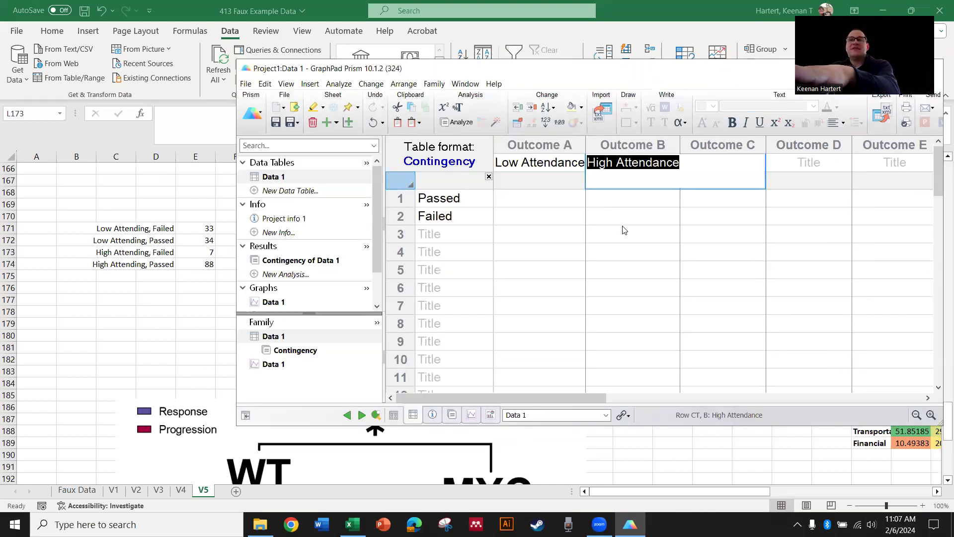
pyautogui.click(723, 162)
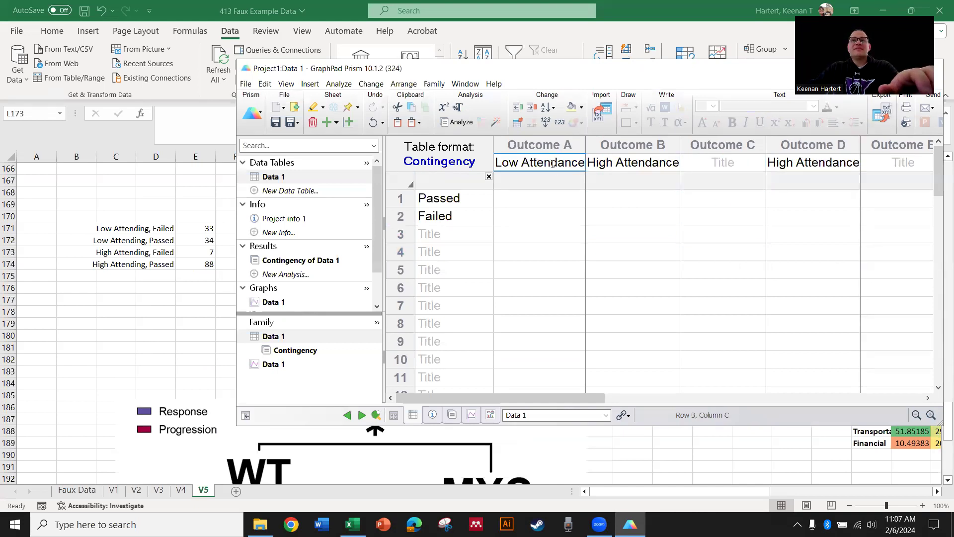
pyautogui.click(722, 162)
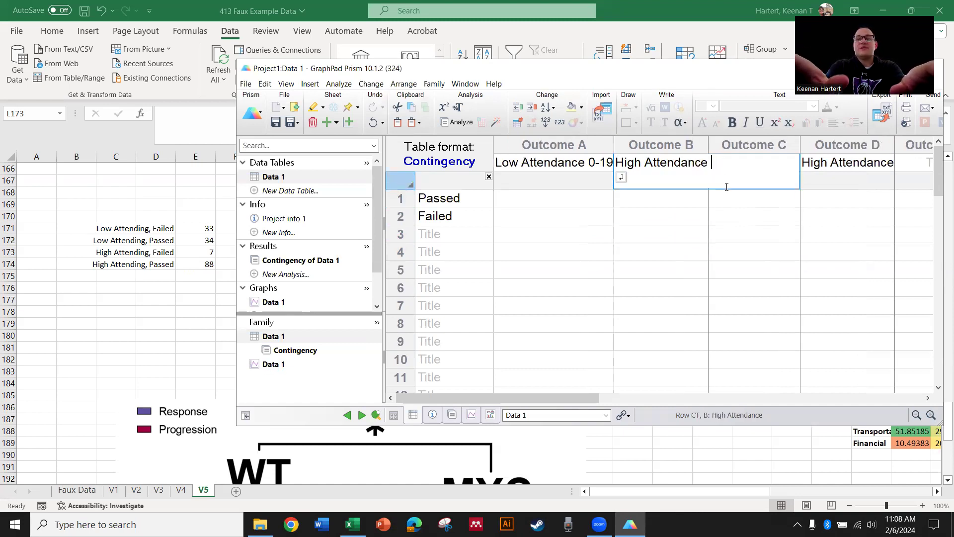
pyautogui.write('0-19')
pyautogui.click(755, 162)
pyautogui.write('Low Attendance')
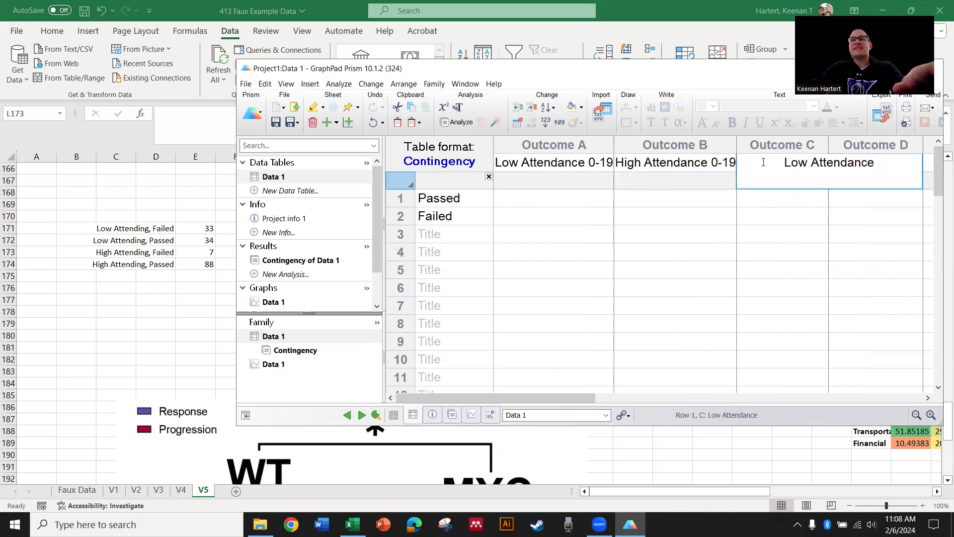
pyautogui.write('20+')
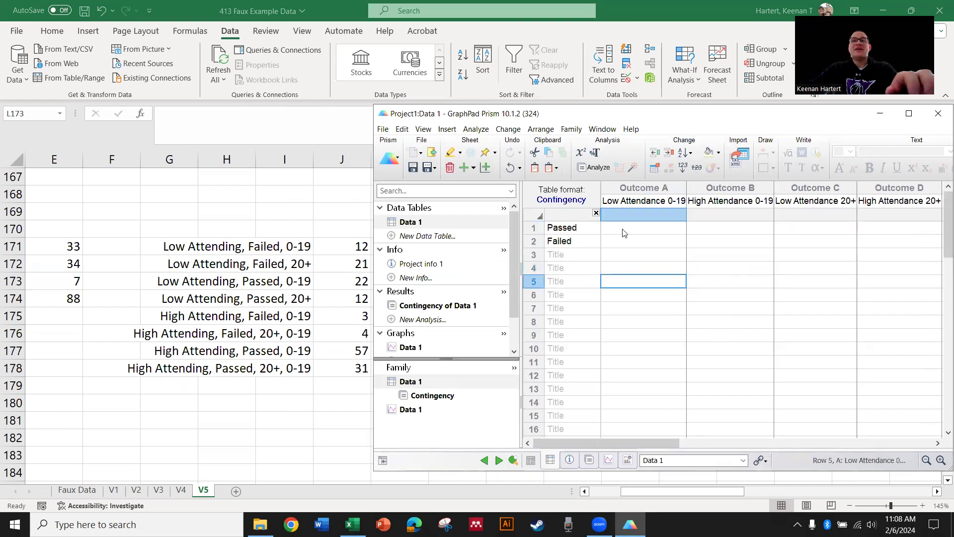
# Enter Low Attendance counts: Failed 20+ as 21 and Passed 0-19 as 22.
pyautogui.click(642, 227)
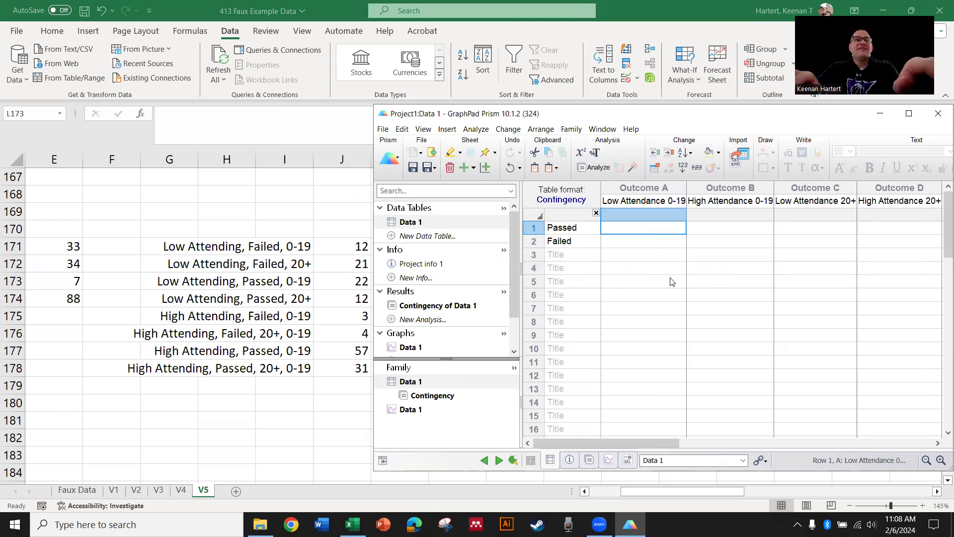
pyautogui.click(643, 240)
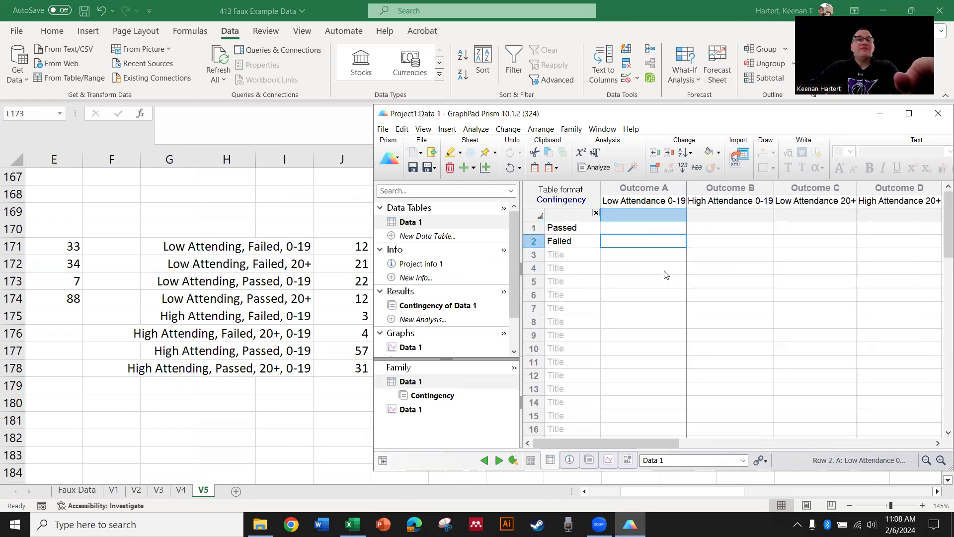
pyautogui.click(814, 241)
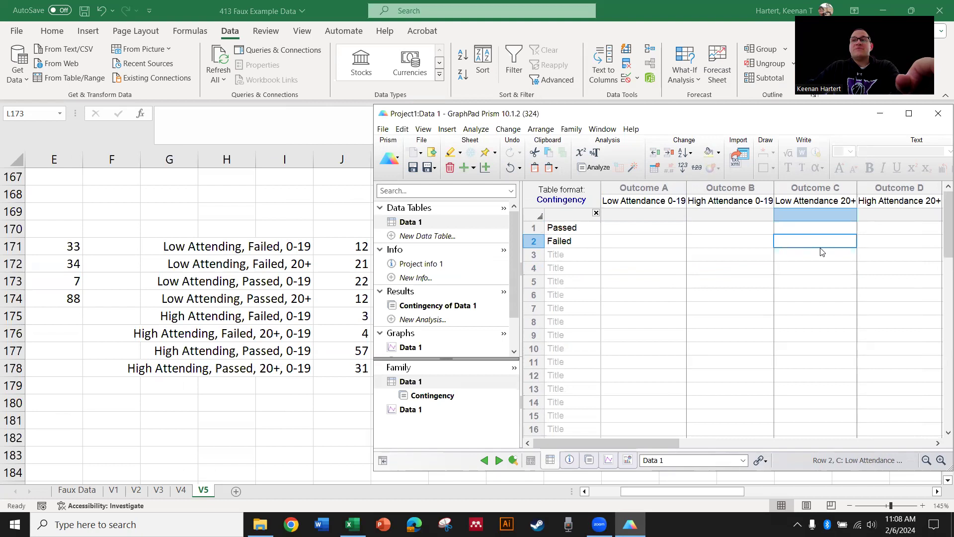
pyautogui.write('21')
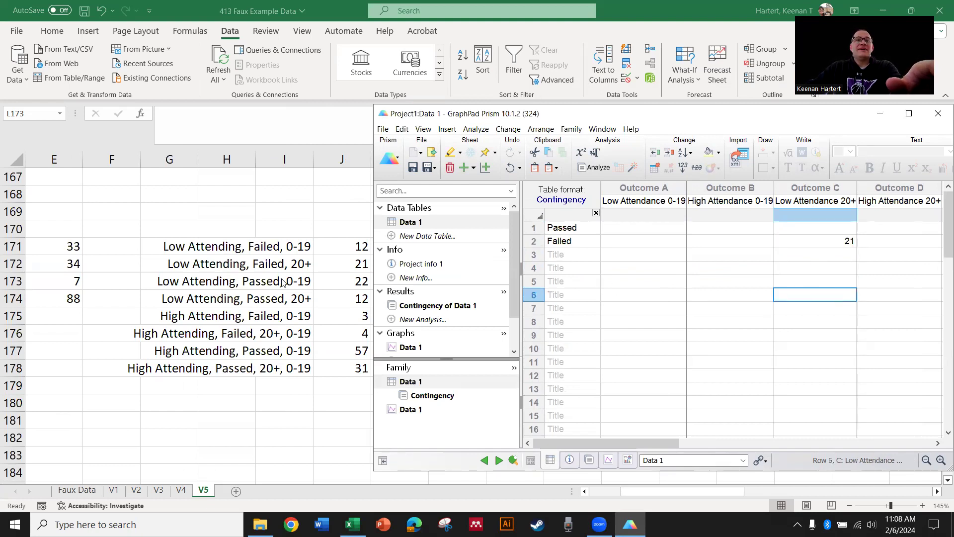
pyautogui.moveTo(729, 244)
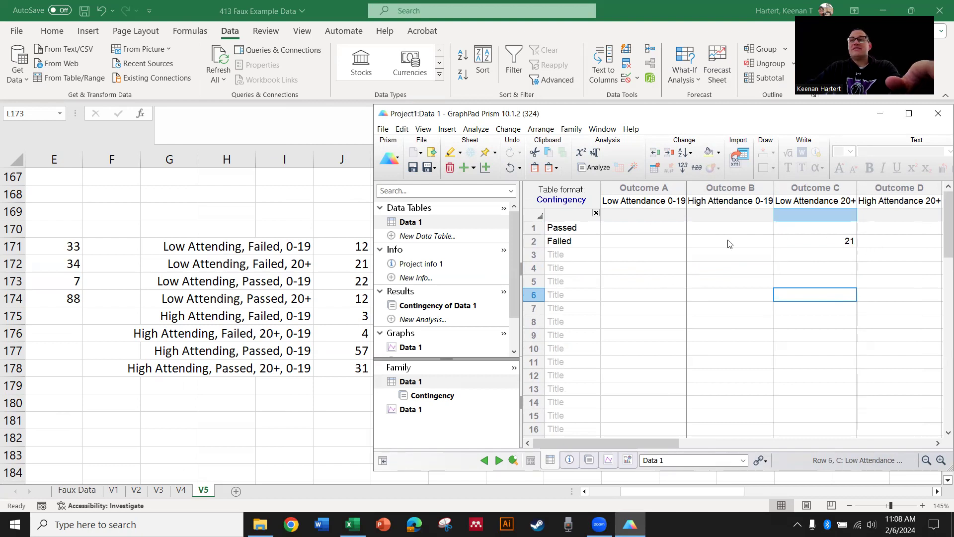
pyautogui.moveTo(838, 249)
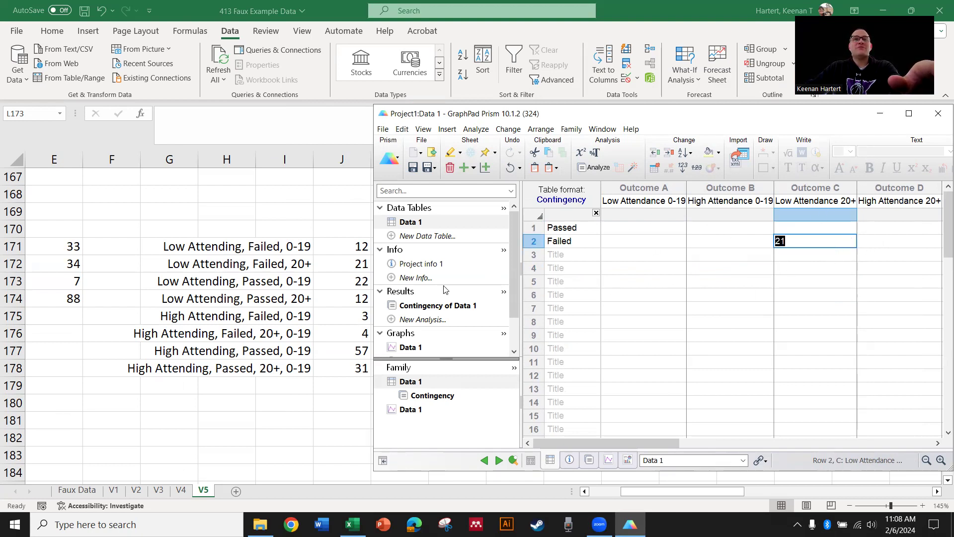
pyautogui.moveTo(668, 249)
pyautogui.write('12')
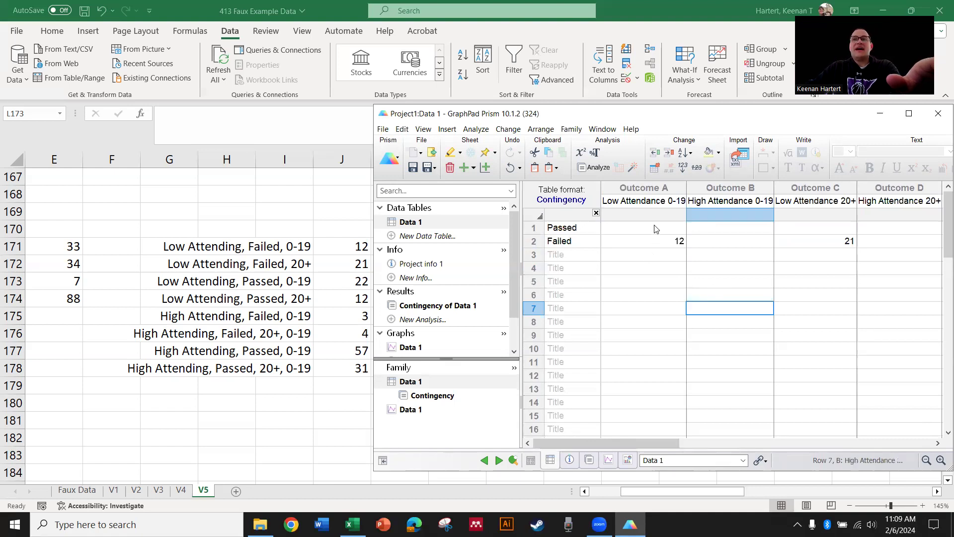
pyautogui.click(643, 227)
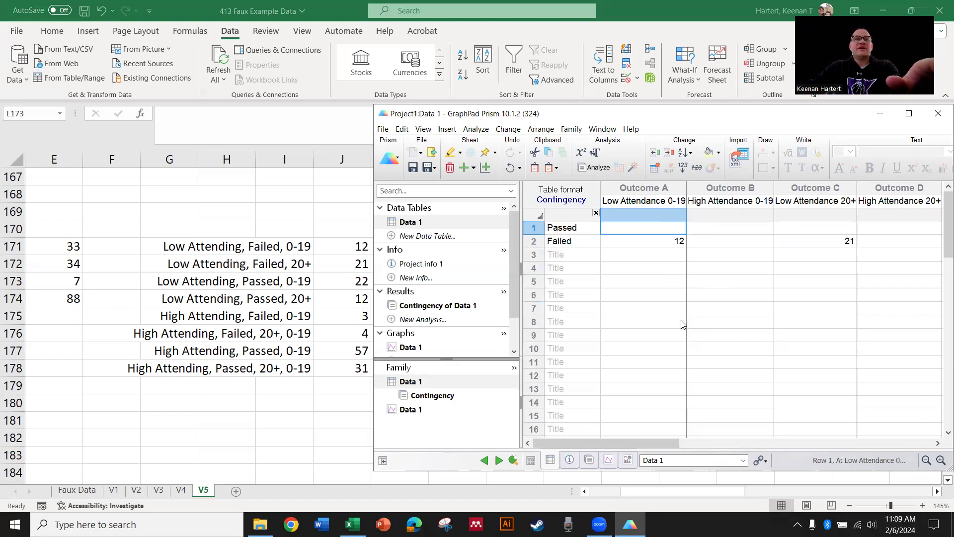
pyautogui.write('22')
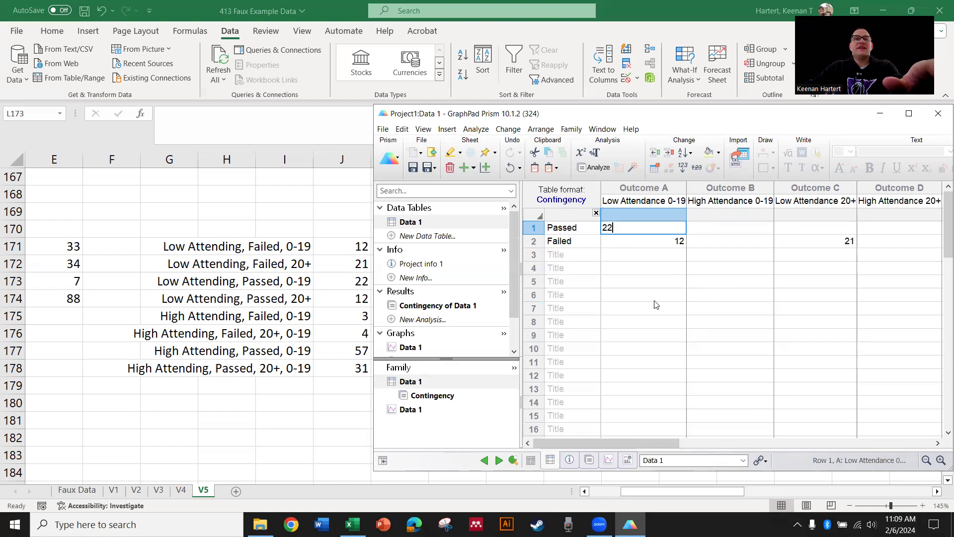
# Enter the Low Attendance 20+ Passed count, High 20+ Failed 4, and High 0-19 Passed 57.
pyautogui.click(814, 226)
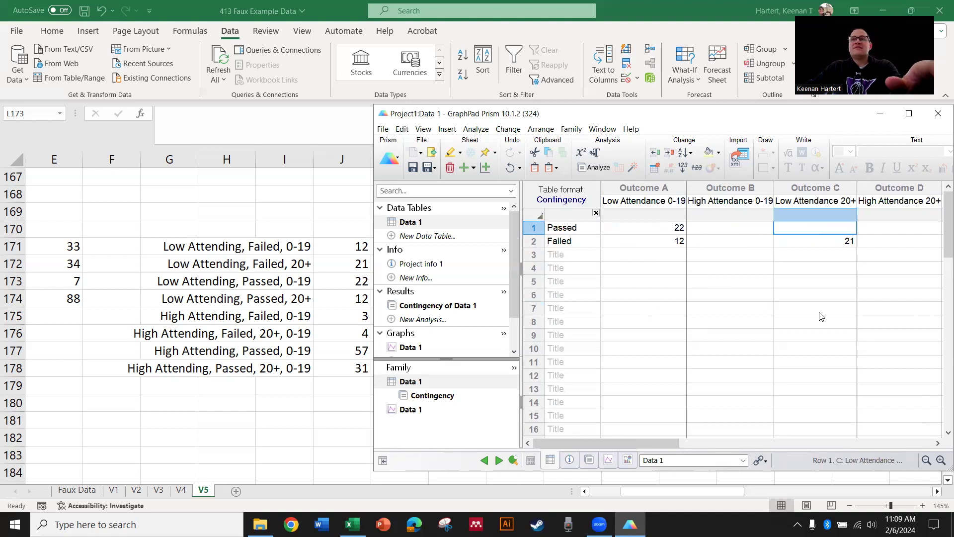
pyautogui.moveTo(316, 307)
pyautogui.write('12')
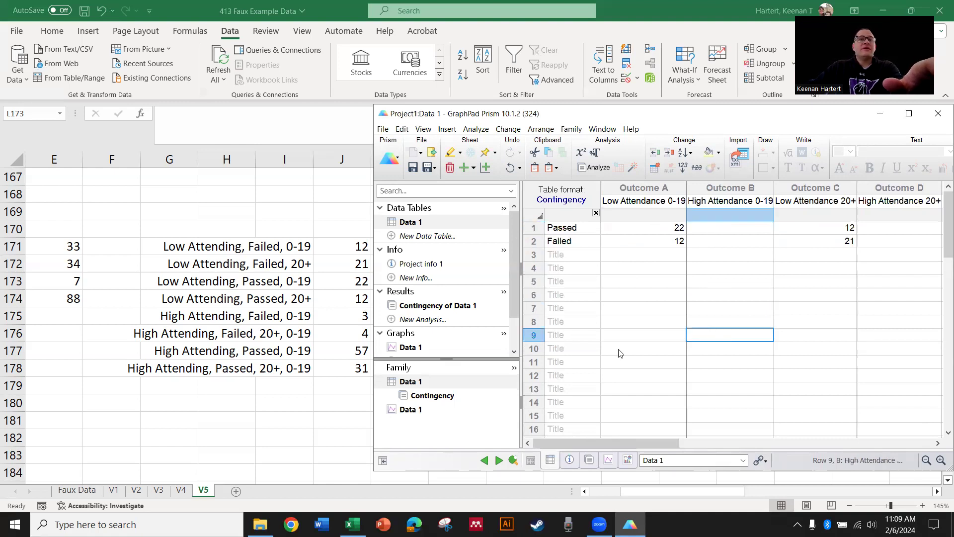
pyautogui.moveTo(275, 318)
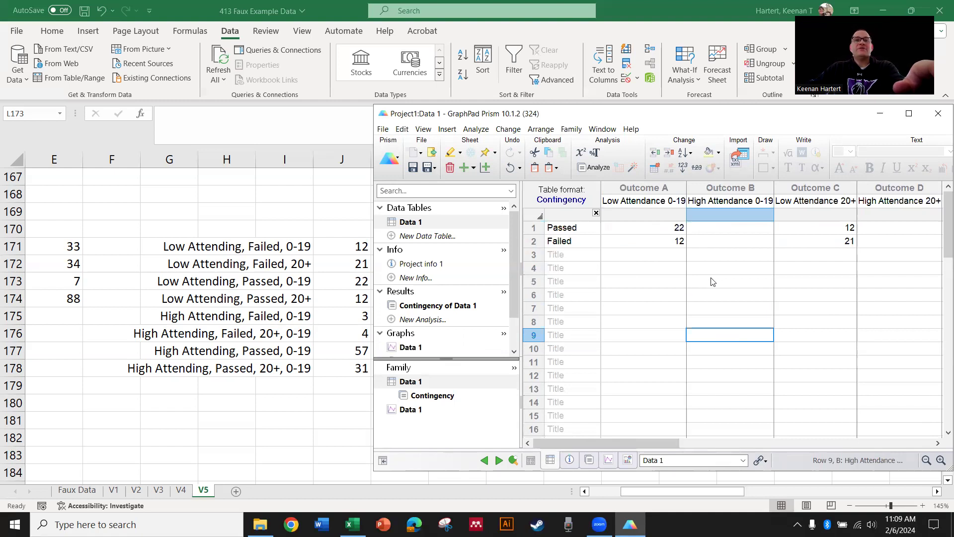
pyautogui.moveTo(896, 236)
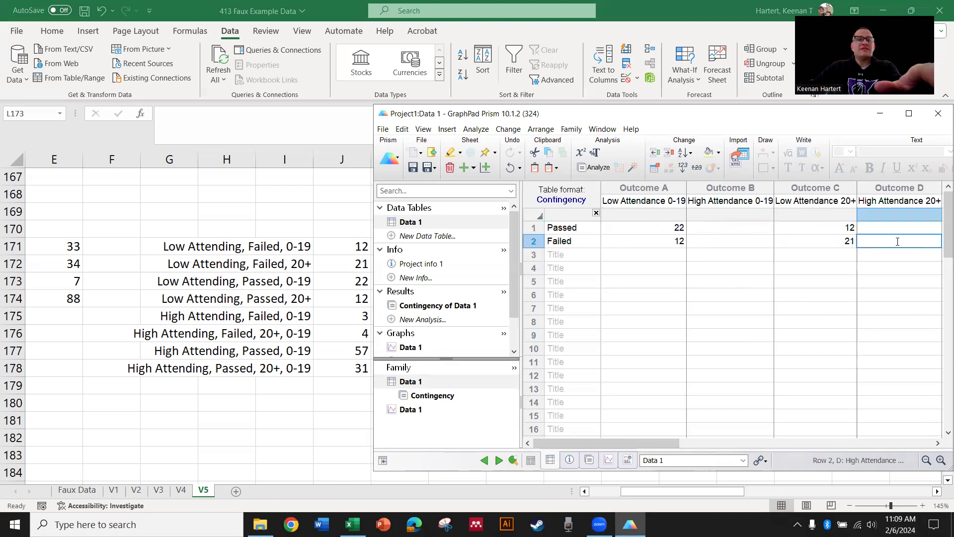
pyautogui.write('4')
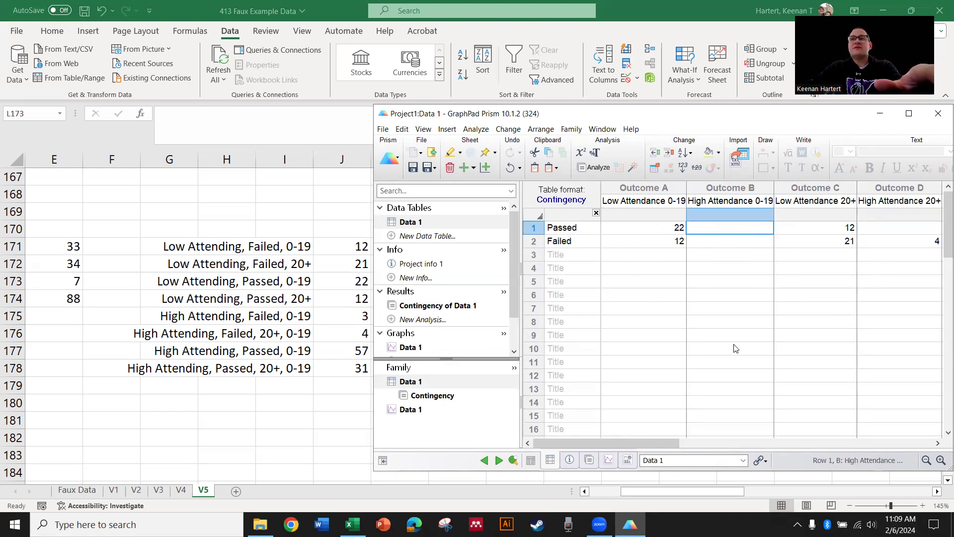
pyautogui.moveTo(726, 295)
pyautogui.write('3')
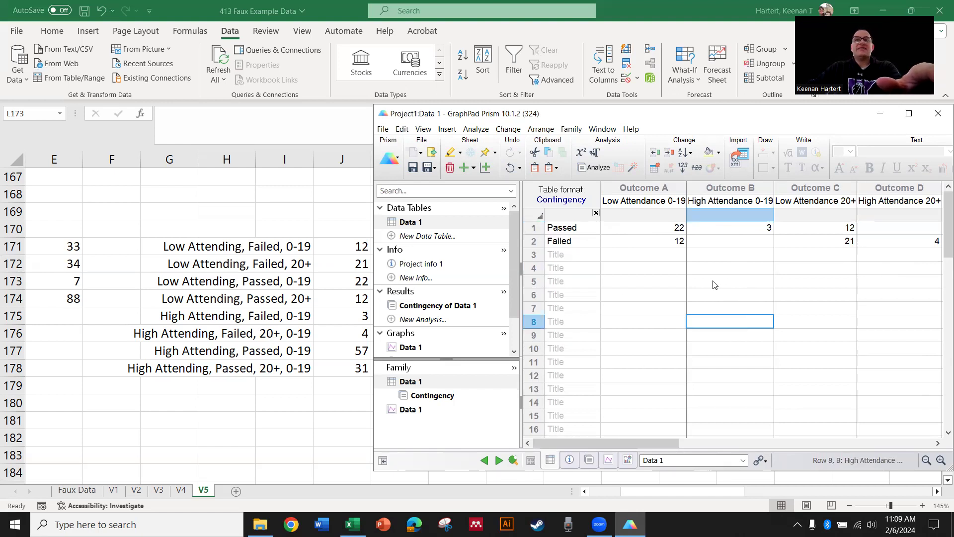
pyautogui.moveTo(866, 239)
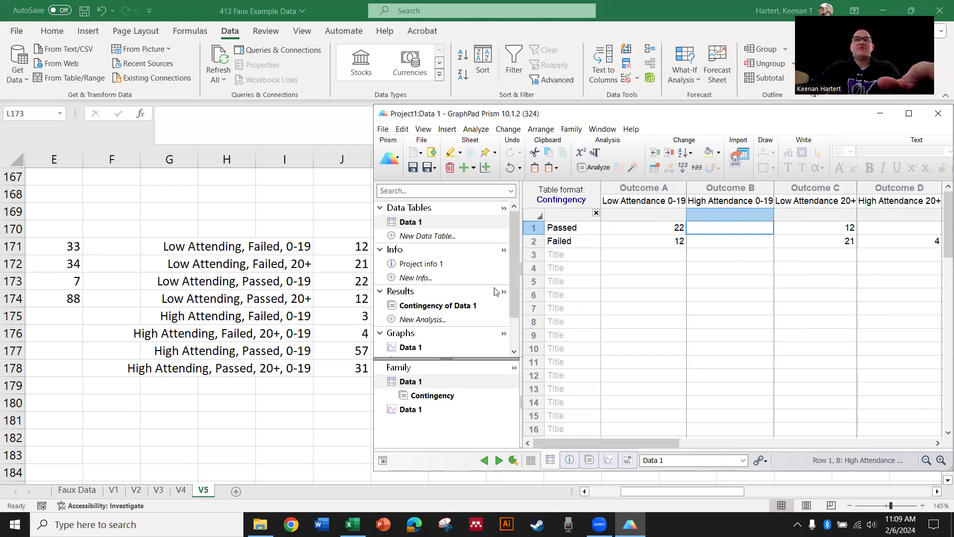
pyautogui.moveTo(340, 360)
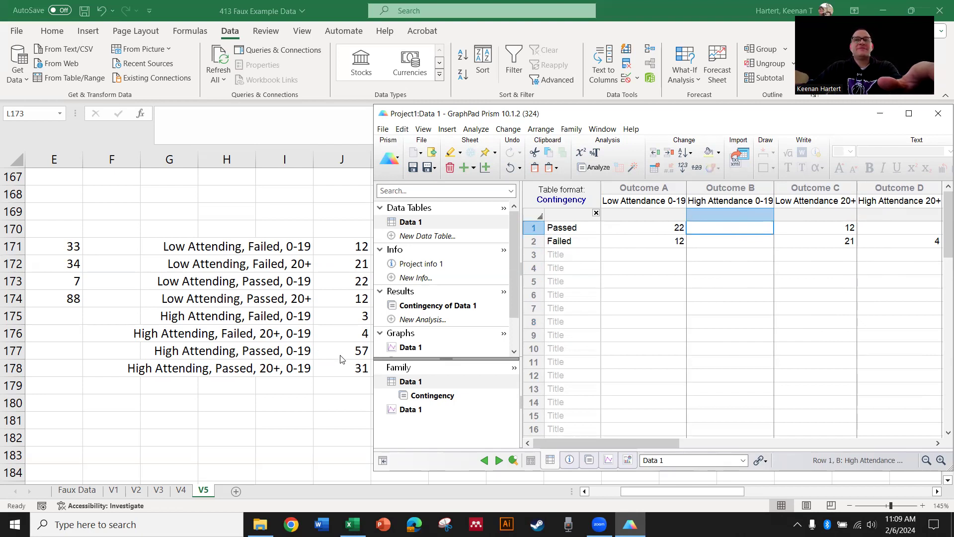
pyautogui.write('57')
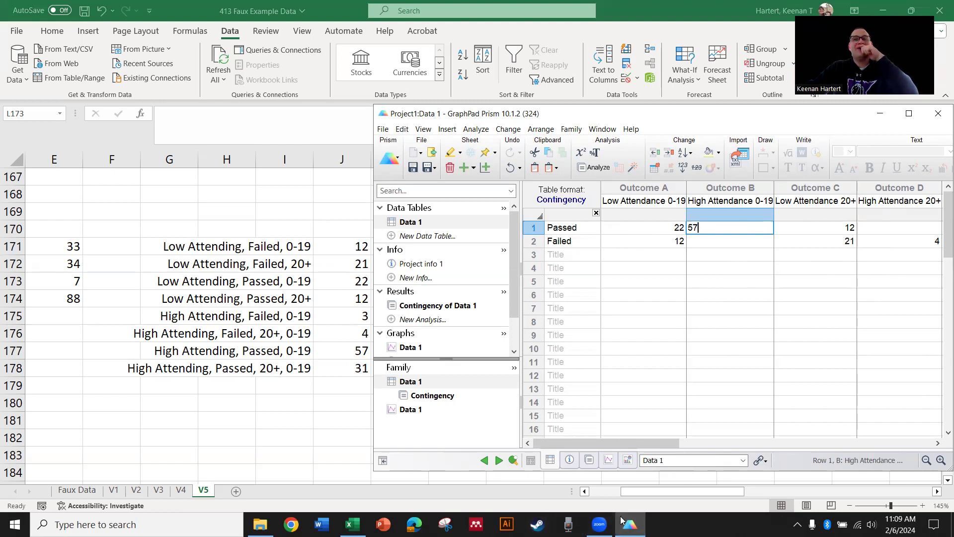
pyautogui.moveTo(729, 359)
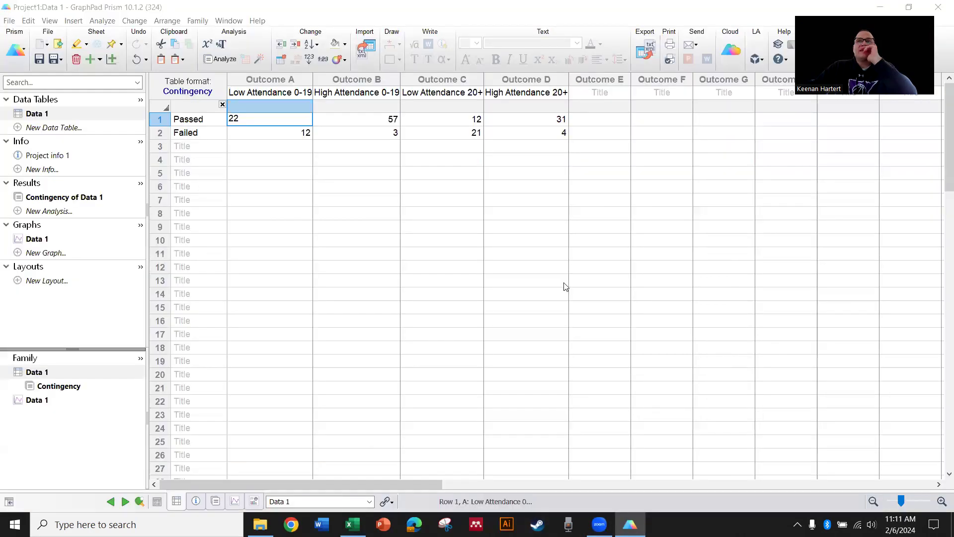
# Finish the counts, view the contingency results and graph, and start re-analysis.
pyautogui.click(269, 199)
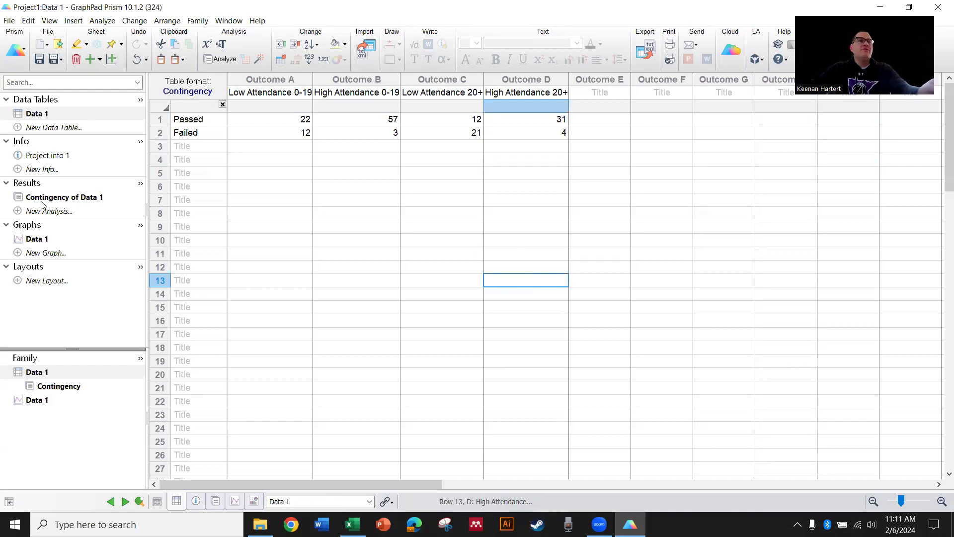
pyautogui.click(65, 197)
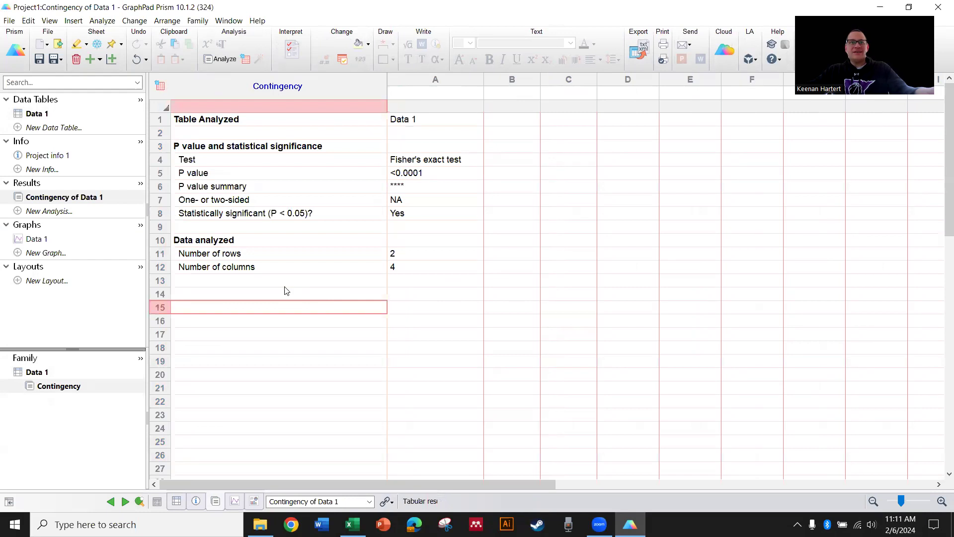
pyautogui.click(35, 238)
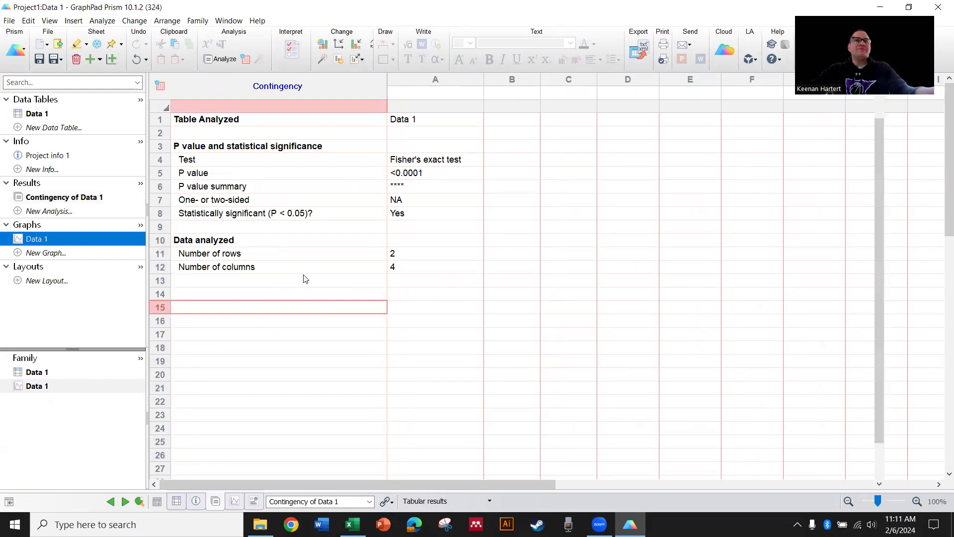
pyautogui.click(37, 237)
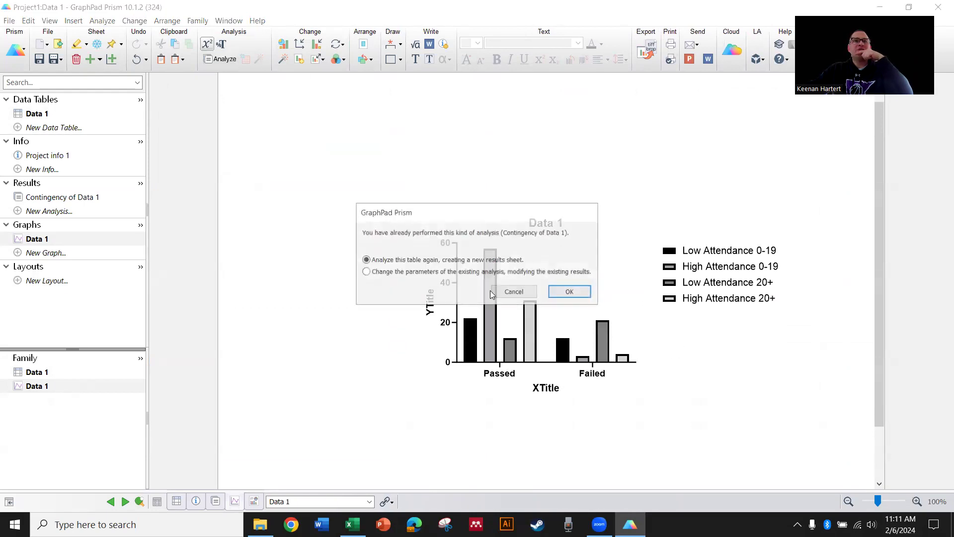
# Change the existing analysis to a chi-square test: chi-square 44.80, 3 df, p <0.0001.
pyautogui.click(568, 292)
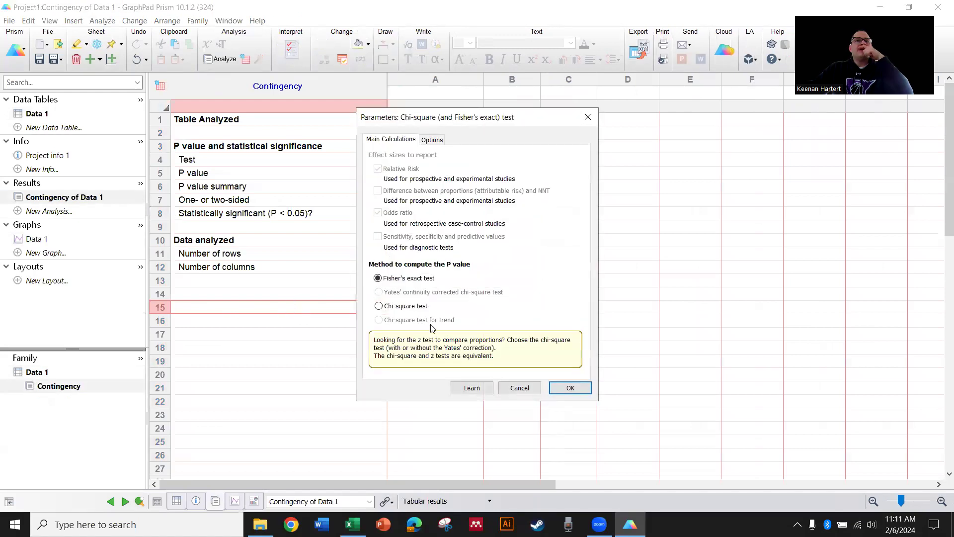
pyautogui.click(378, 305)
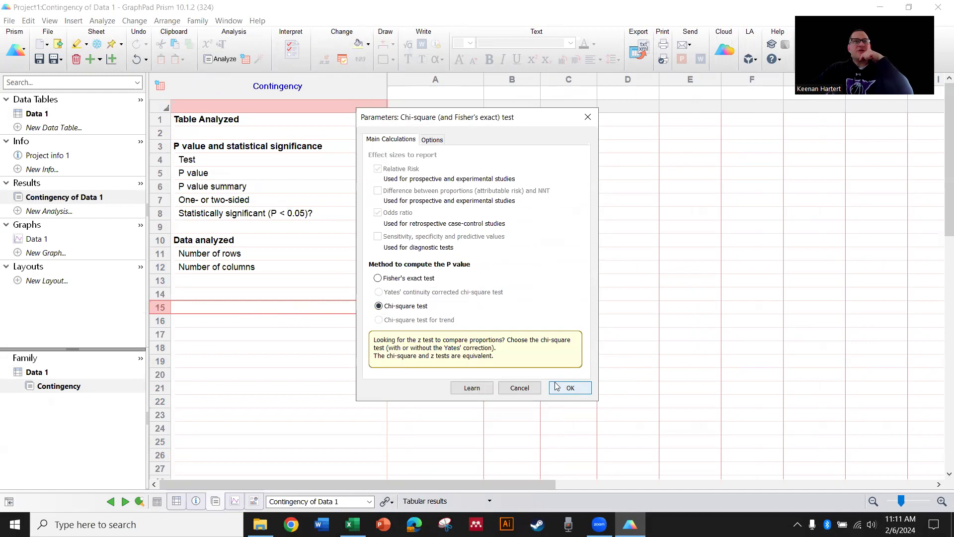
pyautogui.click(431, 139)
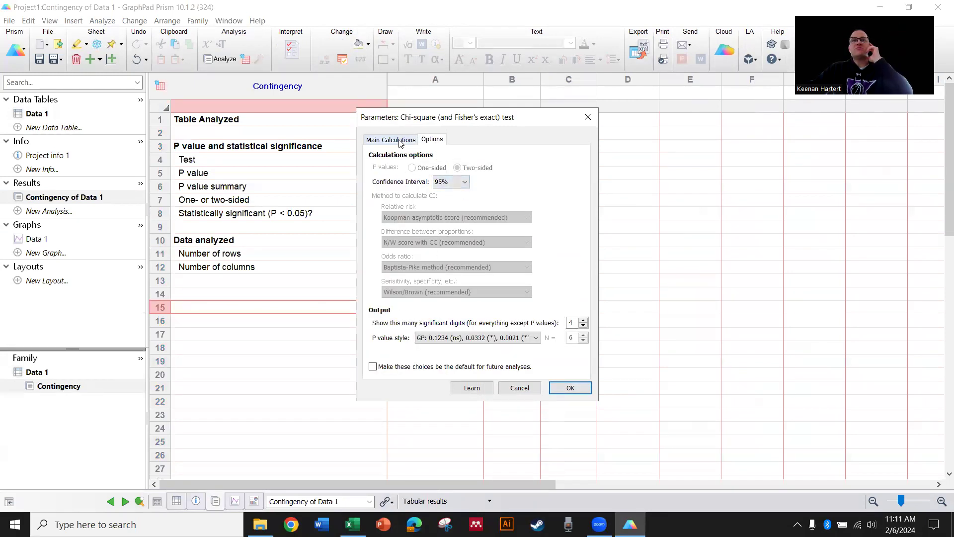
pyautogui.click(569, 388)
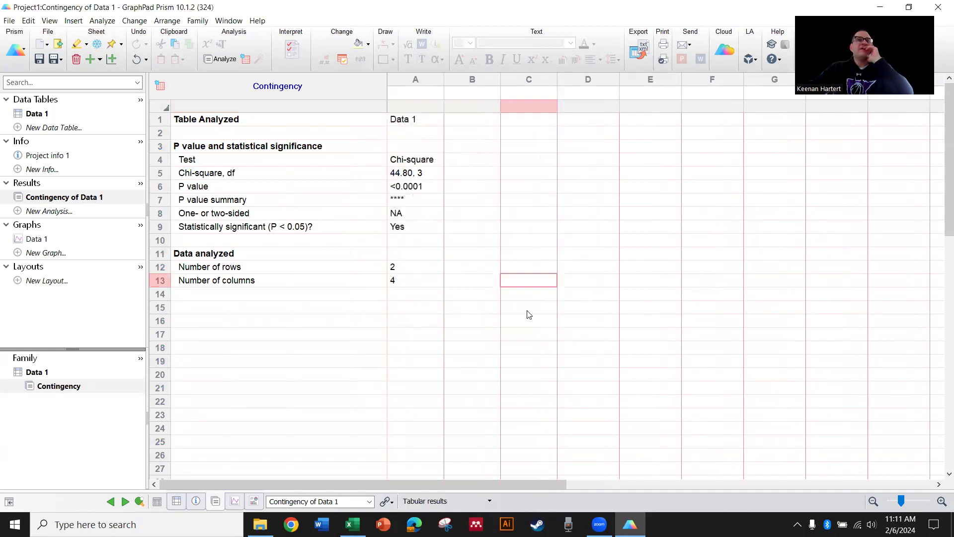
pyautogui.click(37, 239)
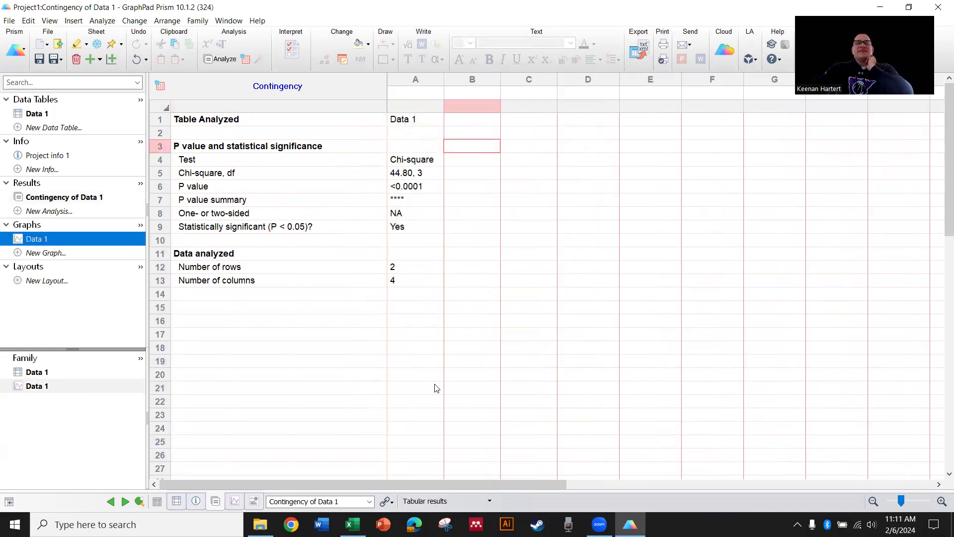
pyautogui.click(37, 239)
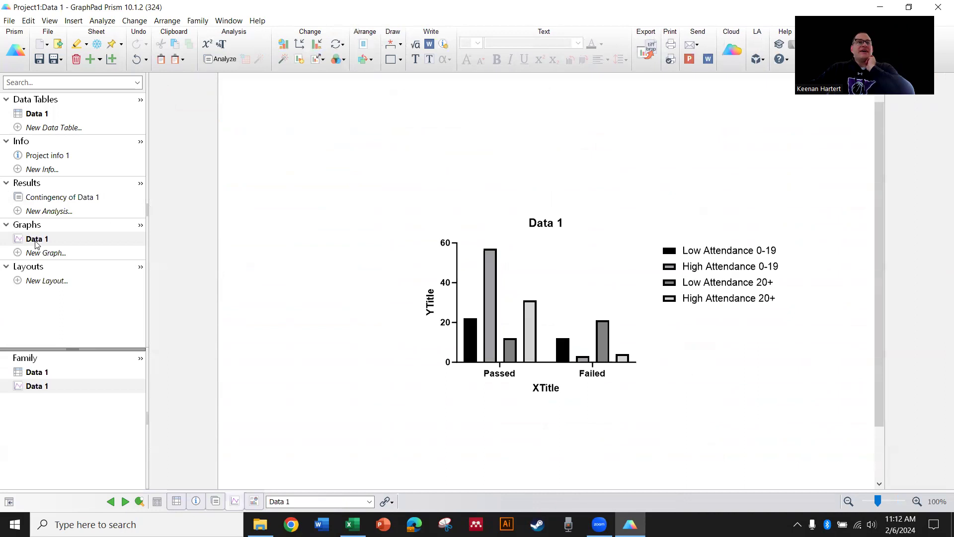
pyautogui.click(65, 197)
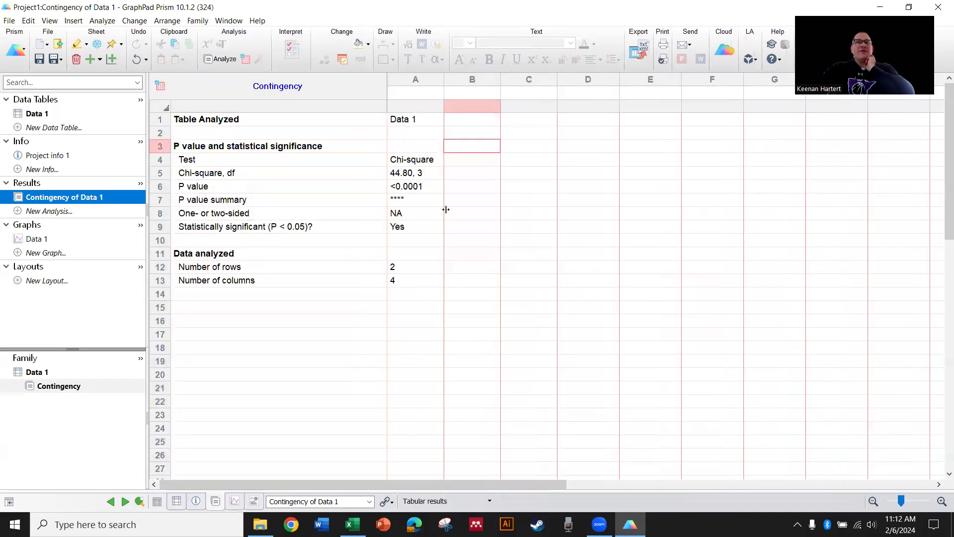
pyautogui.click(415, 186)
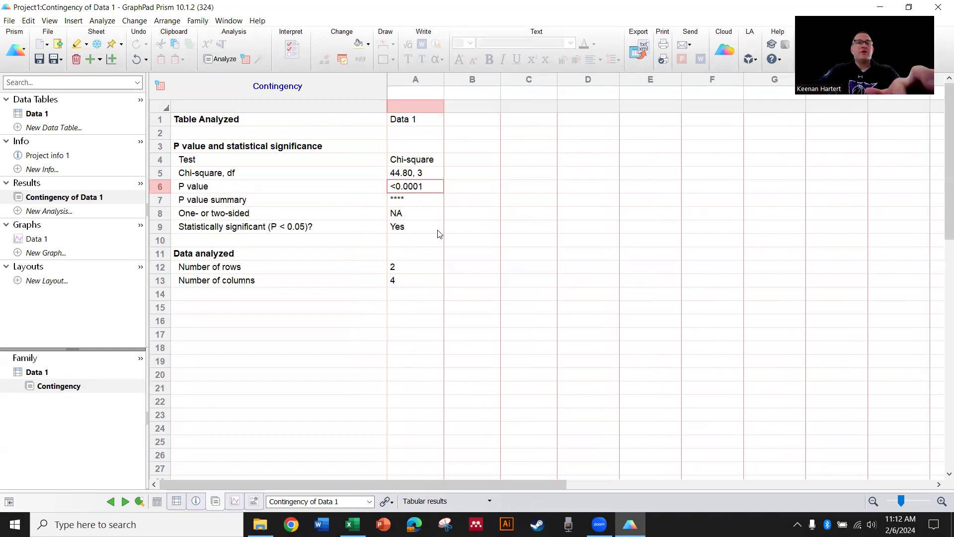
pyautogui.click(35, 239)
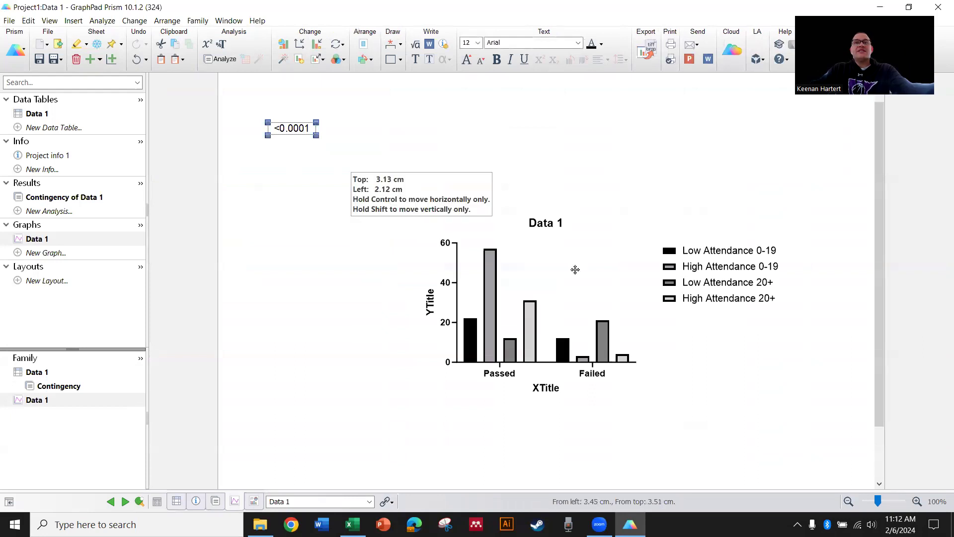
# Move the pasted p-value <0.0001 label onto the graph beside the legend.
pyautogui.moveTo(292, 129); pyautogui.dragTo(588, 267)
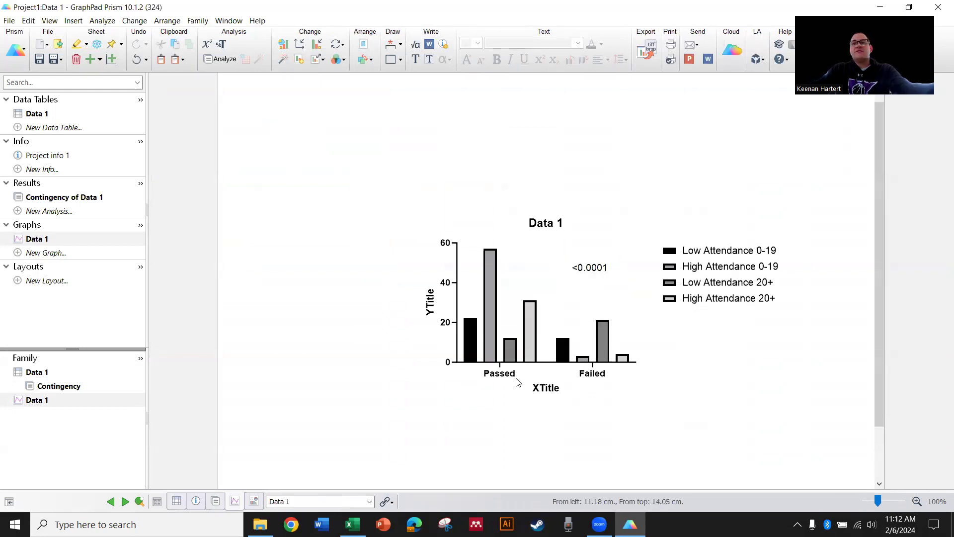
pyautogui.moveTo(599, 486)
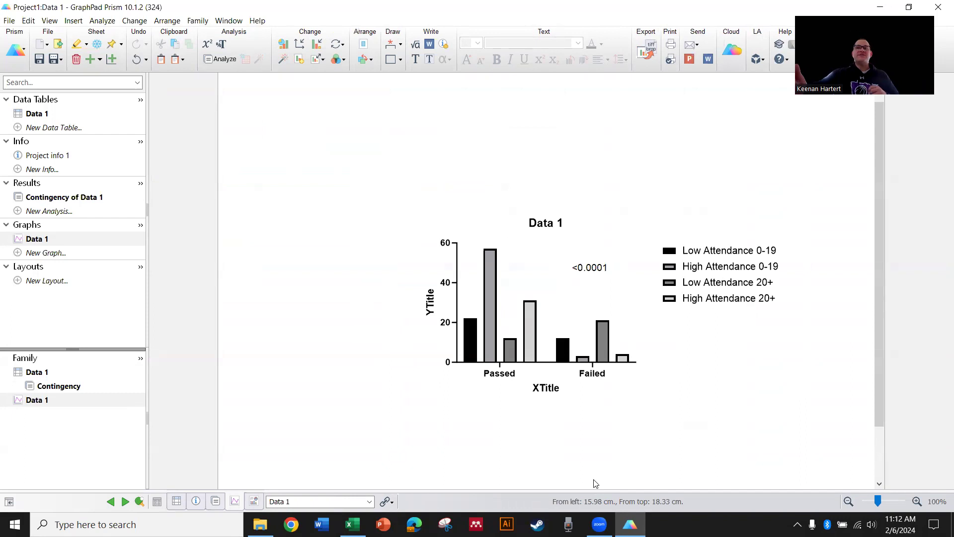
pyautogui.moveTo(606, 435)
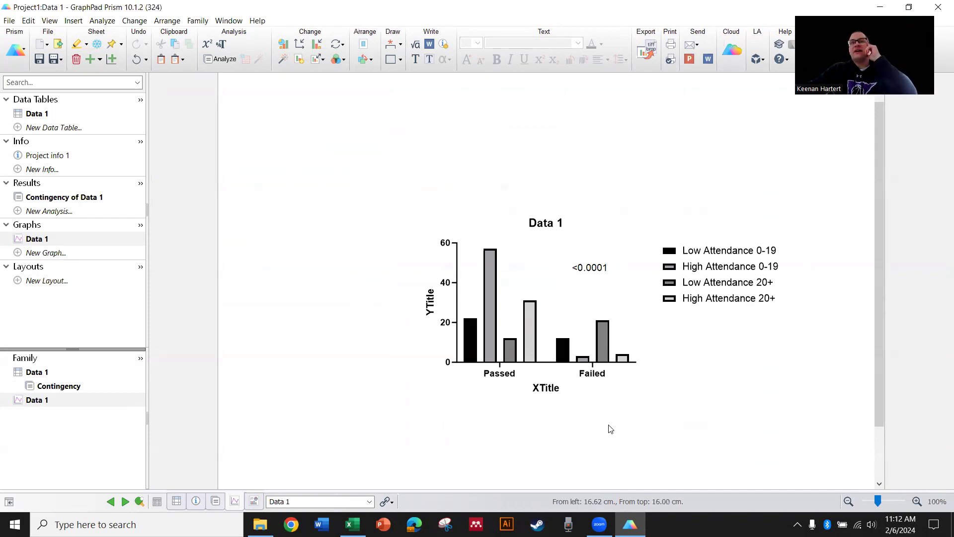
pyautogui.click(225, 59)
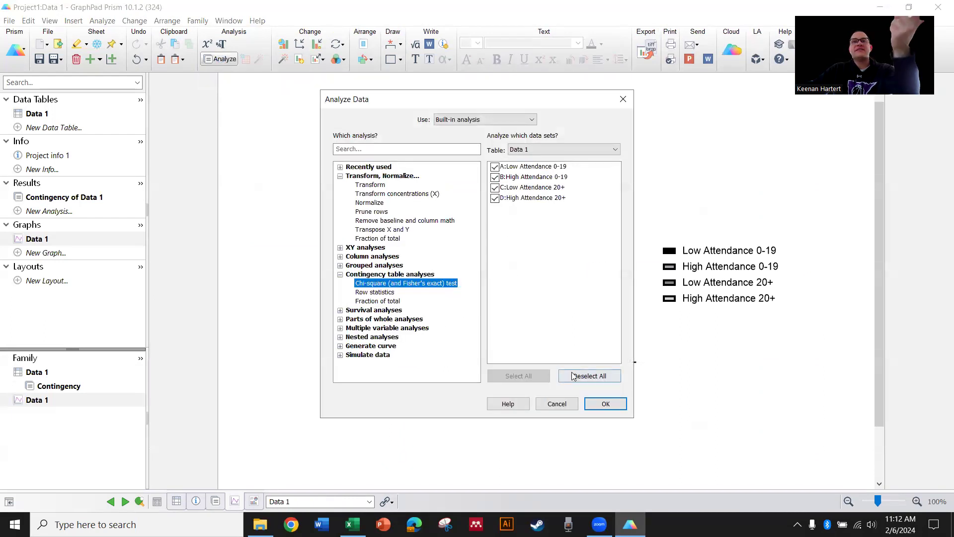
# Cancel the analysis and switch the graph type to Separated bar graph.
pyautogui.click(606, 404)
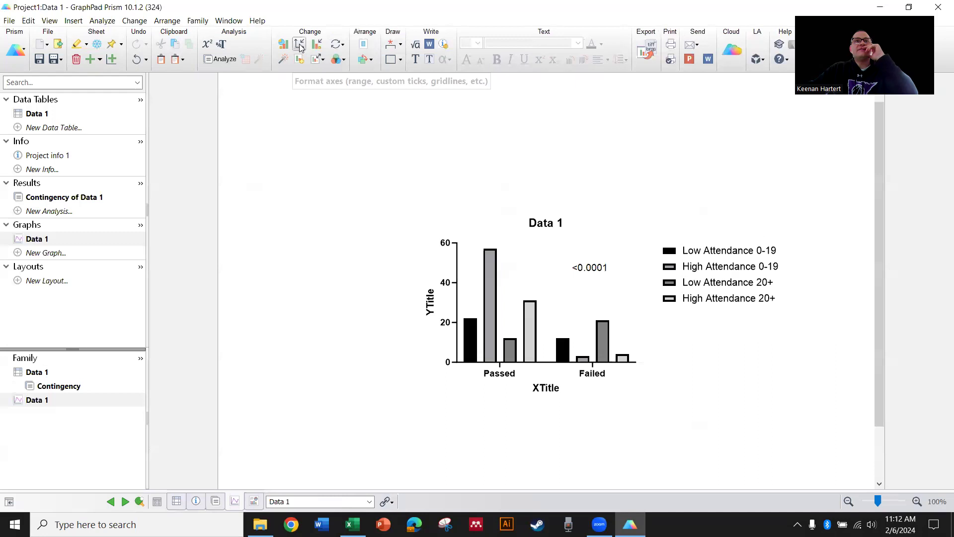
pyautogui.click(299, 43)
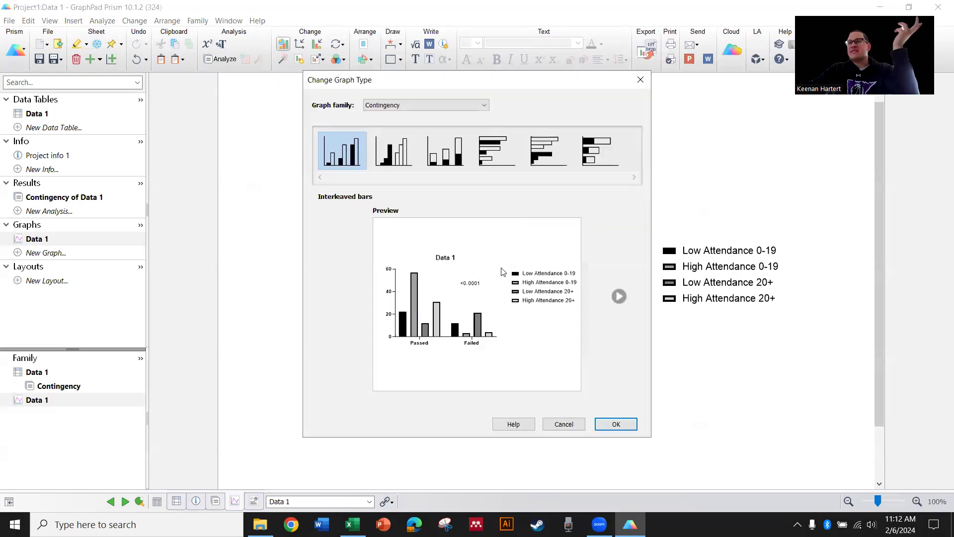
pyautogui.click(394, 150)
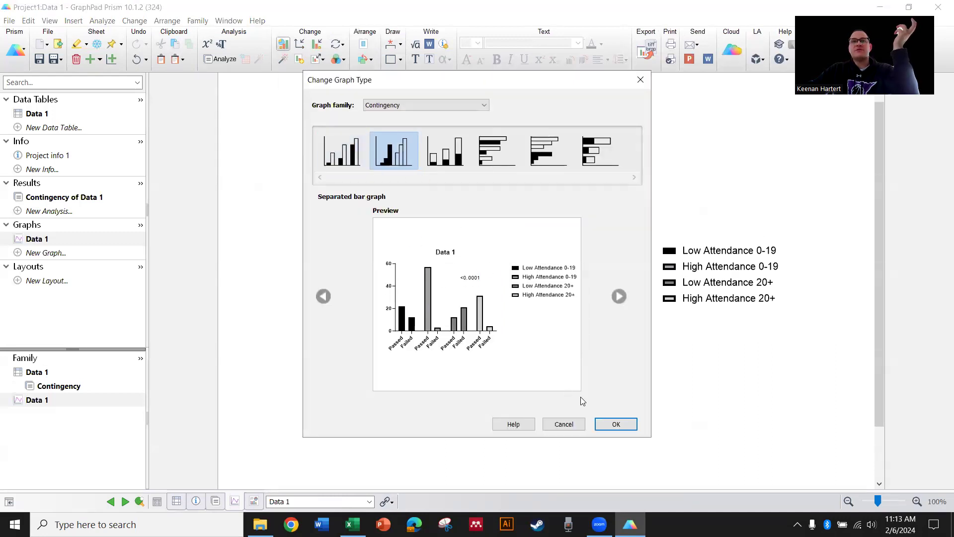
pyautogui.click(615, 423)
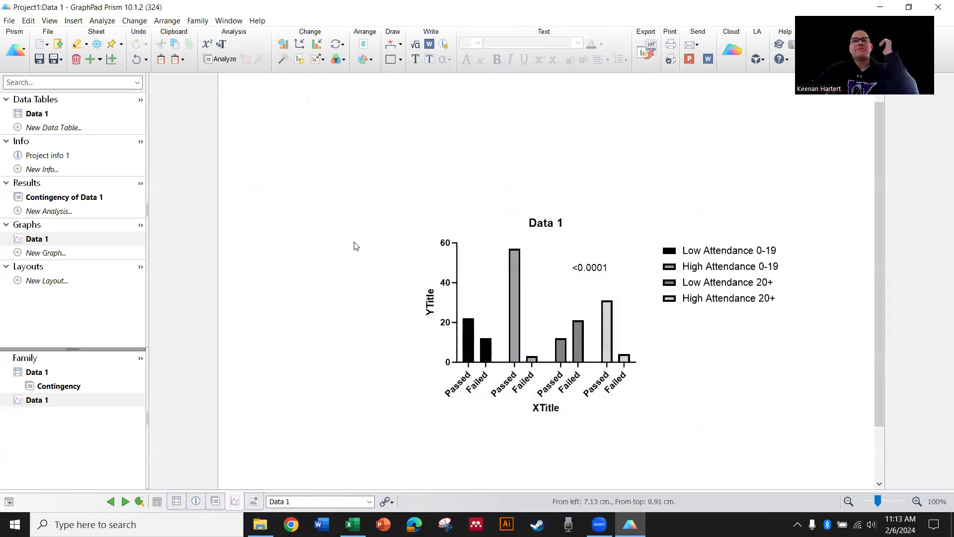
pyautogui.moveTo(225, 58)
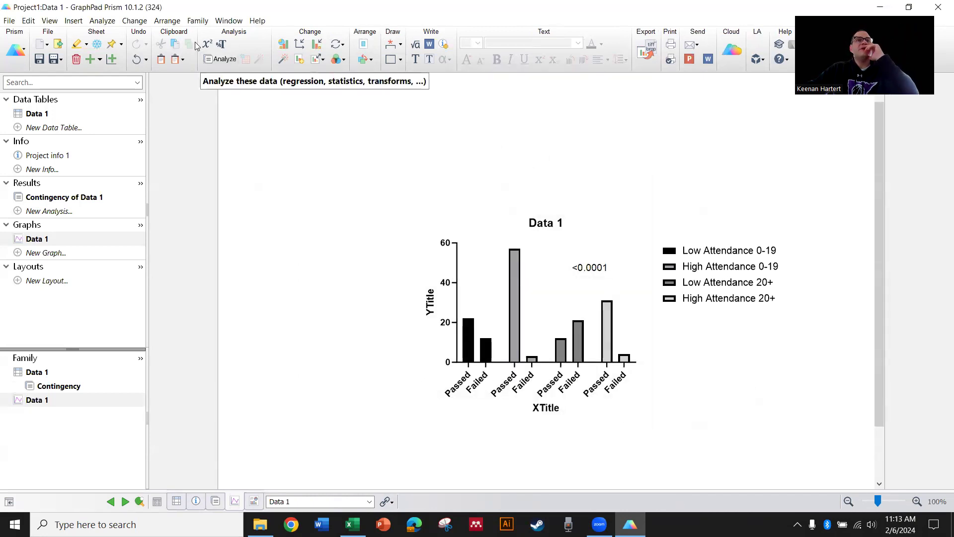
# Analyze the table again as a new contingency results sheet, setting the P value method.
pyautogui.click(224, 59)
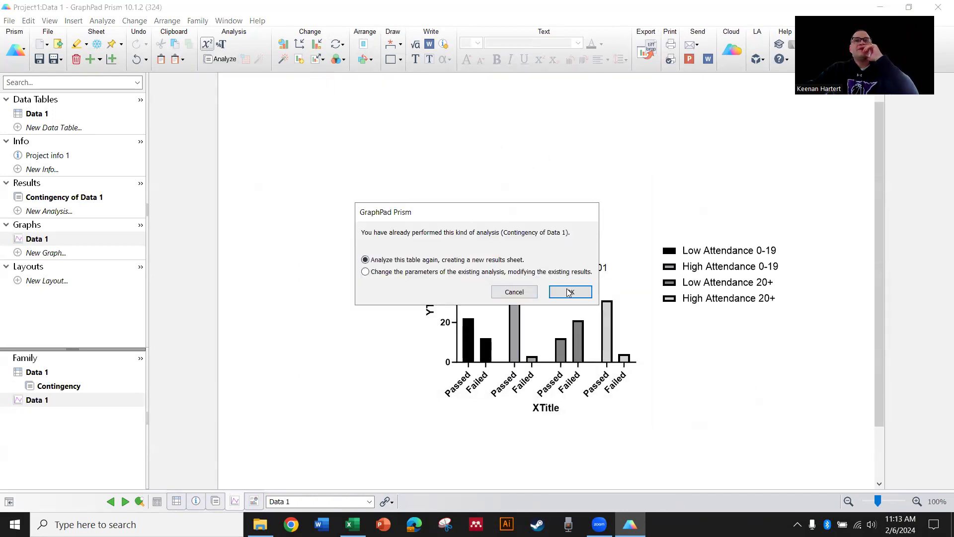
pyautogui.click(570, 291)
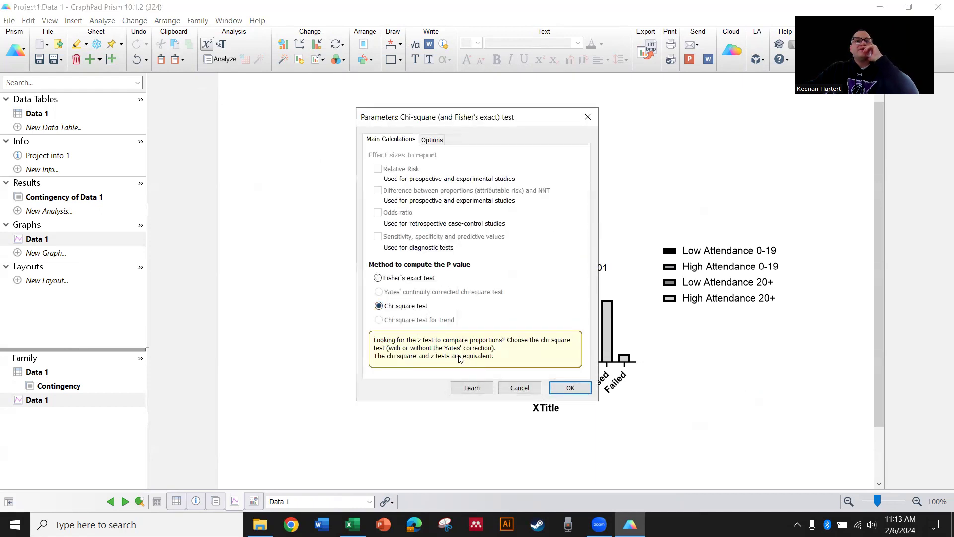
pyautogui.click(377, 277)
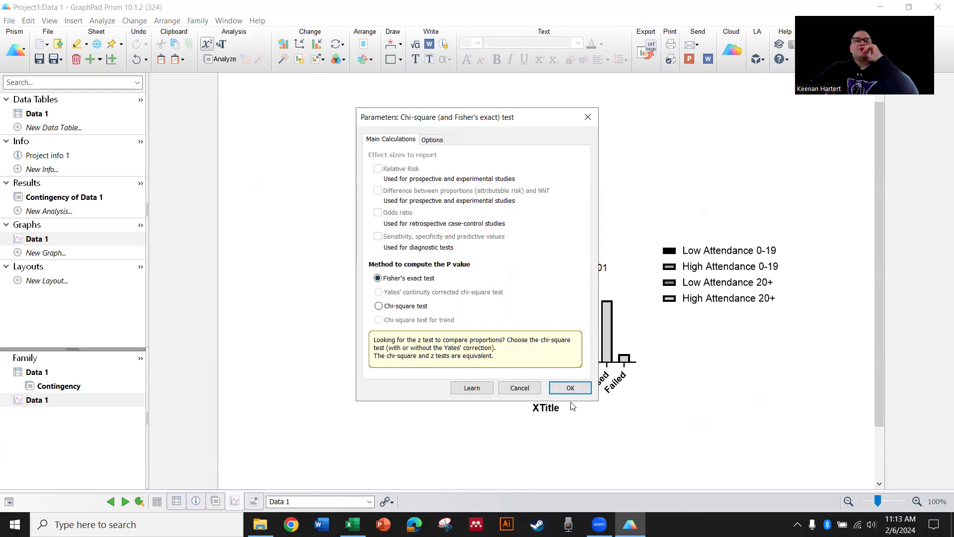
pyautogui.click(569, 387)
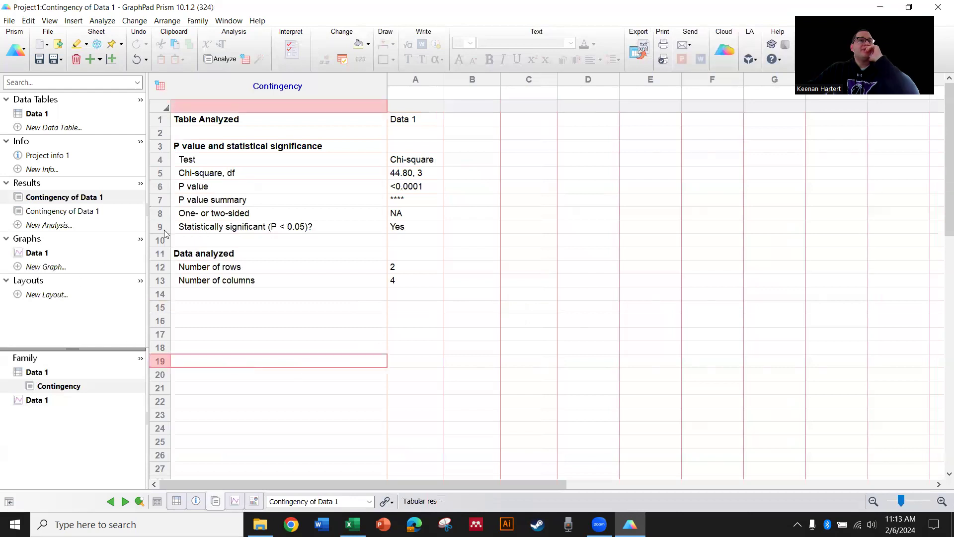
# Select the chi-square, df result row and return to the Data 1 graph.
pyautogui.click(405, 173)
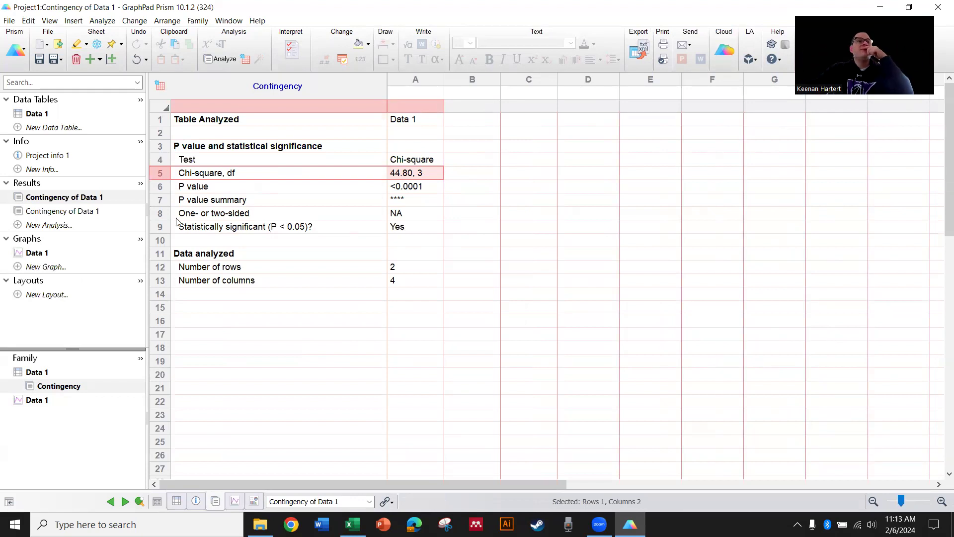
pyautogui.click(37, 253)
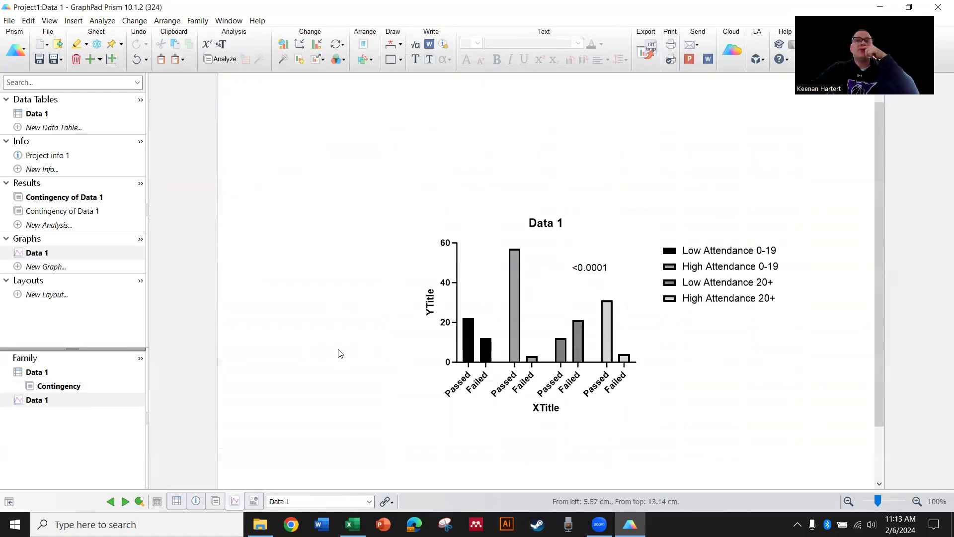
pyautogui.moveTo(345, 247)
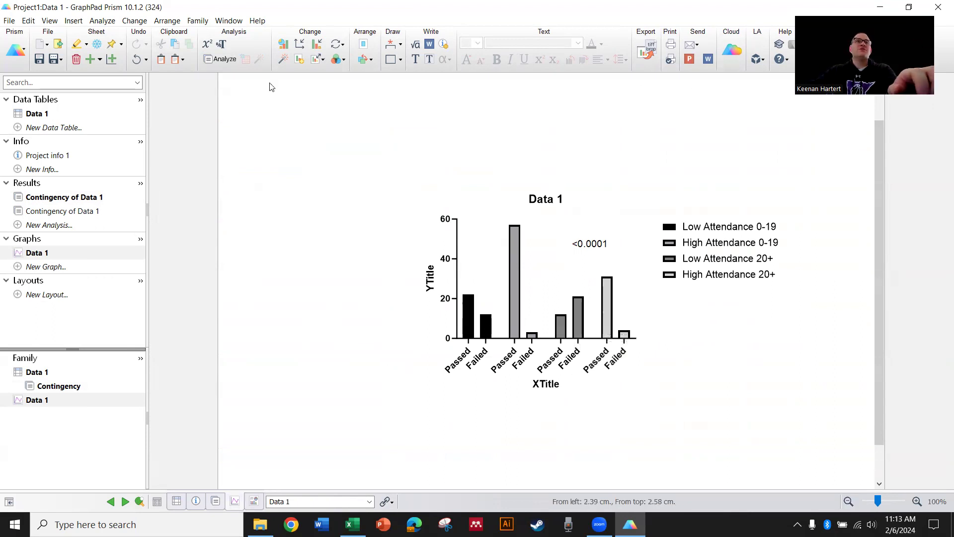
pyautogui.moveTo(323, 194)
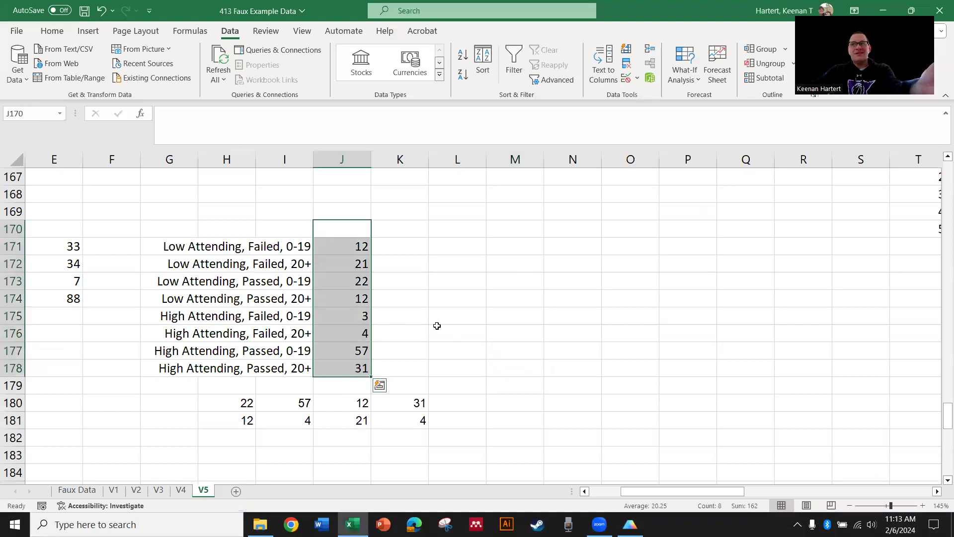
# Review the Low Attending Passed/Failed counts for 0-19 and 20+ on sheet V5.
pyautogui.click(514, 263)
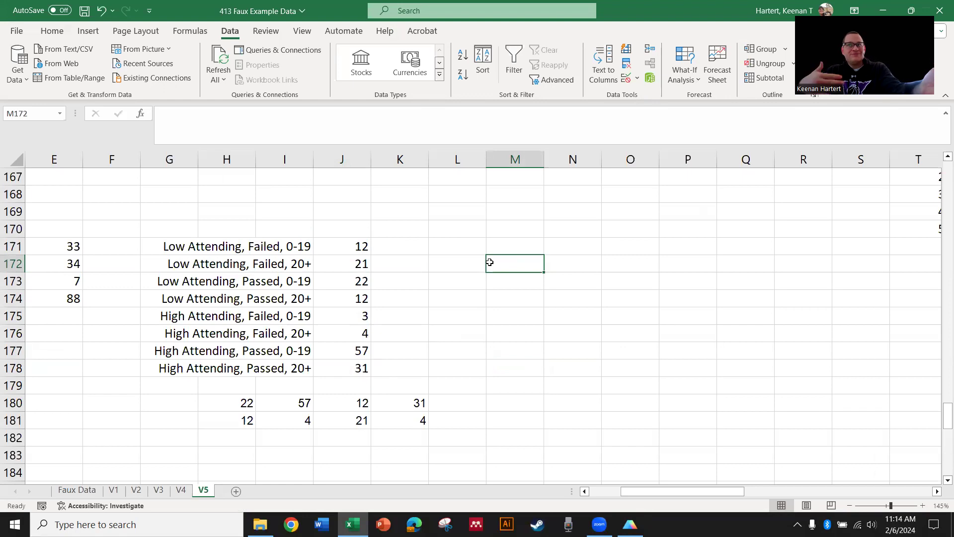
pyautogui.moveTo(450, 348)
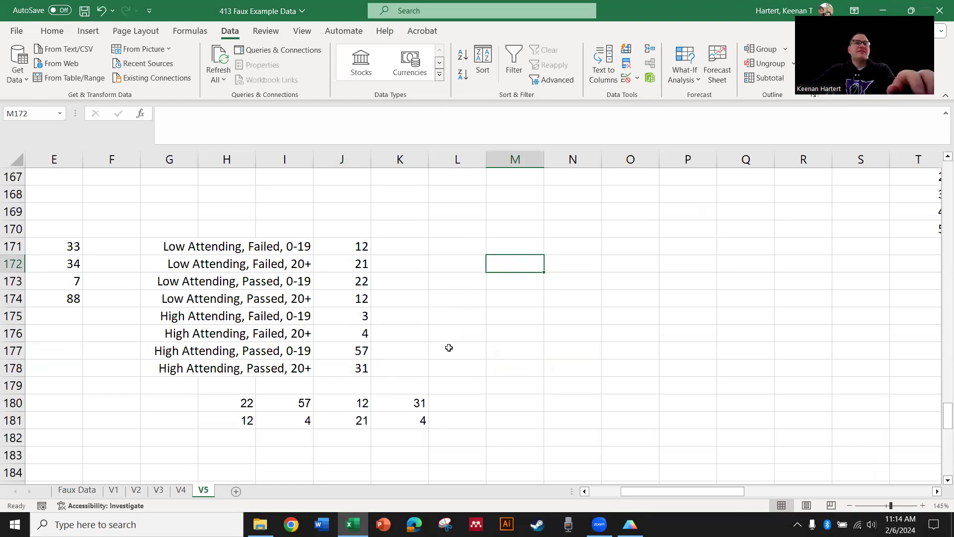
pyautogui.moveTo(227, 245); pyautogui.dragTo(341, 368)
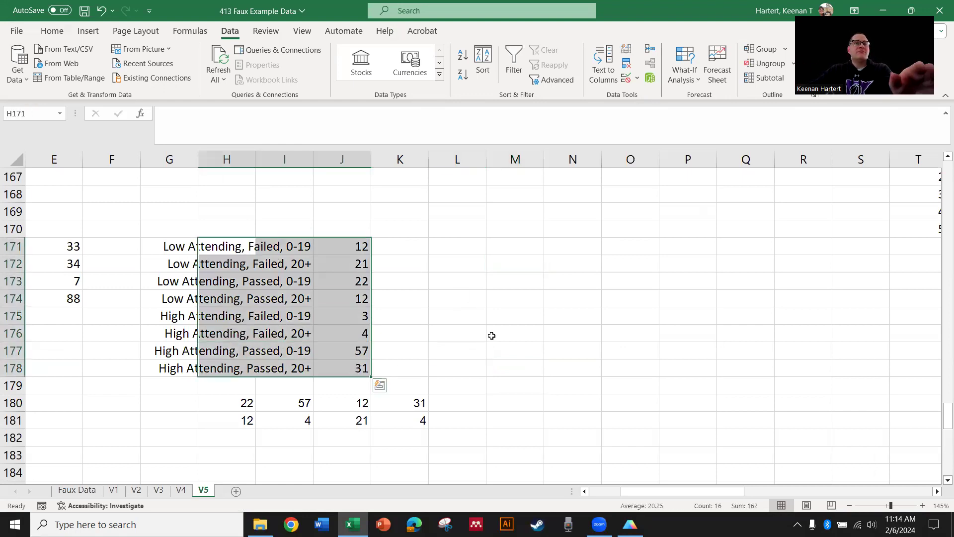
pyautogui.click(400, 315)
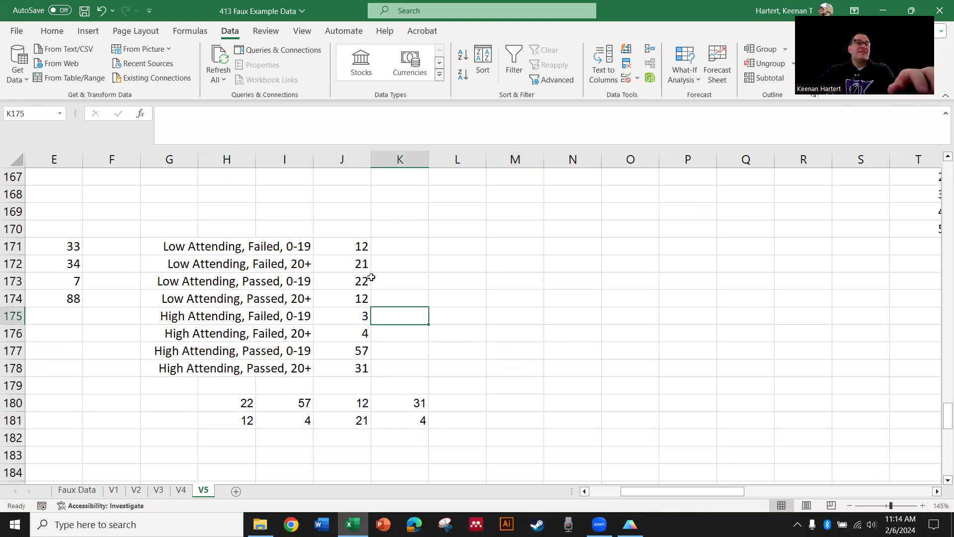
pyautogui.click(341, 263)
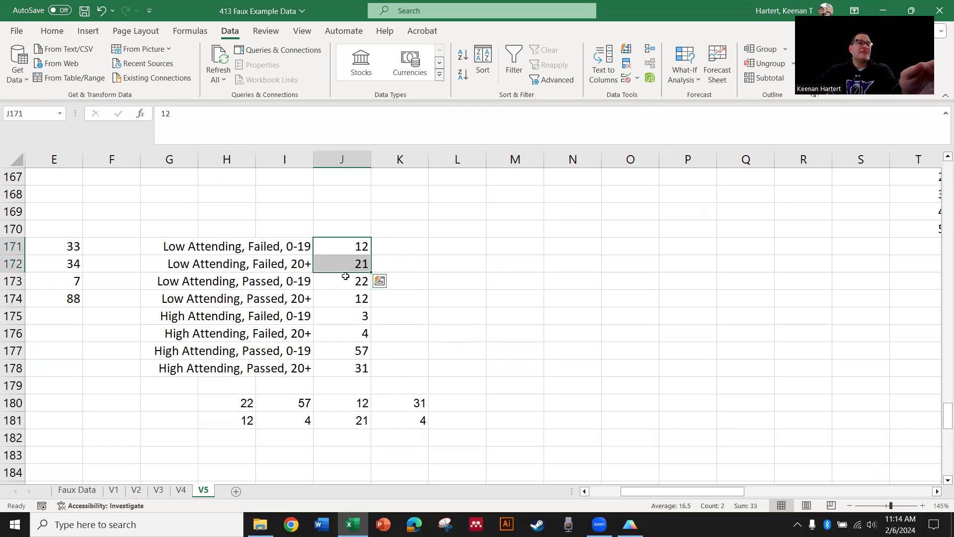
pyautogui.click(341, 264)
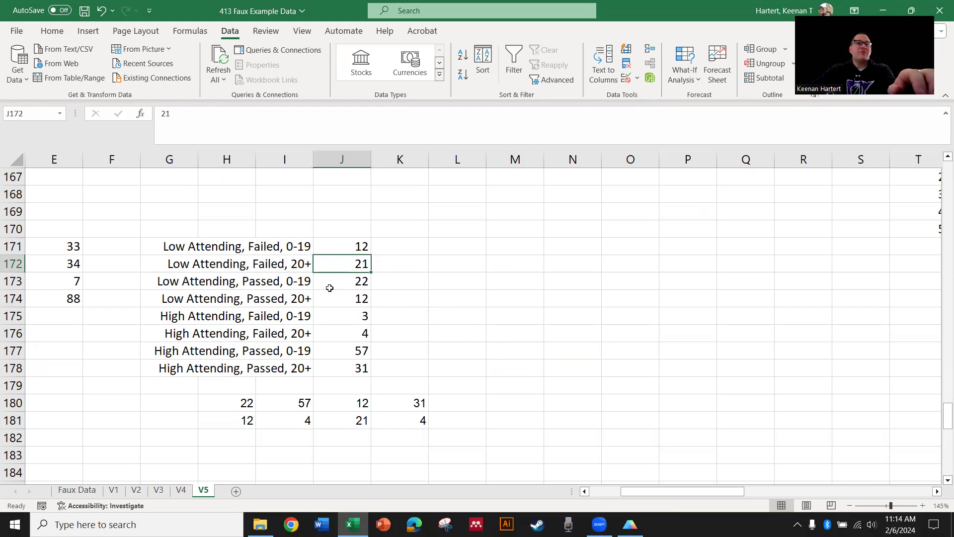
pyautogui.click(341, 298)
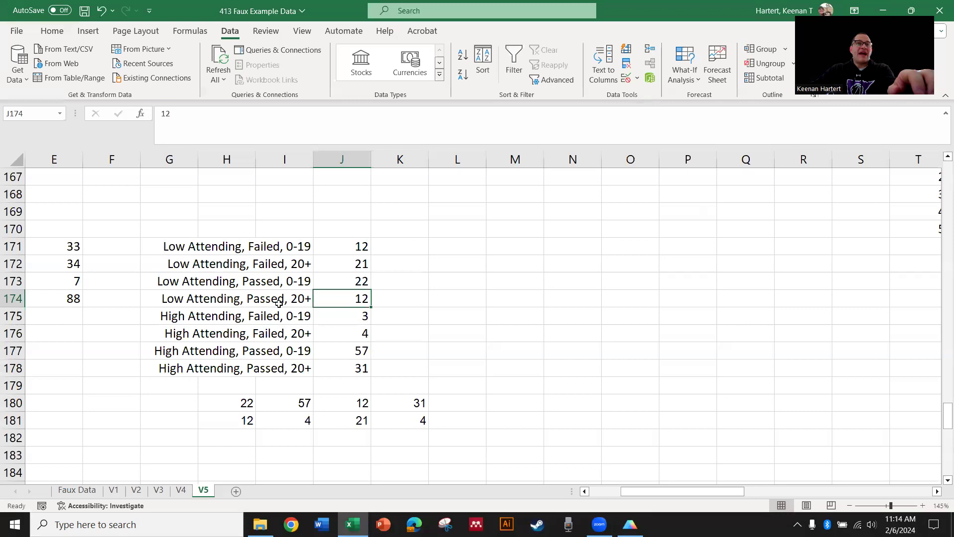
pyautogui.click(341, 280)
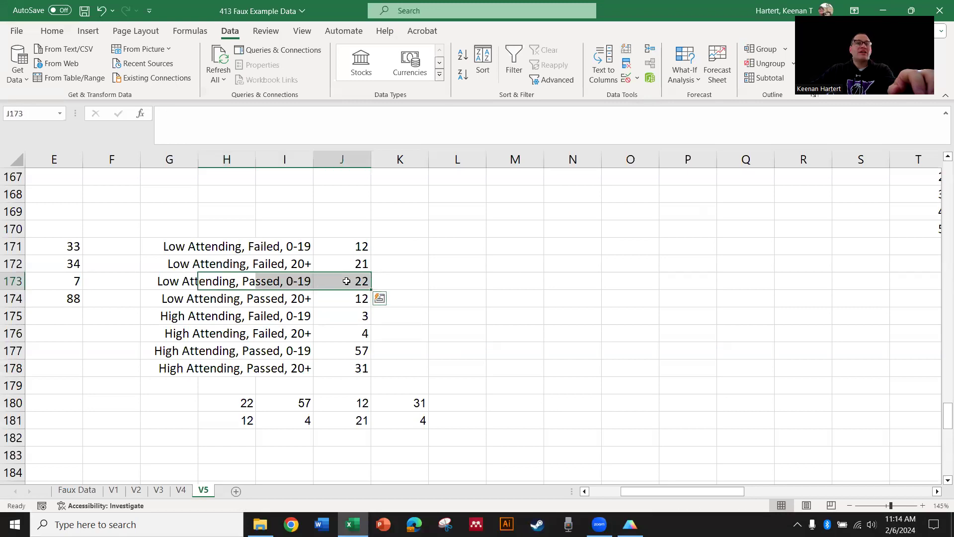
# Check the High Attending Passed 0-19 count and raw scores, then return to Prism.
pyautogui.click(341, 333)
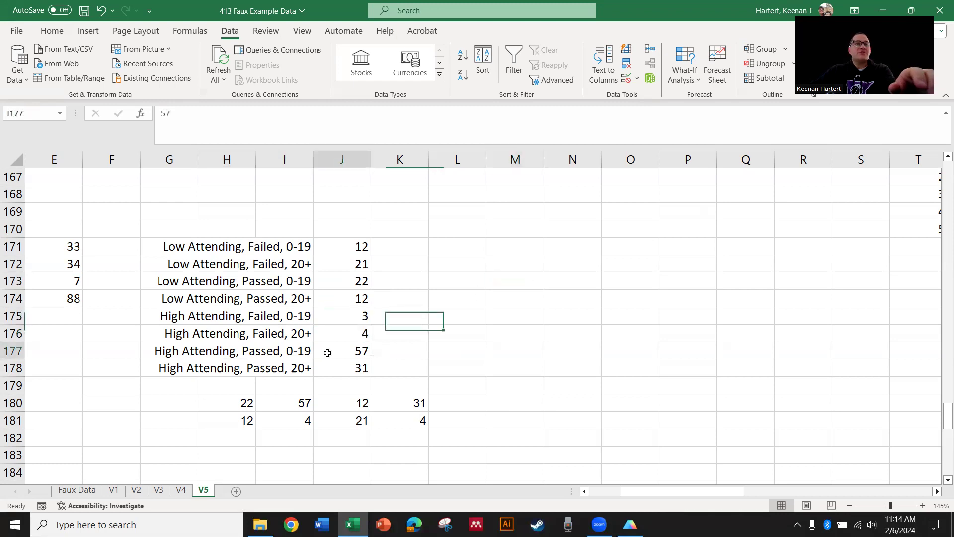
pyautogui.click(341, 351)
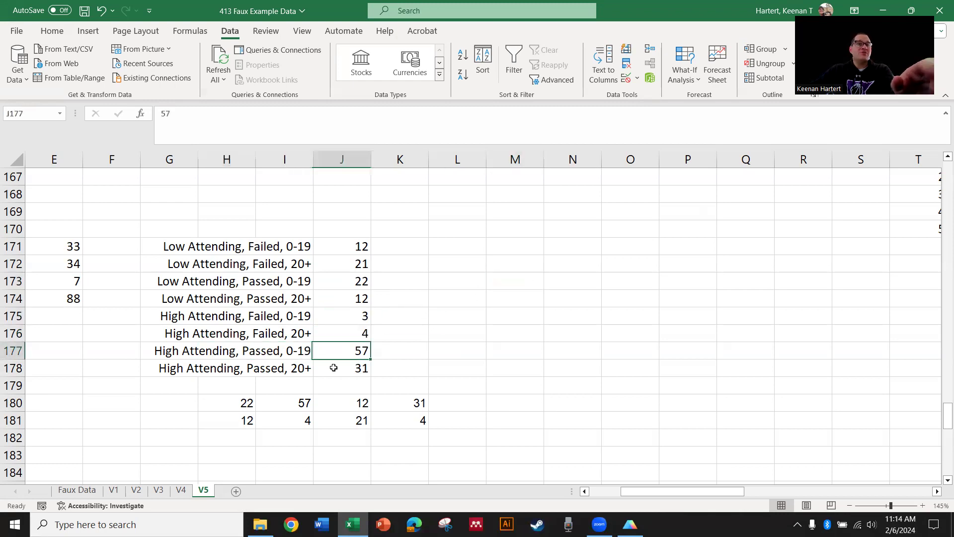
pyautogui.click(514, 333)
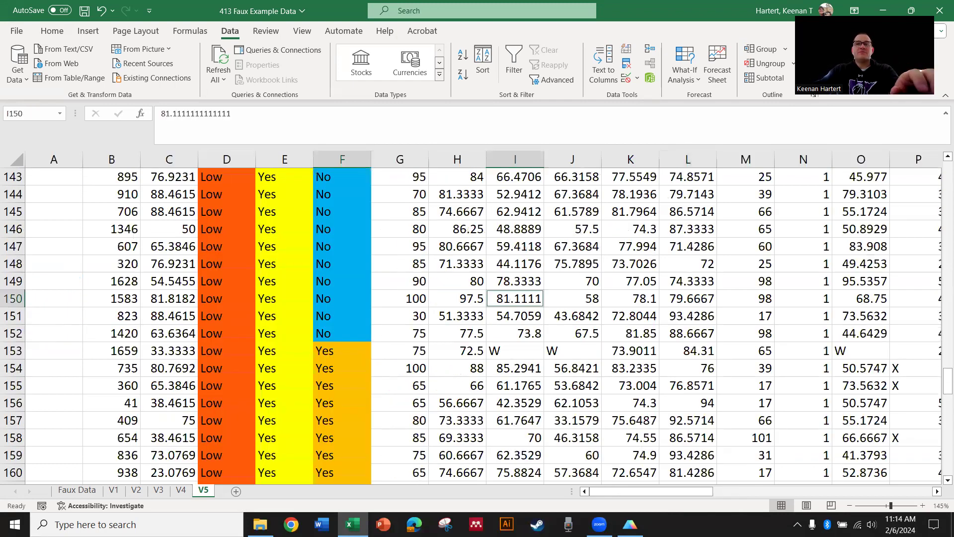
pyautogui.click(630, 524)
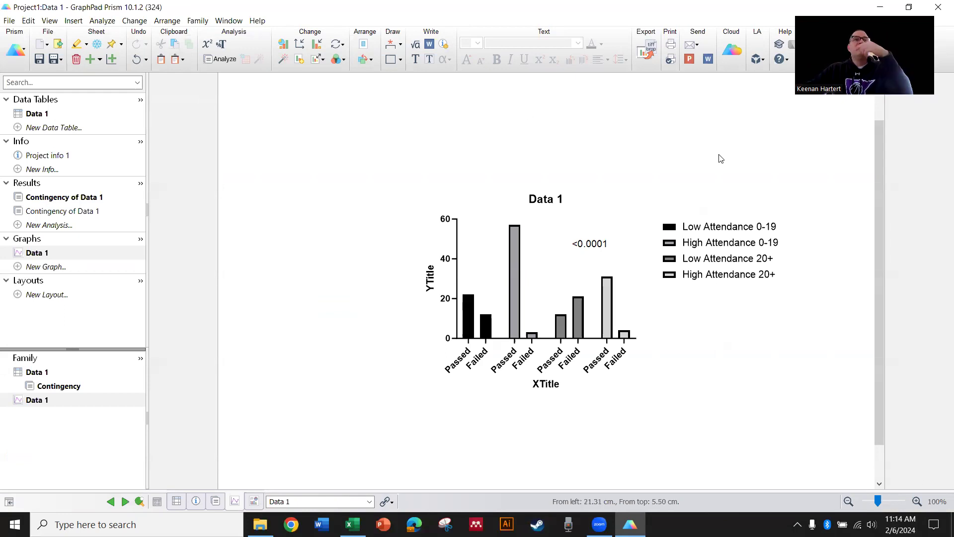
pyautogui.moveTo(588, 212)
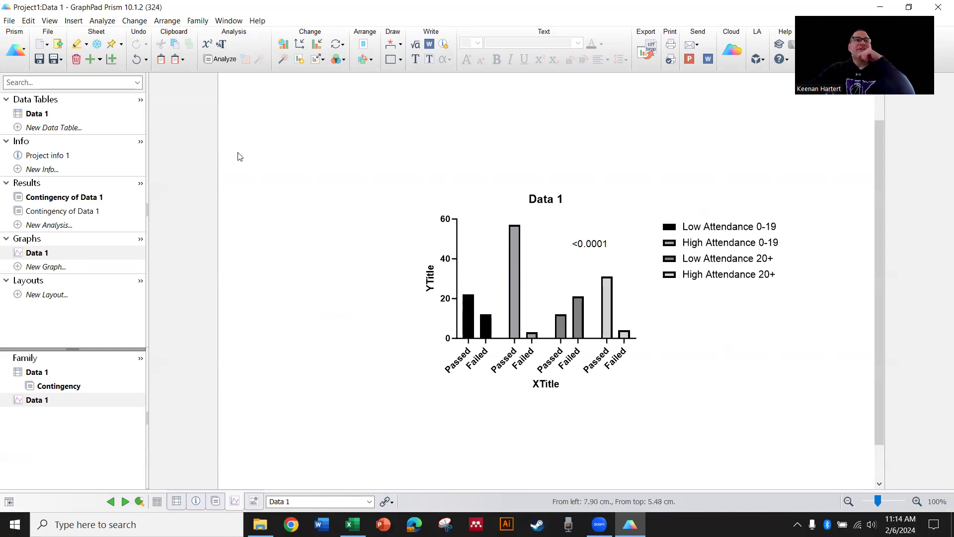
# Start a new data table from the navigator, opening the Welcome dialog.
pyautogui.click(15, 49)
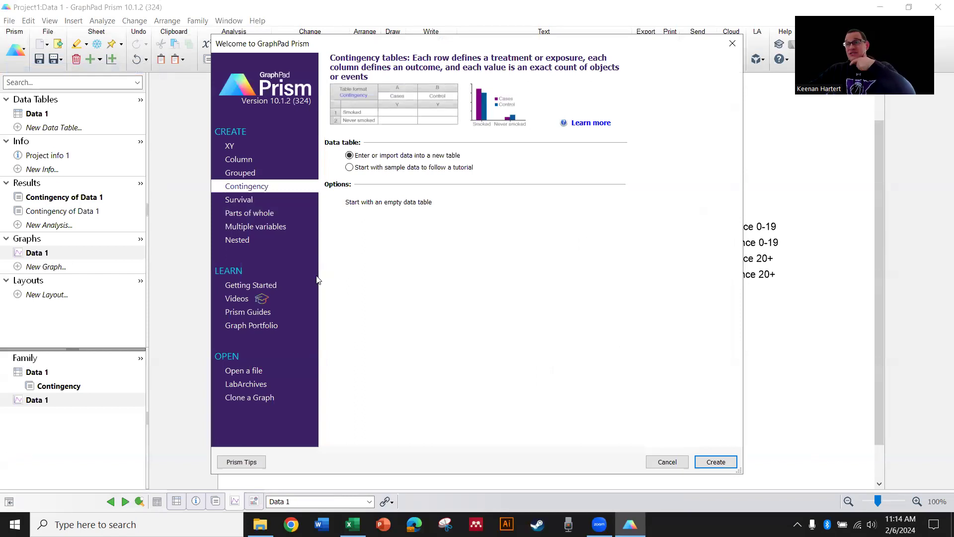
pyautogui.moveTo(307, 272)
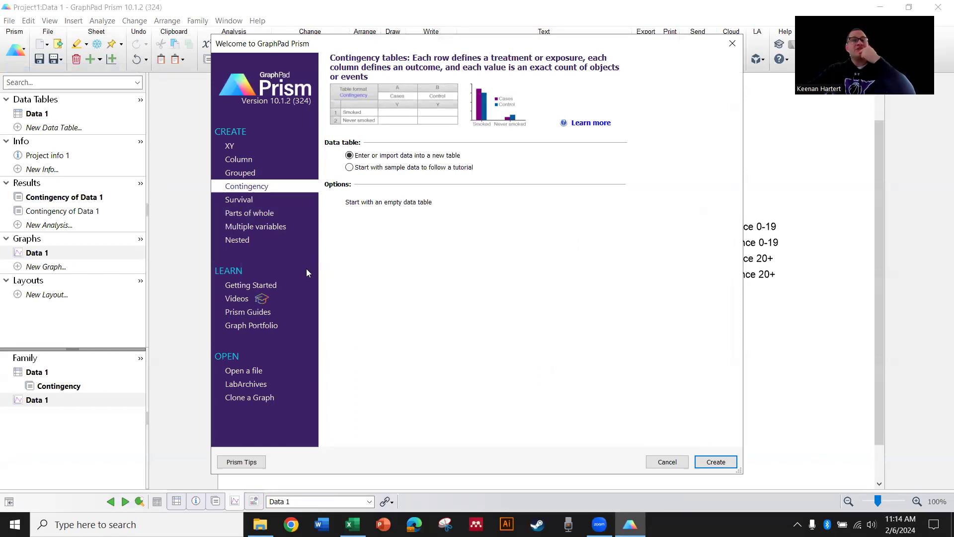
# Choose the Multiple variables table type, keeping 'Enter or import data into a new table'.
pyautogui.click(255, 226)
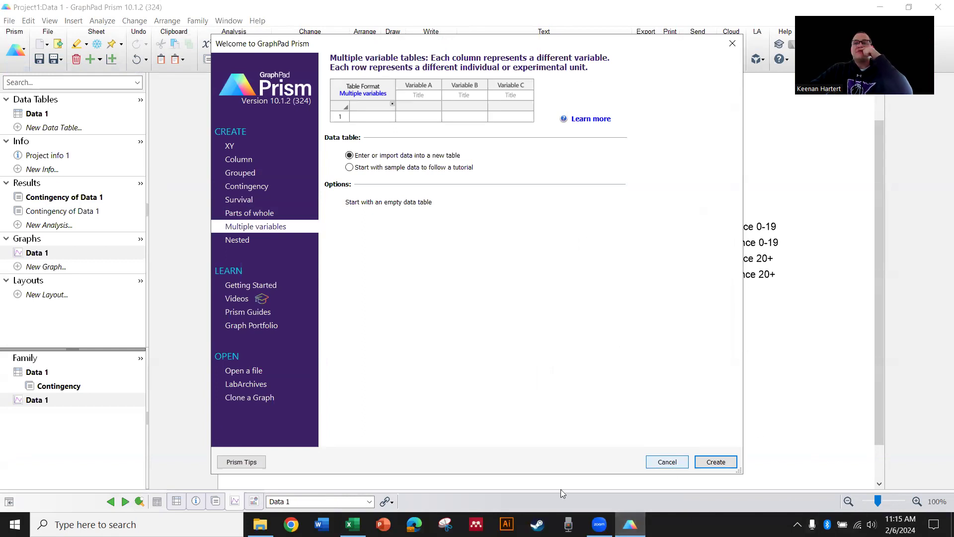
pyautogui.moveTo(657, 382)
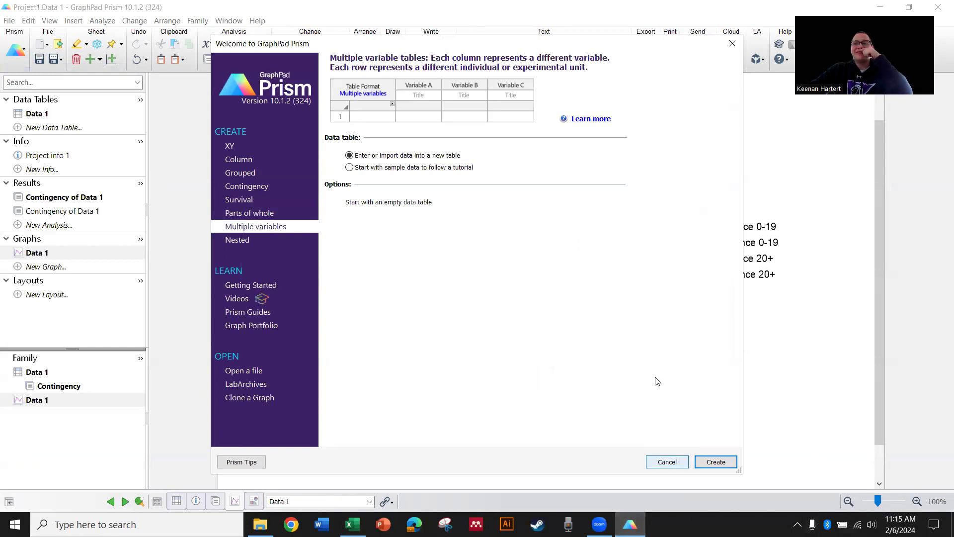